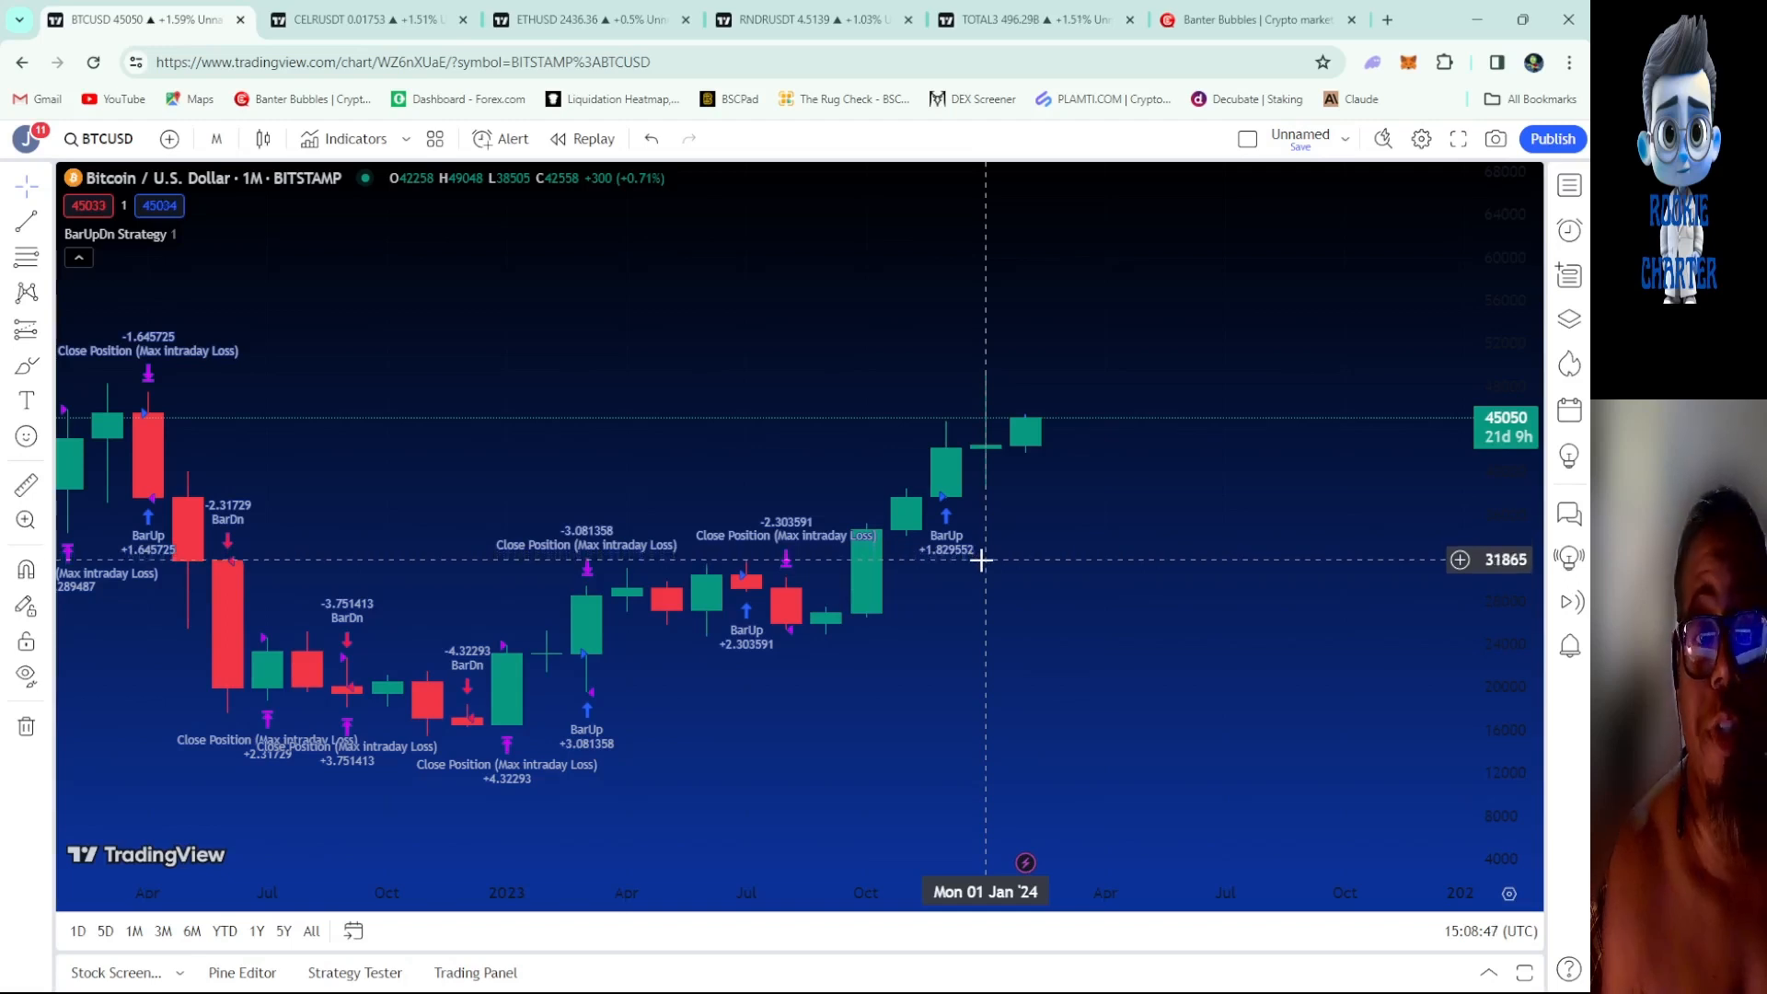
pyautogui.moveTo(942, 578)
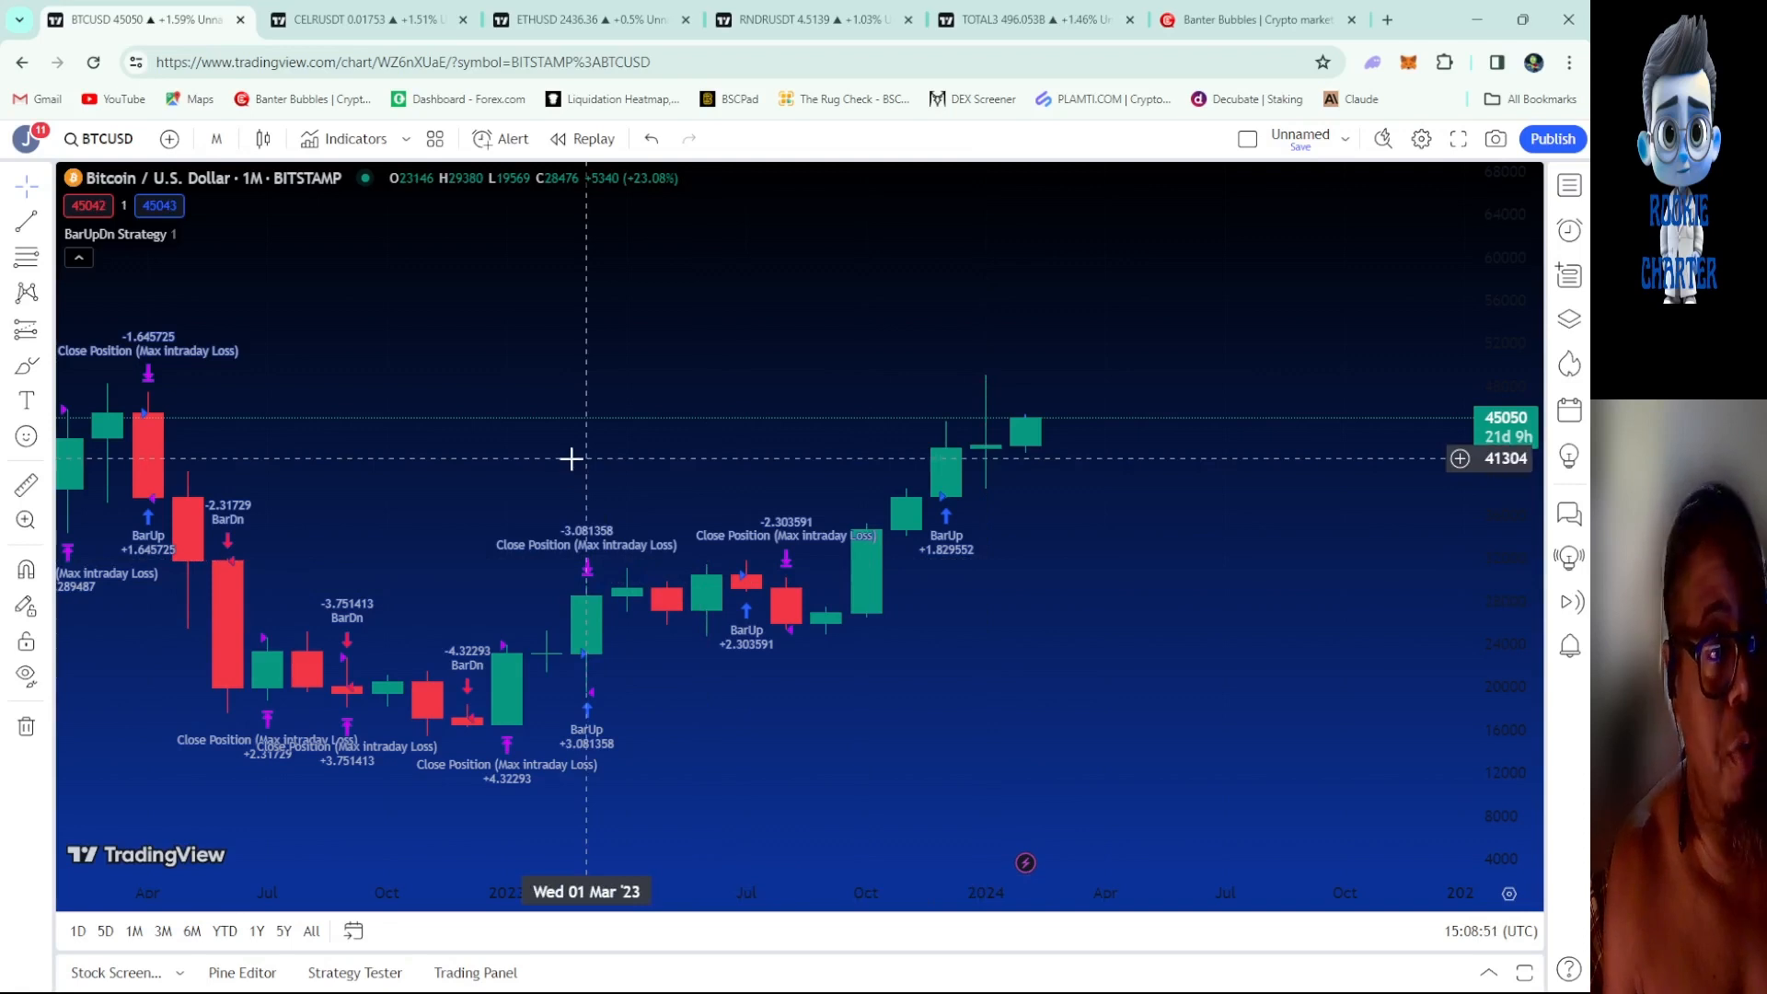
pyautogui.moveTo(1032, 592)
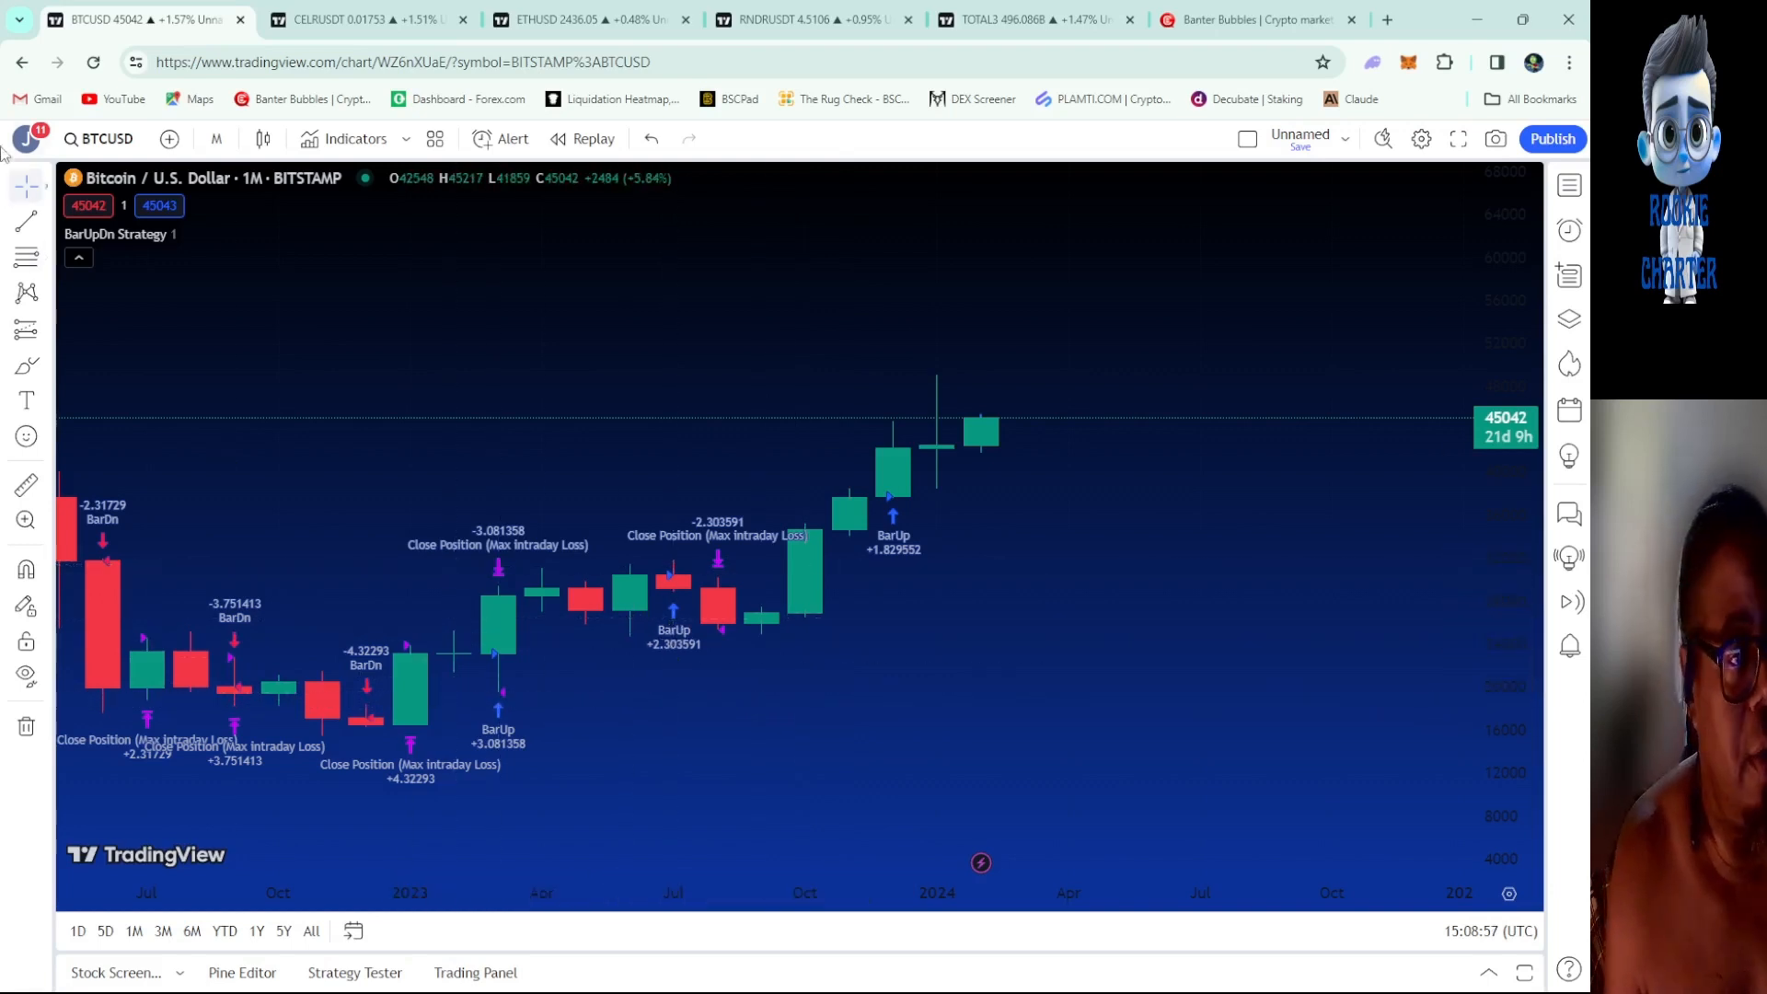
pyautogui.moveTo(800, 636)
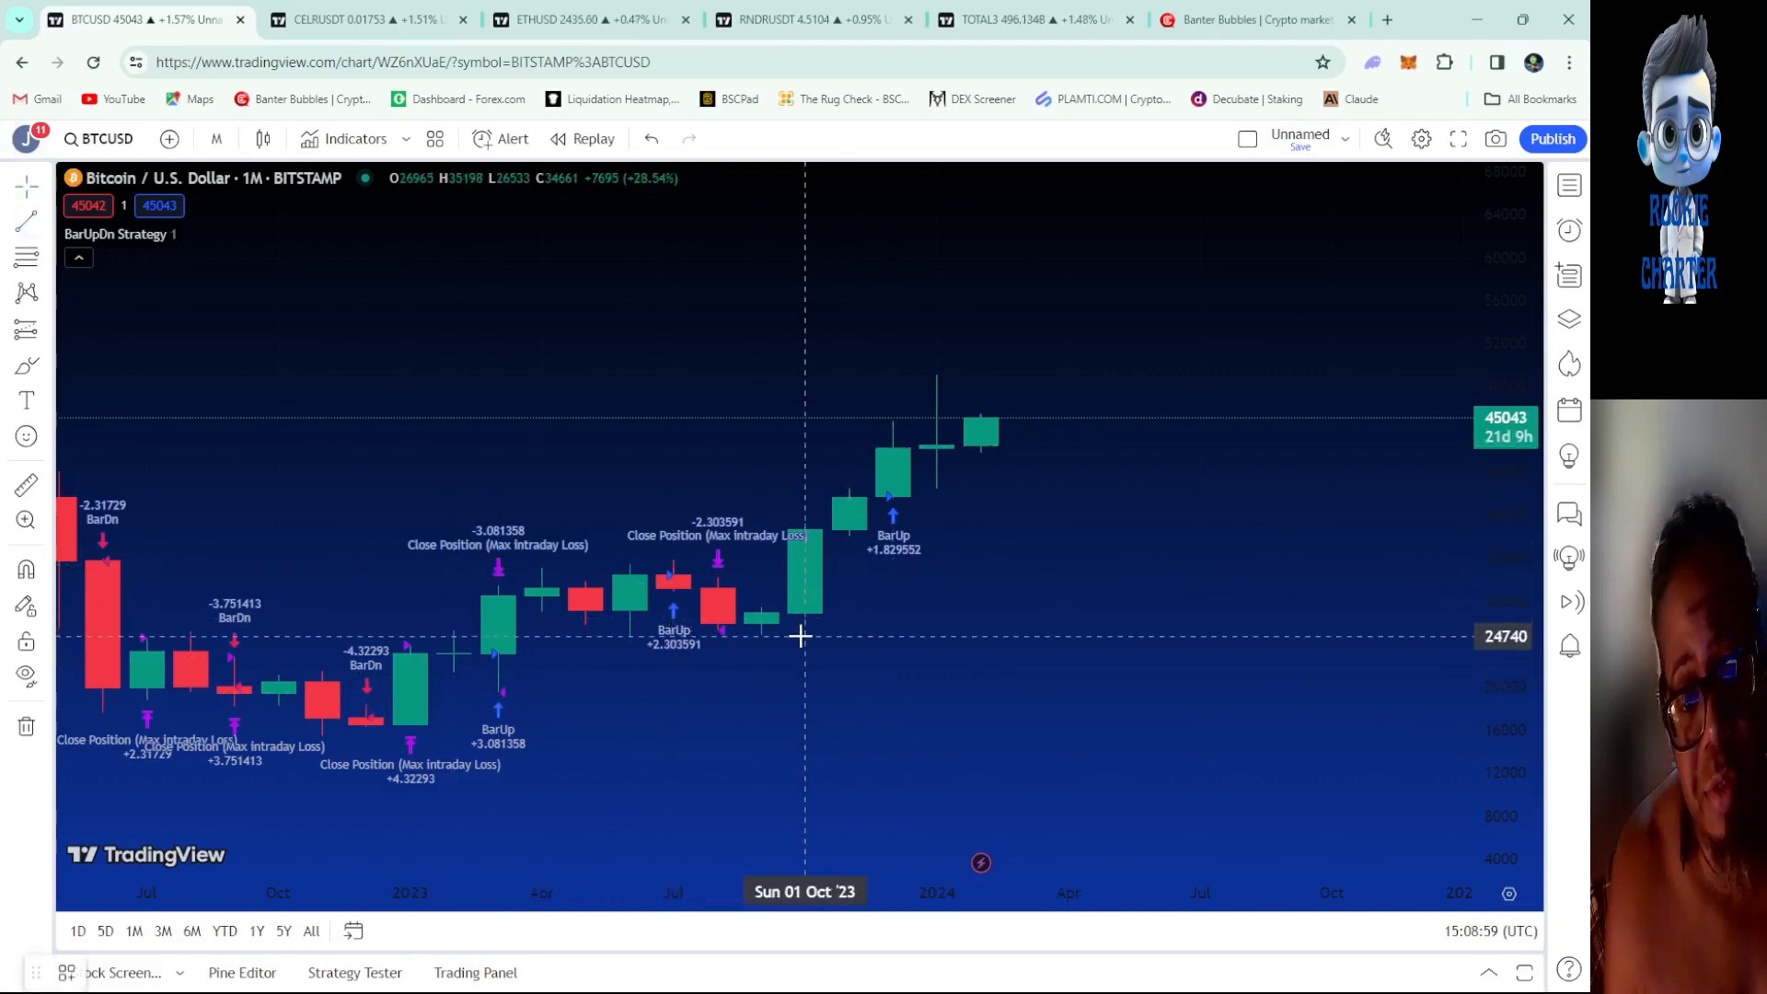
# Draw a rising trend line on BTCUSD monthly from the October 2023 low to March 2024
pyautogui.moveTo(802, 637); pyautogui.dragTo(1023, 440)
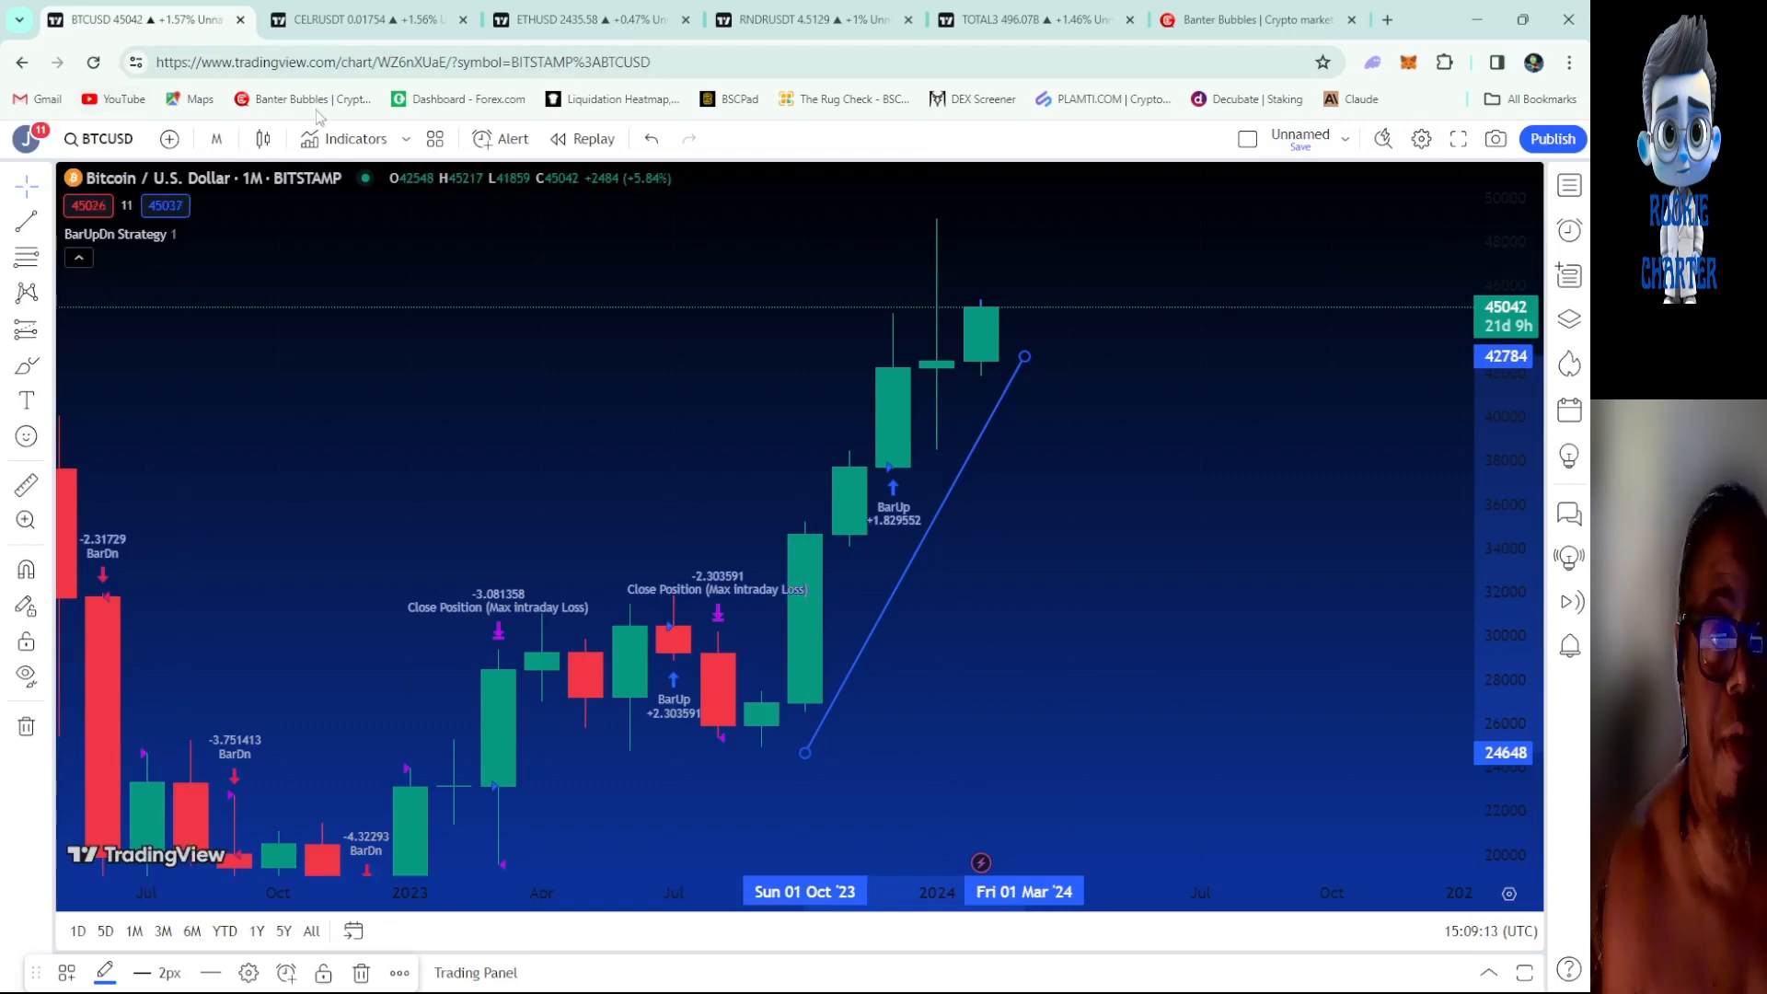
# Switch to the CELRUSDT tab showing Celer Network's monthly chart
pyautogui.click(332, 19)
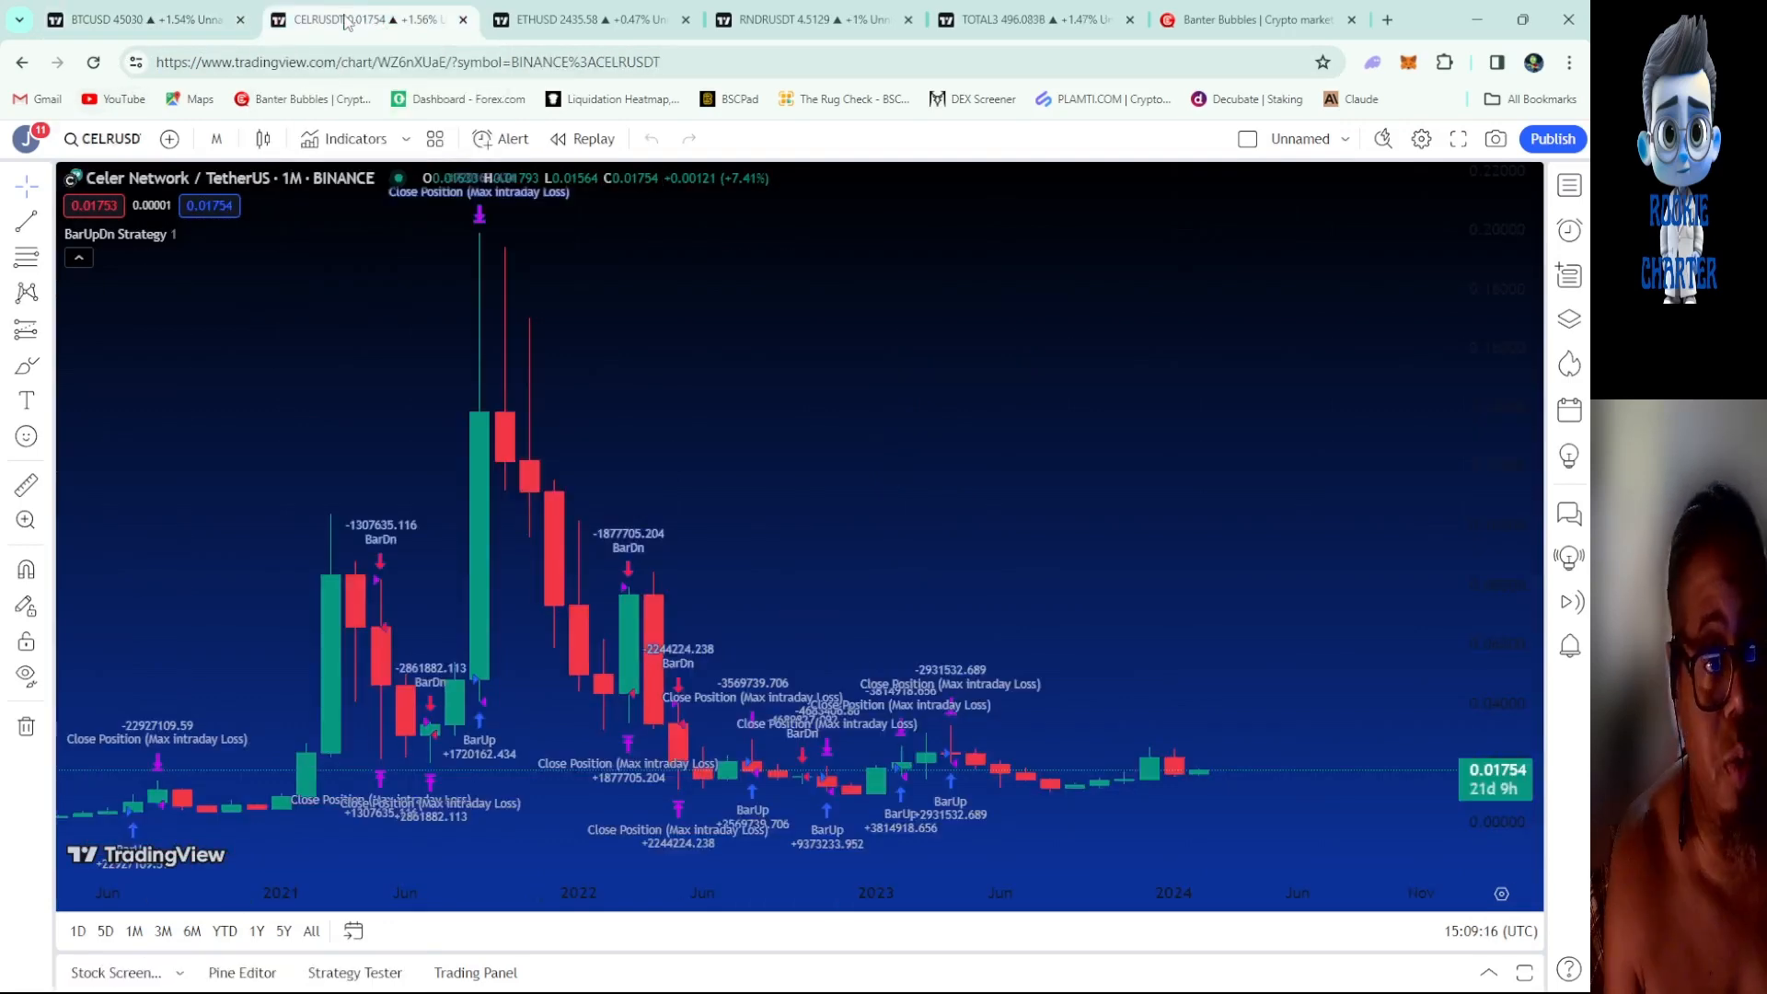
pyautogui.moveTo(748, 523)
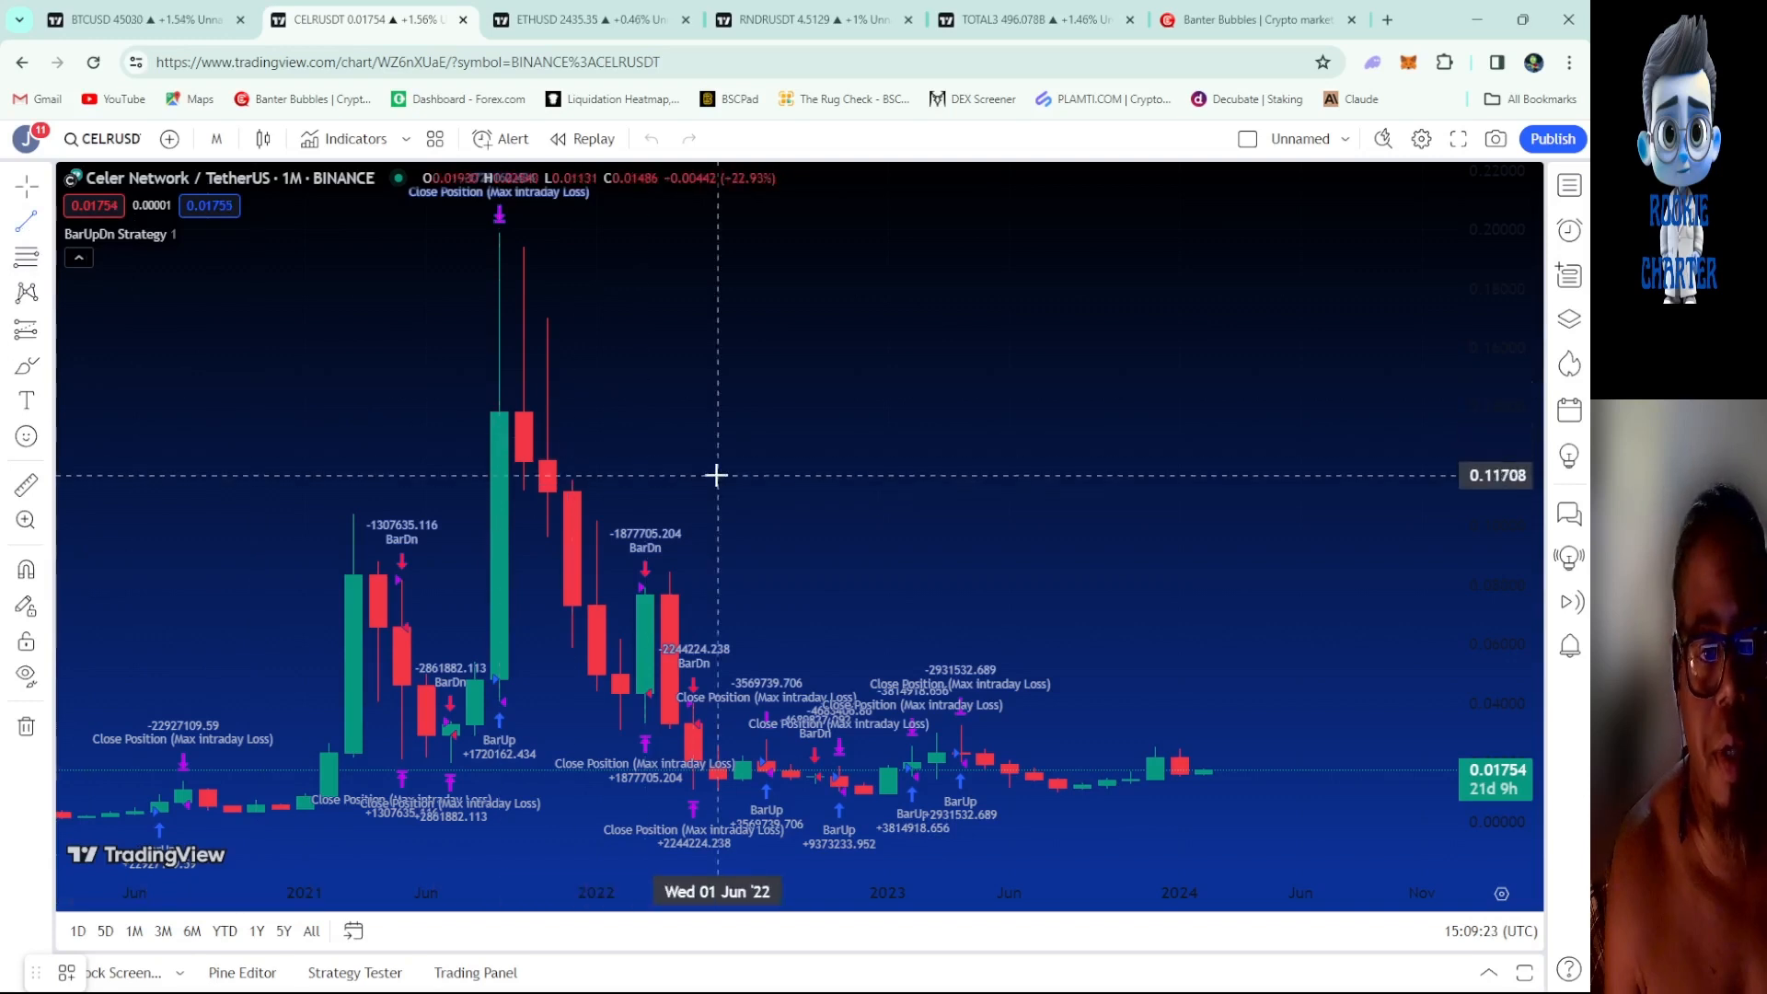
pyautogui.moveTo(490, 238)
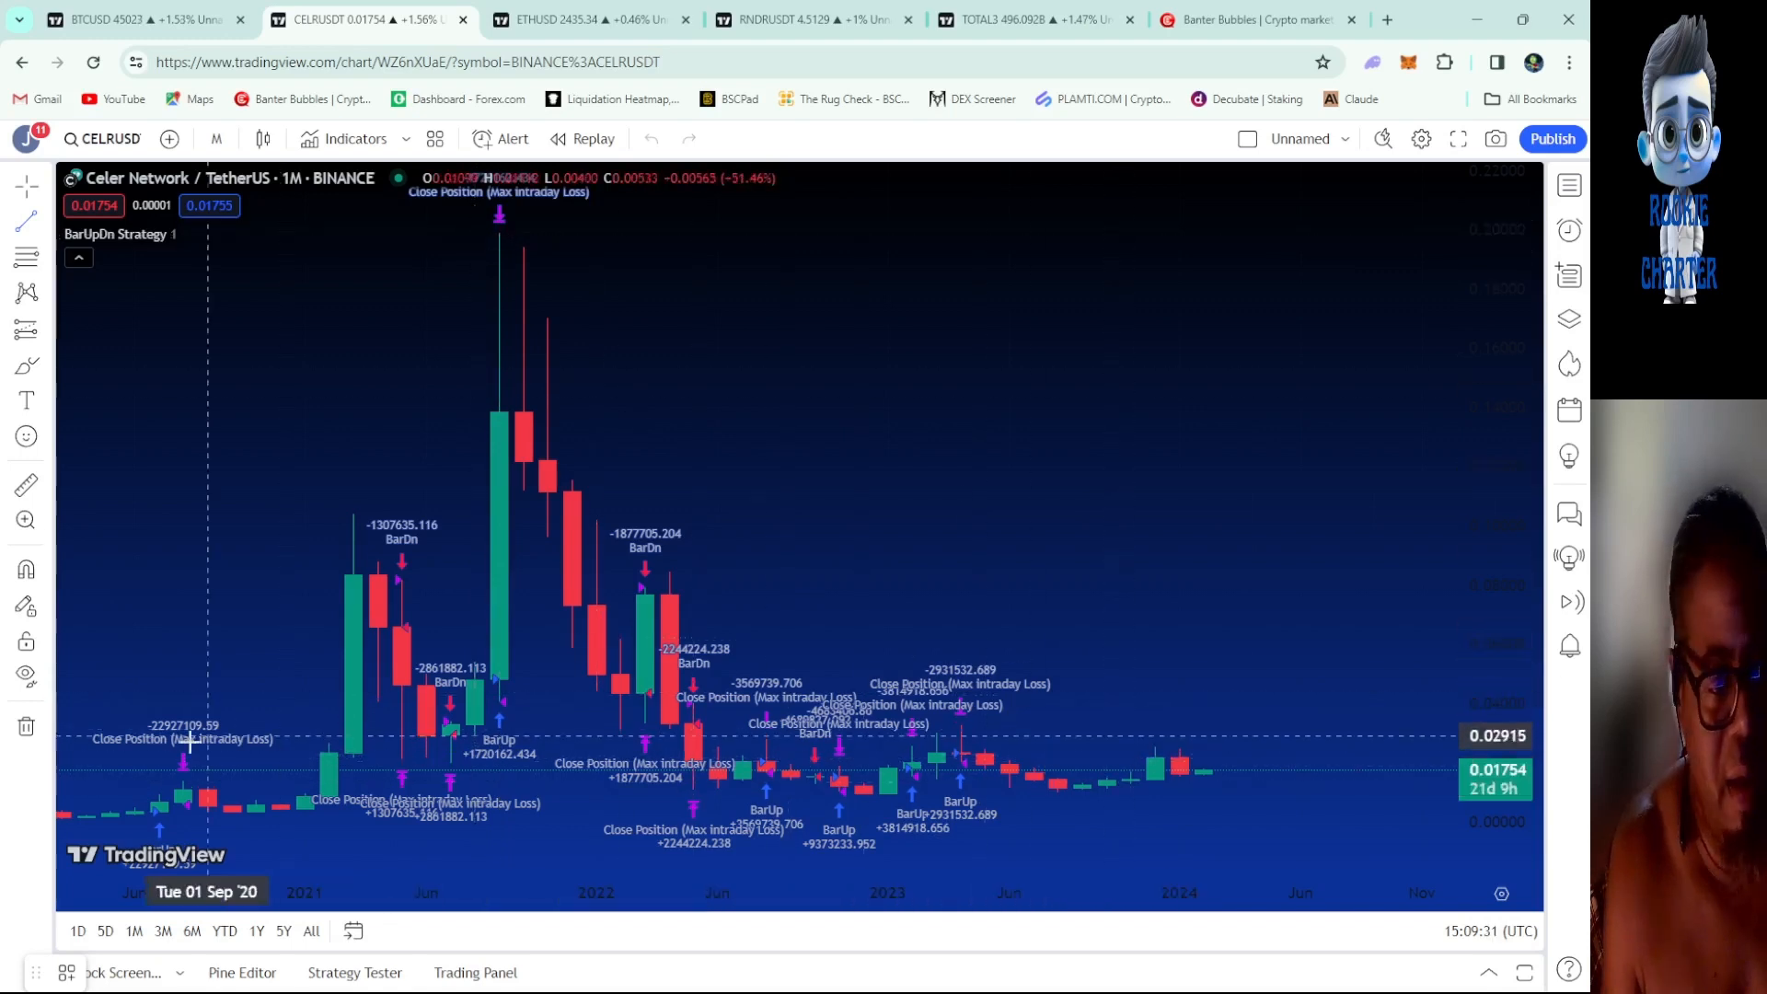
pyautogui.moveTo(1208, 800)
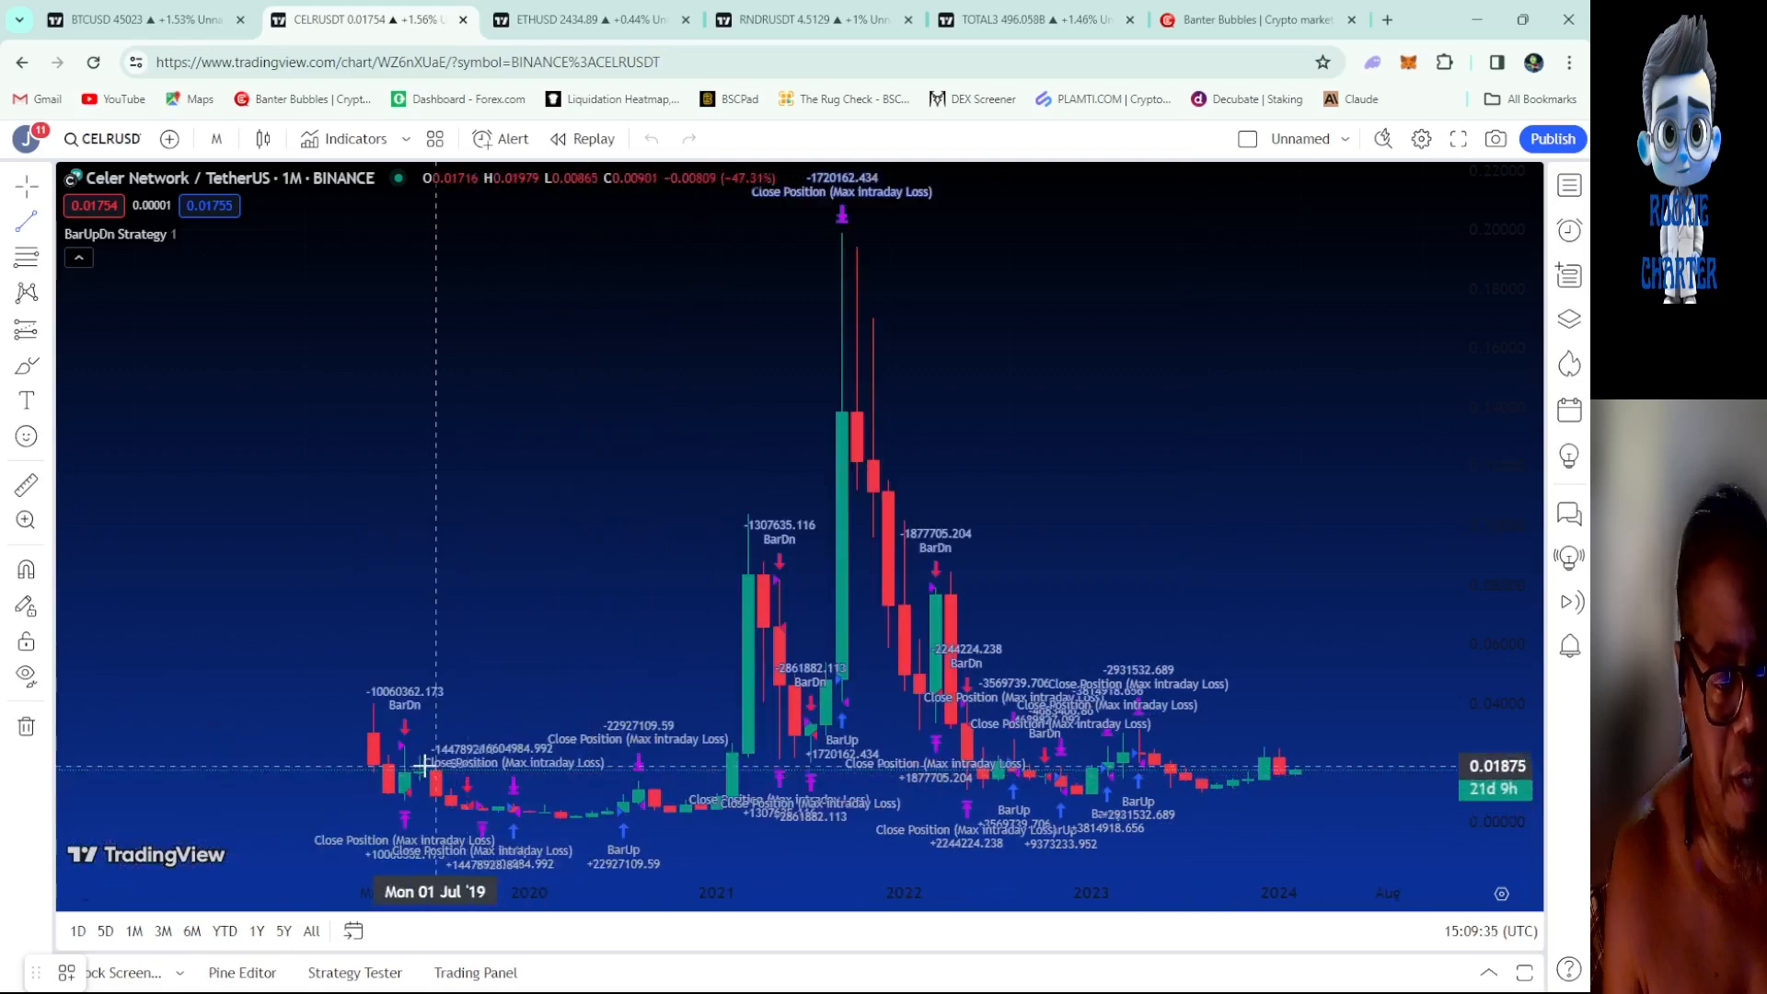
pyautogui.moveTo(374, 730)
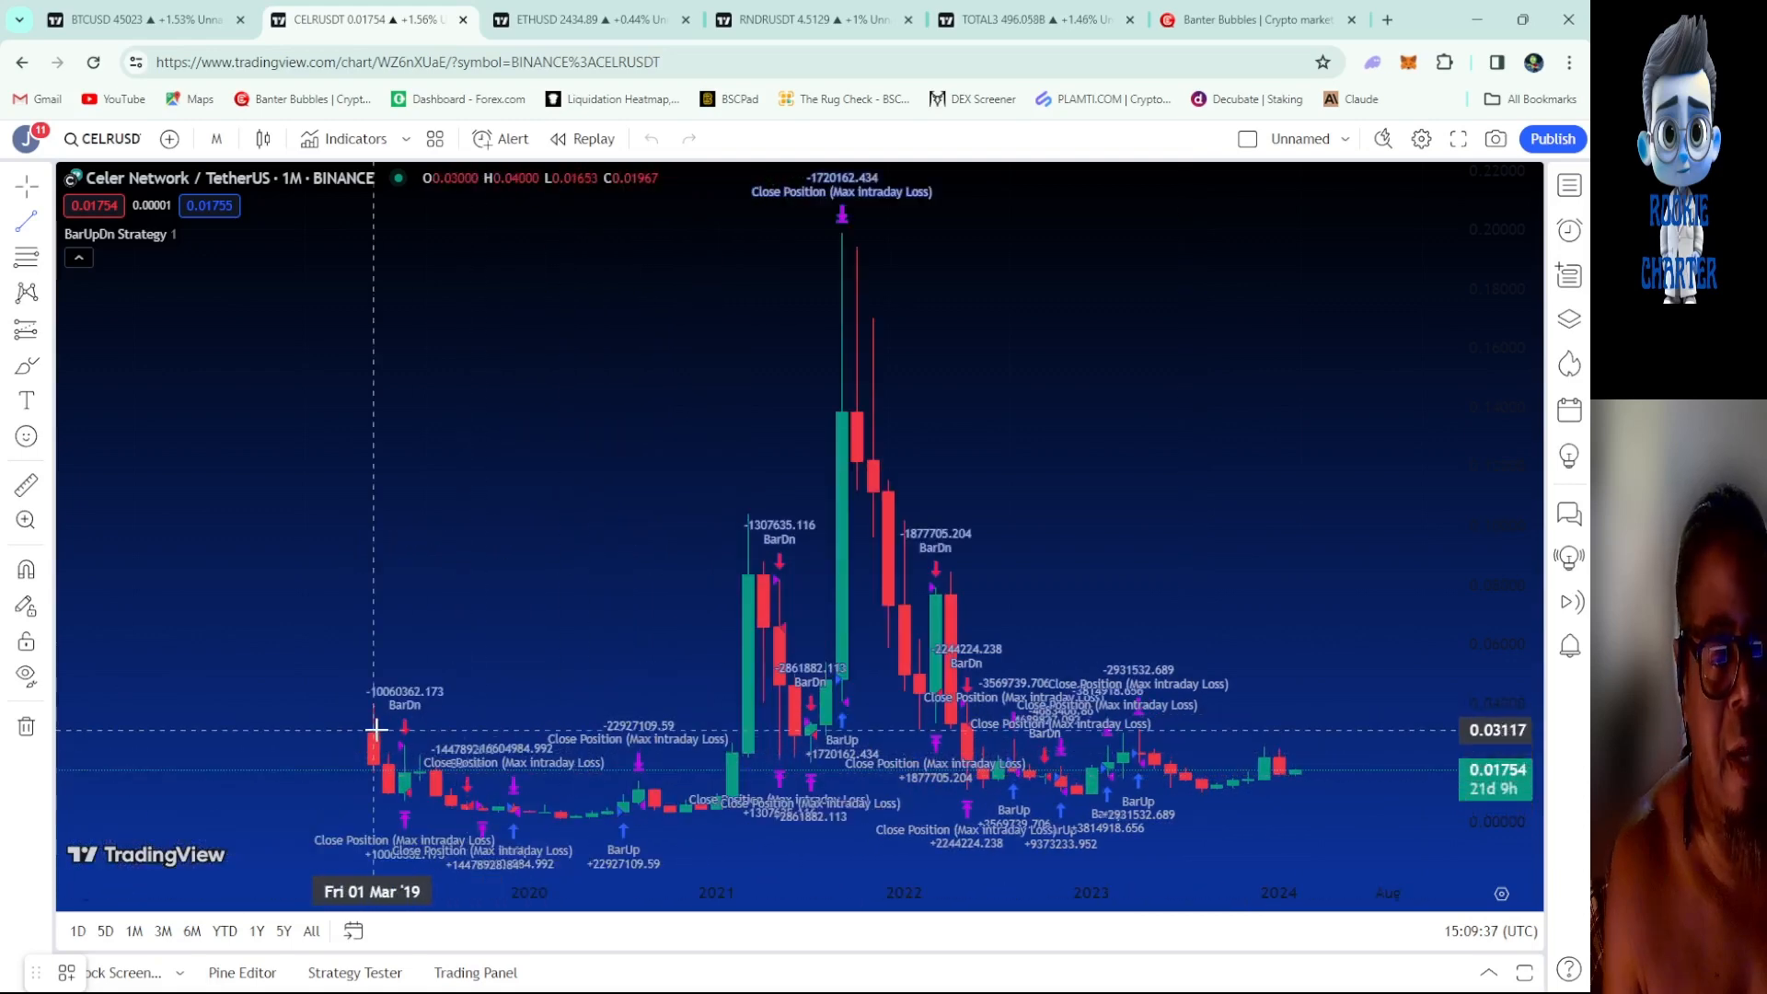
pyautogui.moveTo(673, 678)
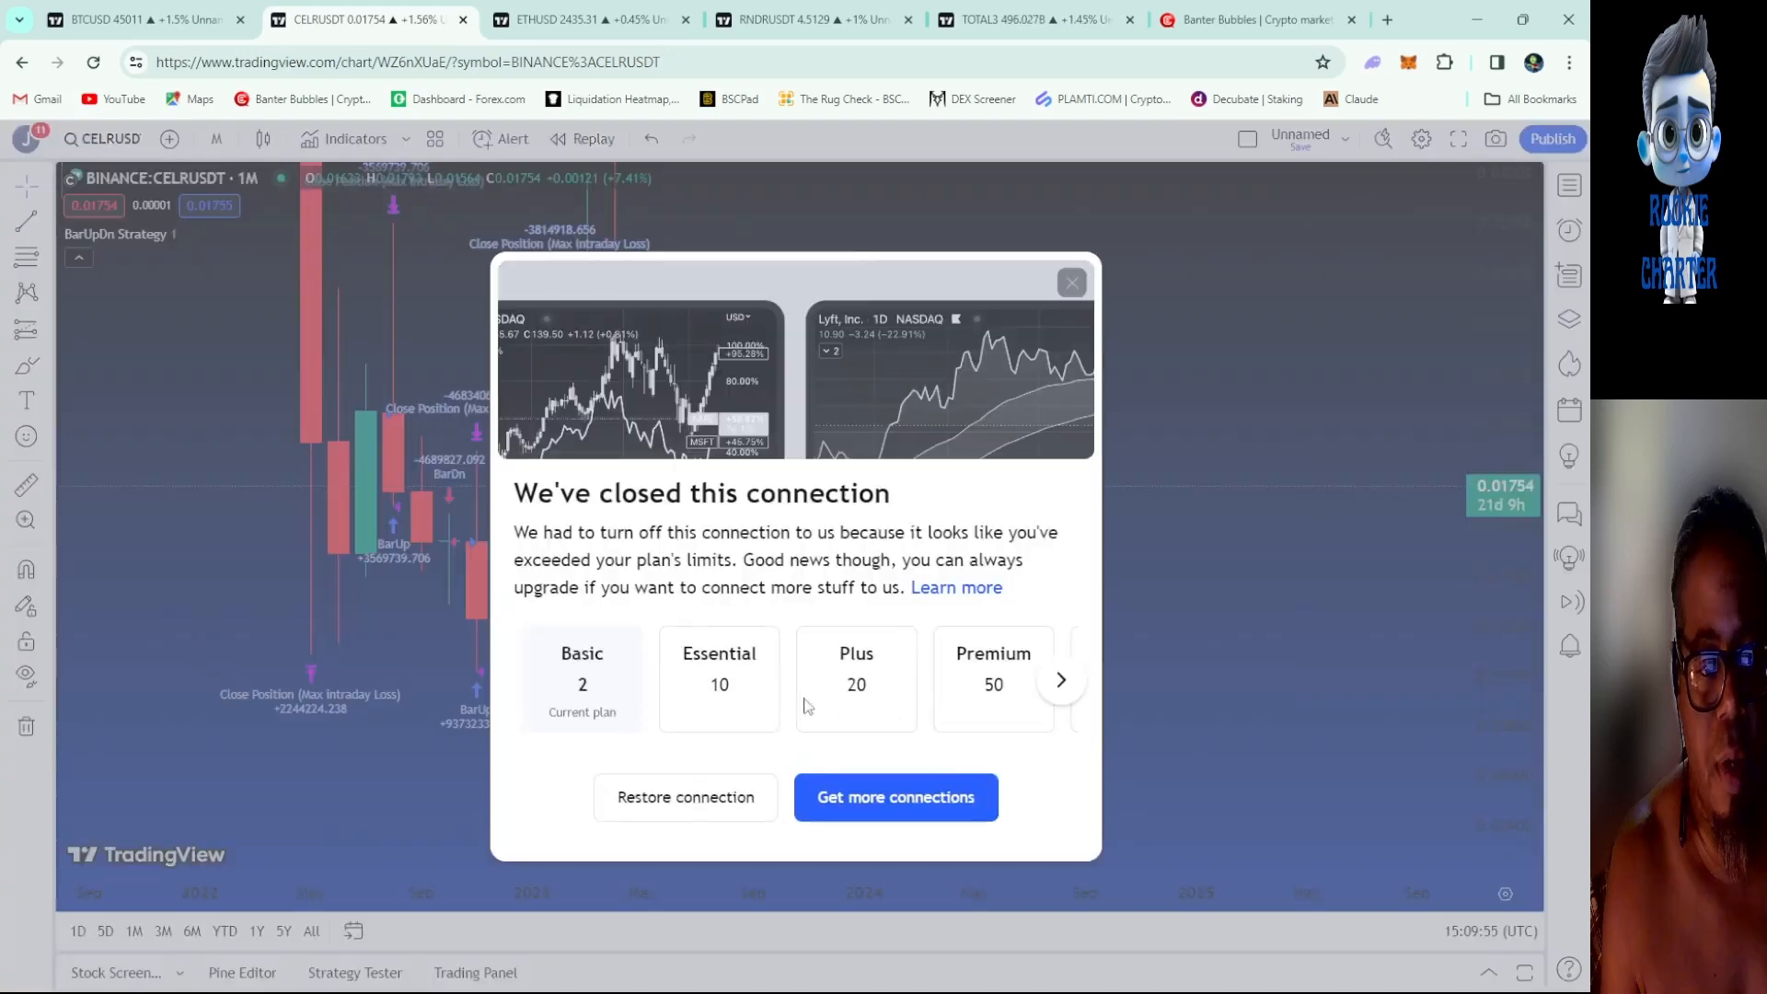
# Dismiss the 'We've closed this connection' notice over the CELR chart
pyautogui.click(1072, 282)
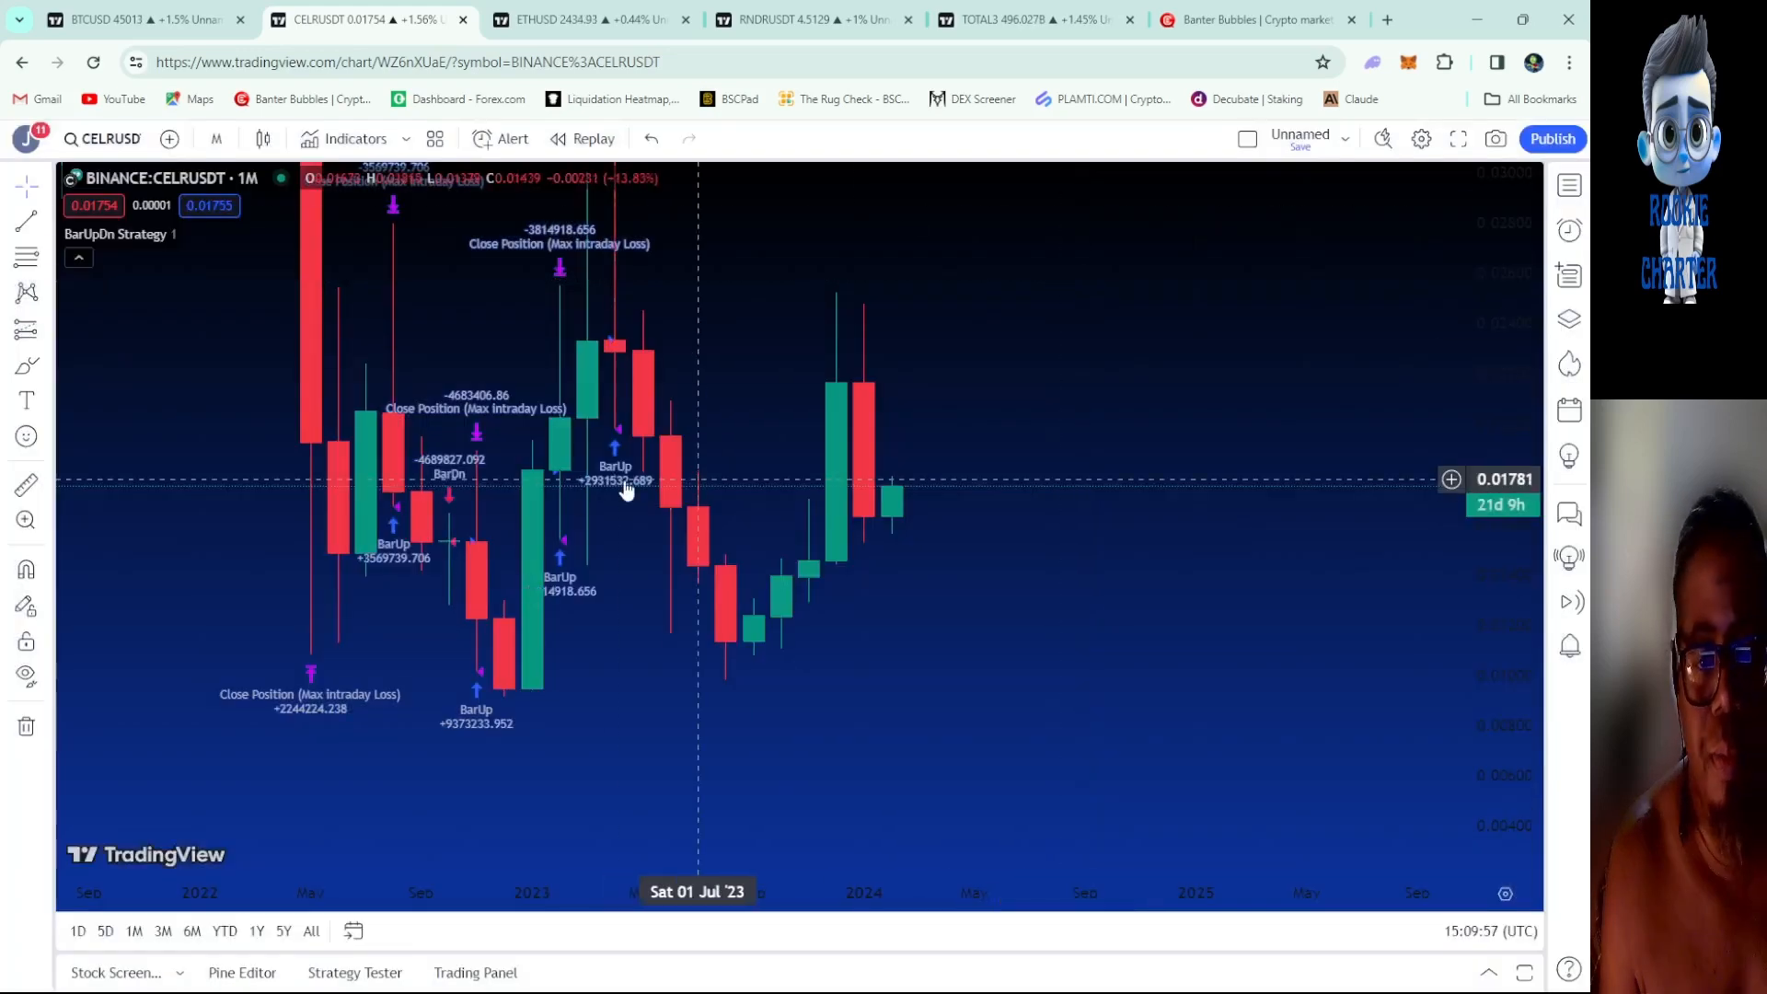
pyautogui.moveTo(656, 495)
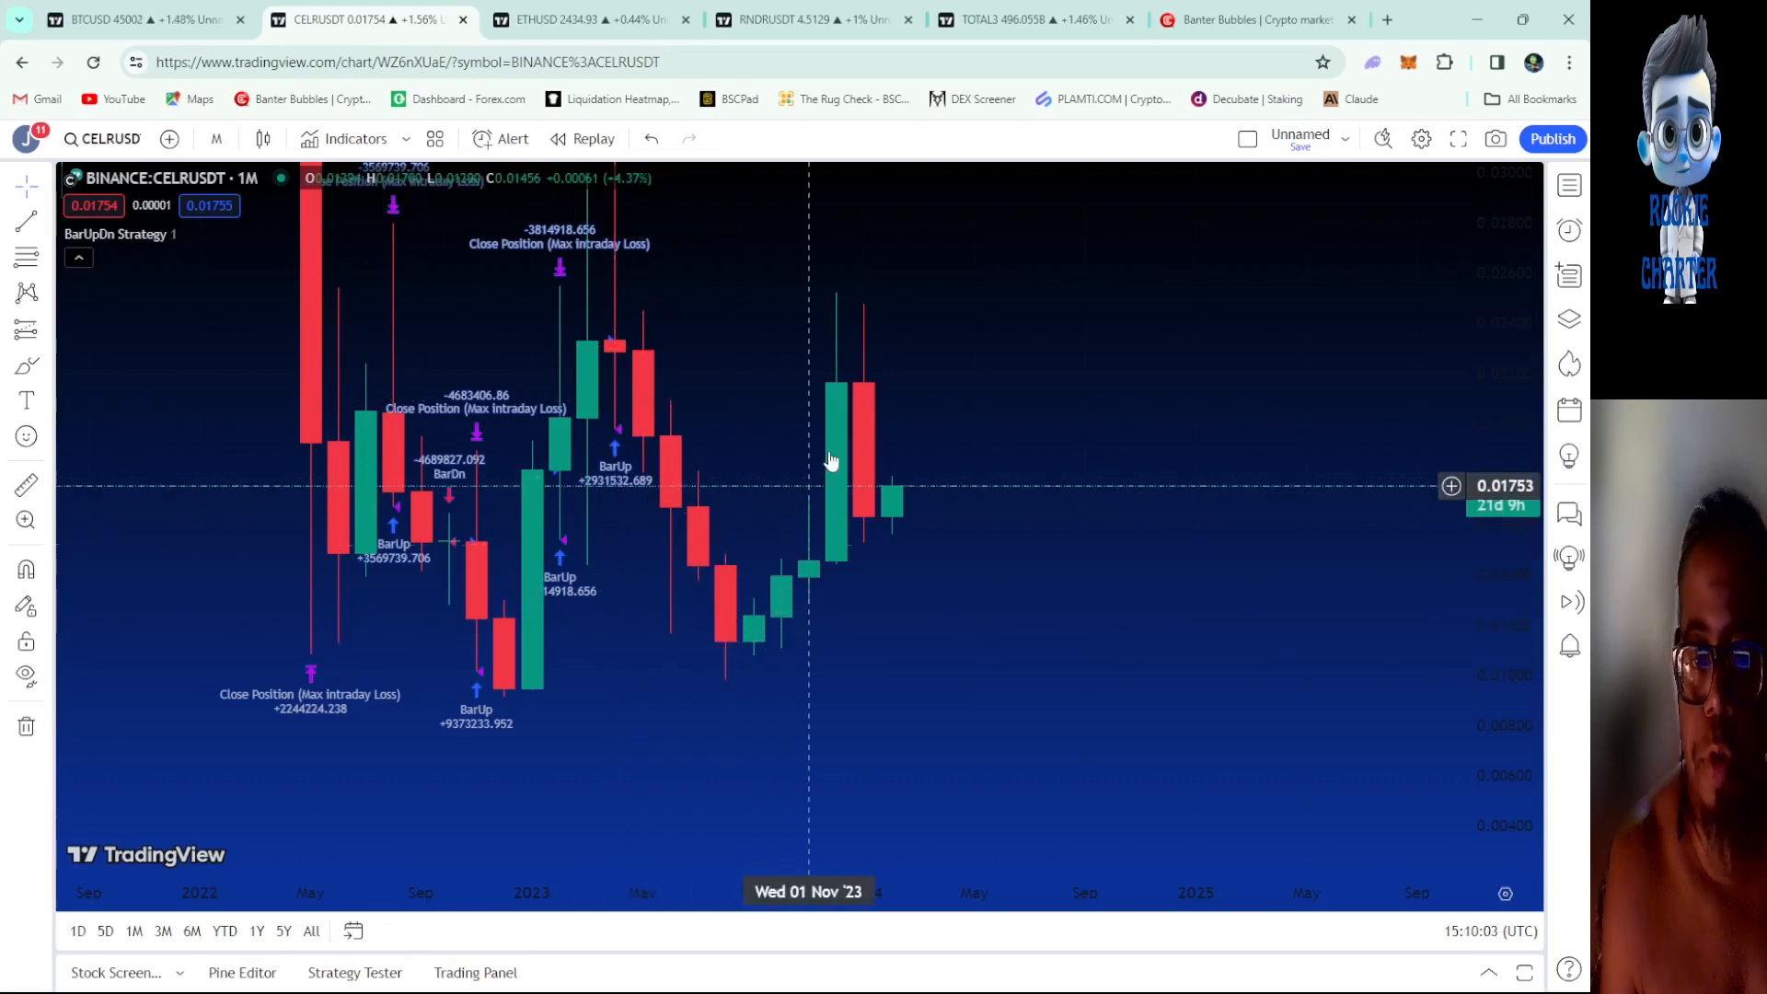
pyautogui.moveTo(887, 491)
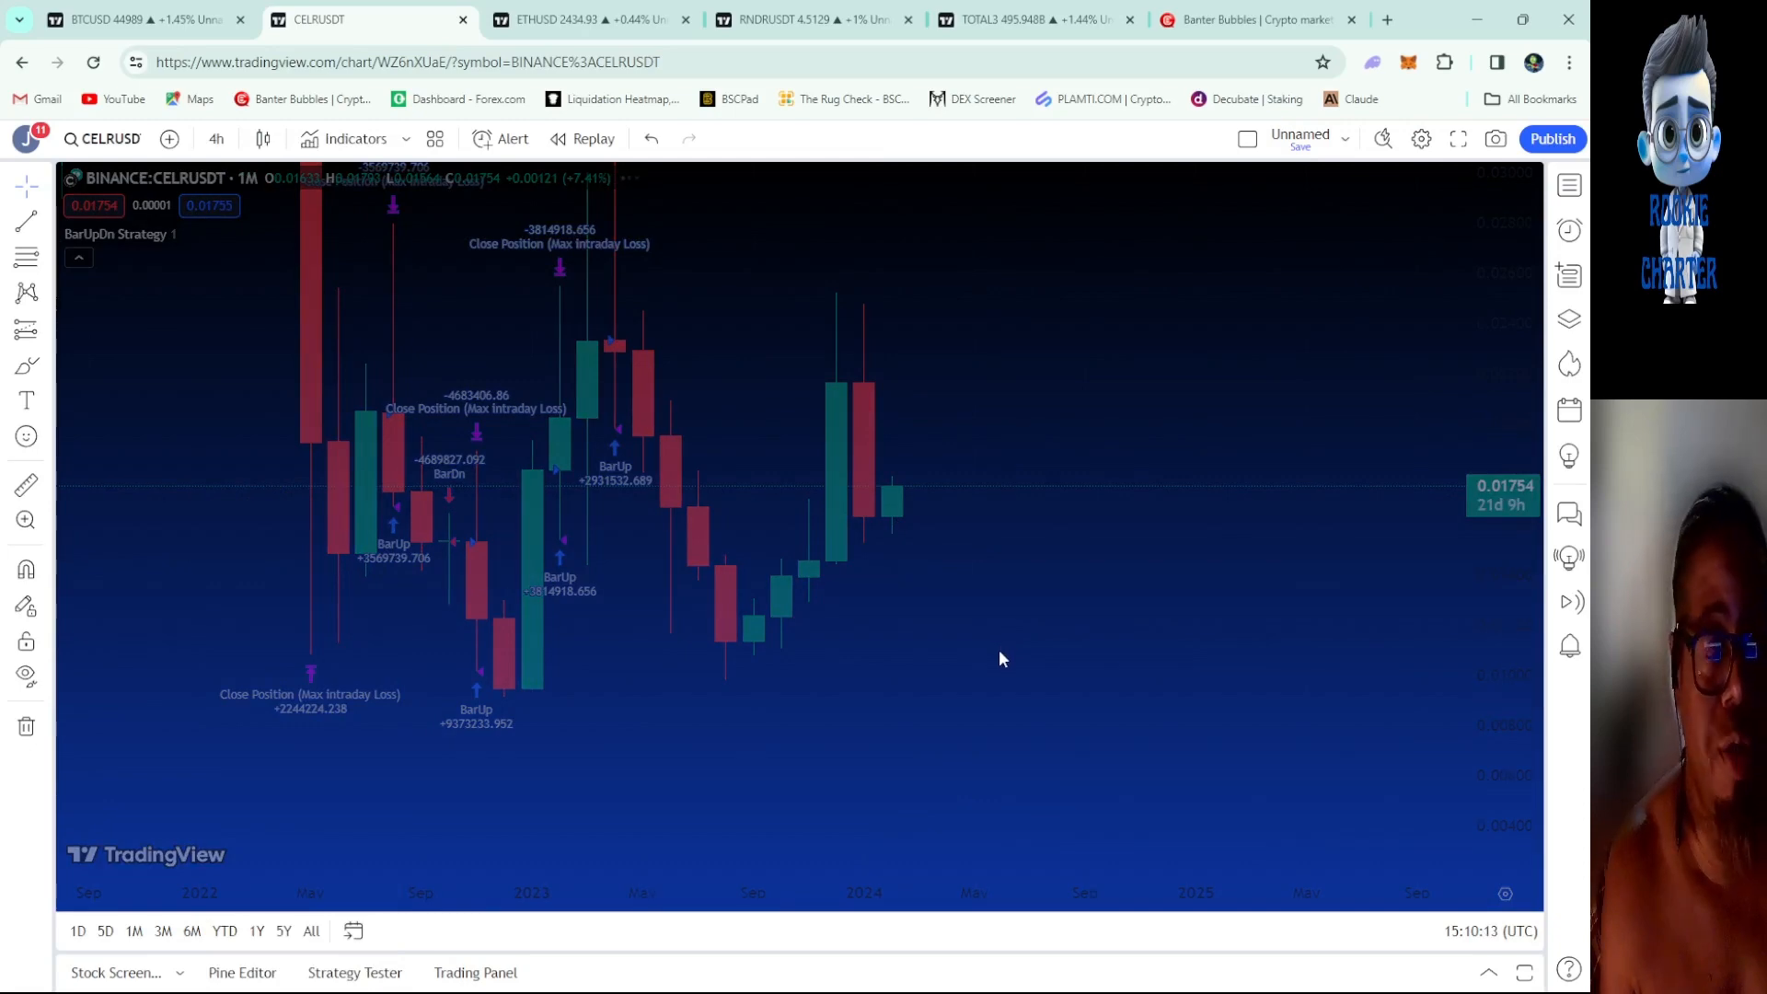
# Add the MACD multi-timeframe indicator from Favorites to the 4-hour CELR chart
pyautogui.click(354, 139)
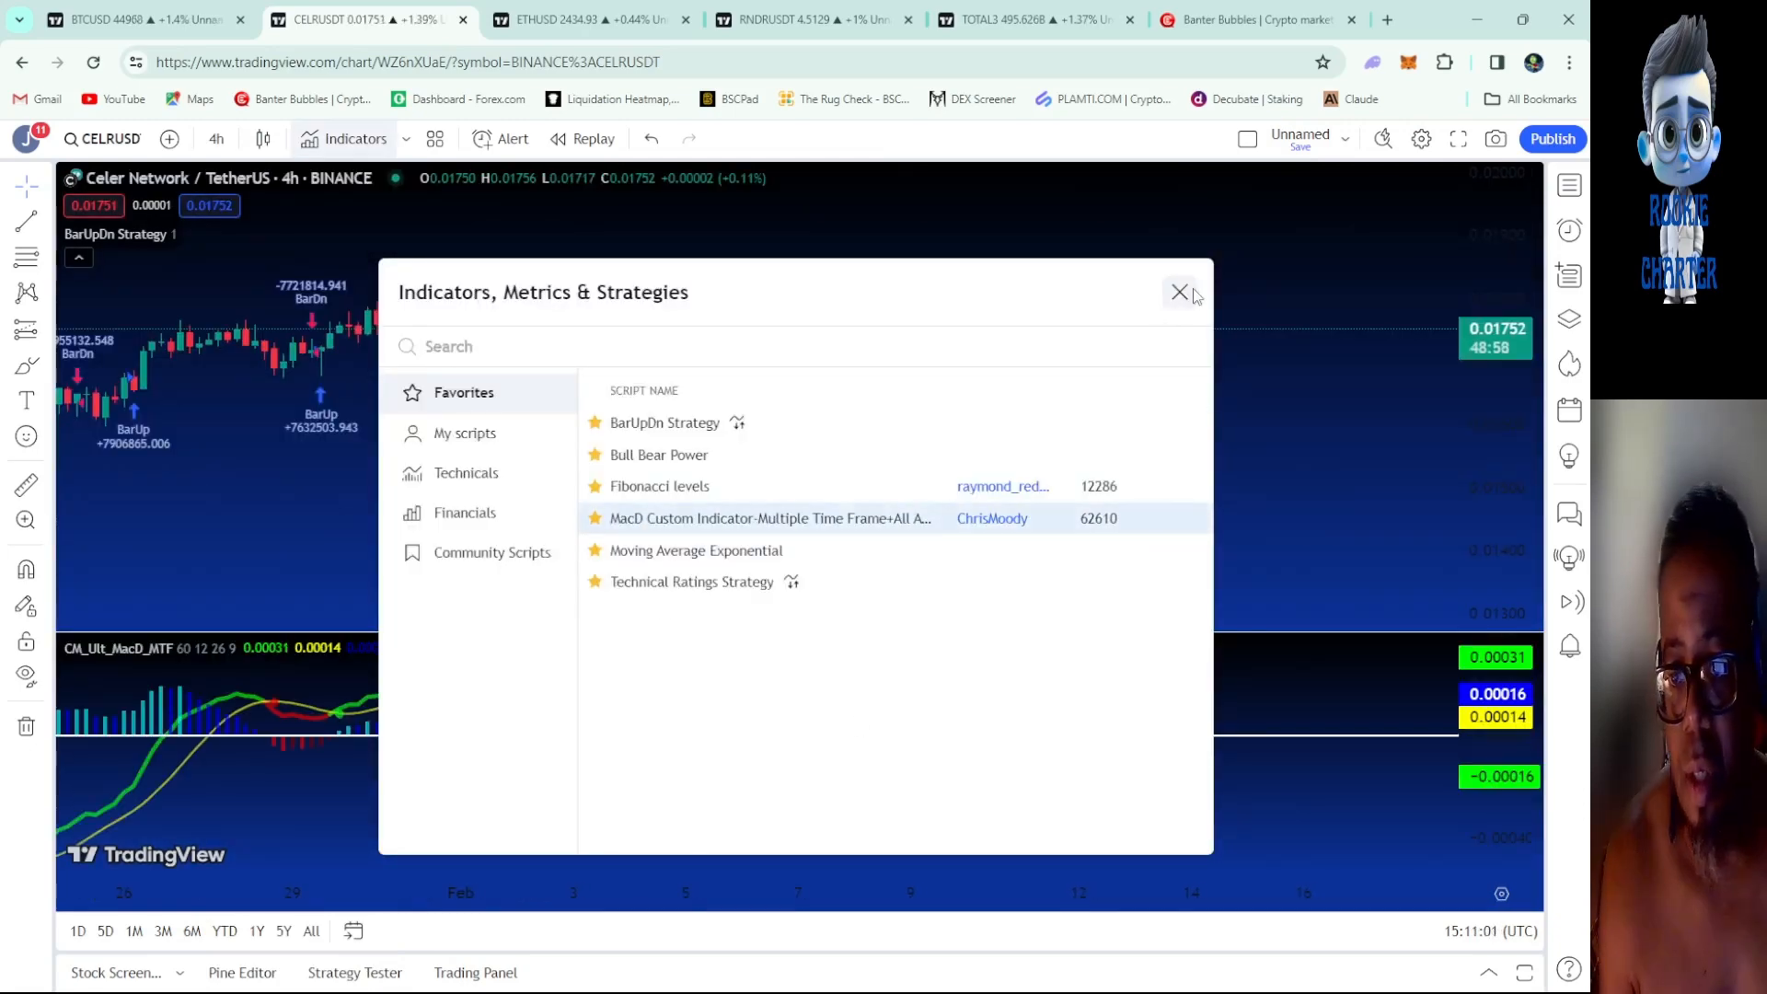
pyautogui.click(1179, 292)
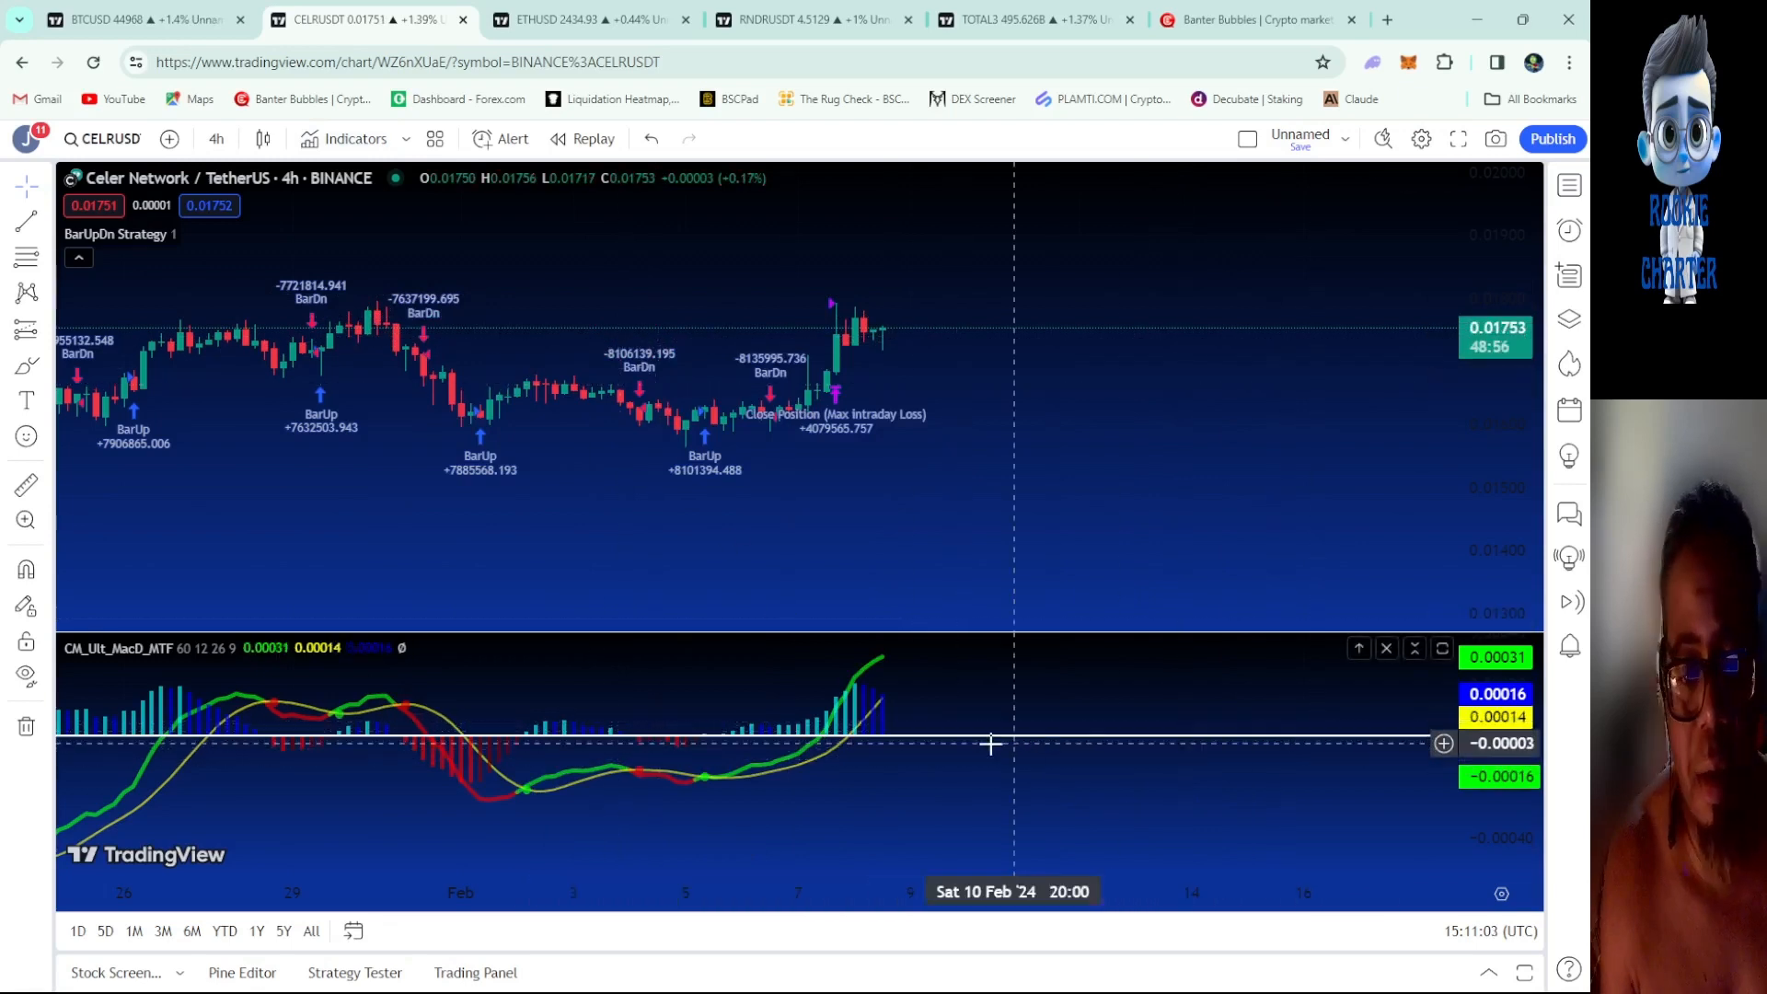
pyautogui.moveTo(896, 657)
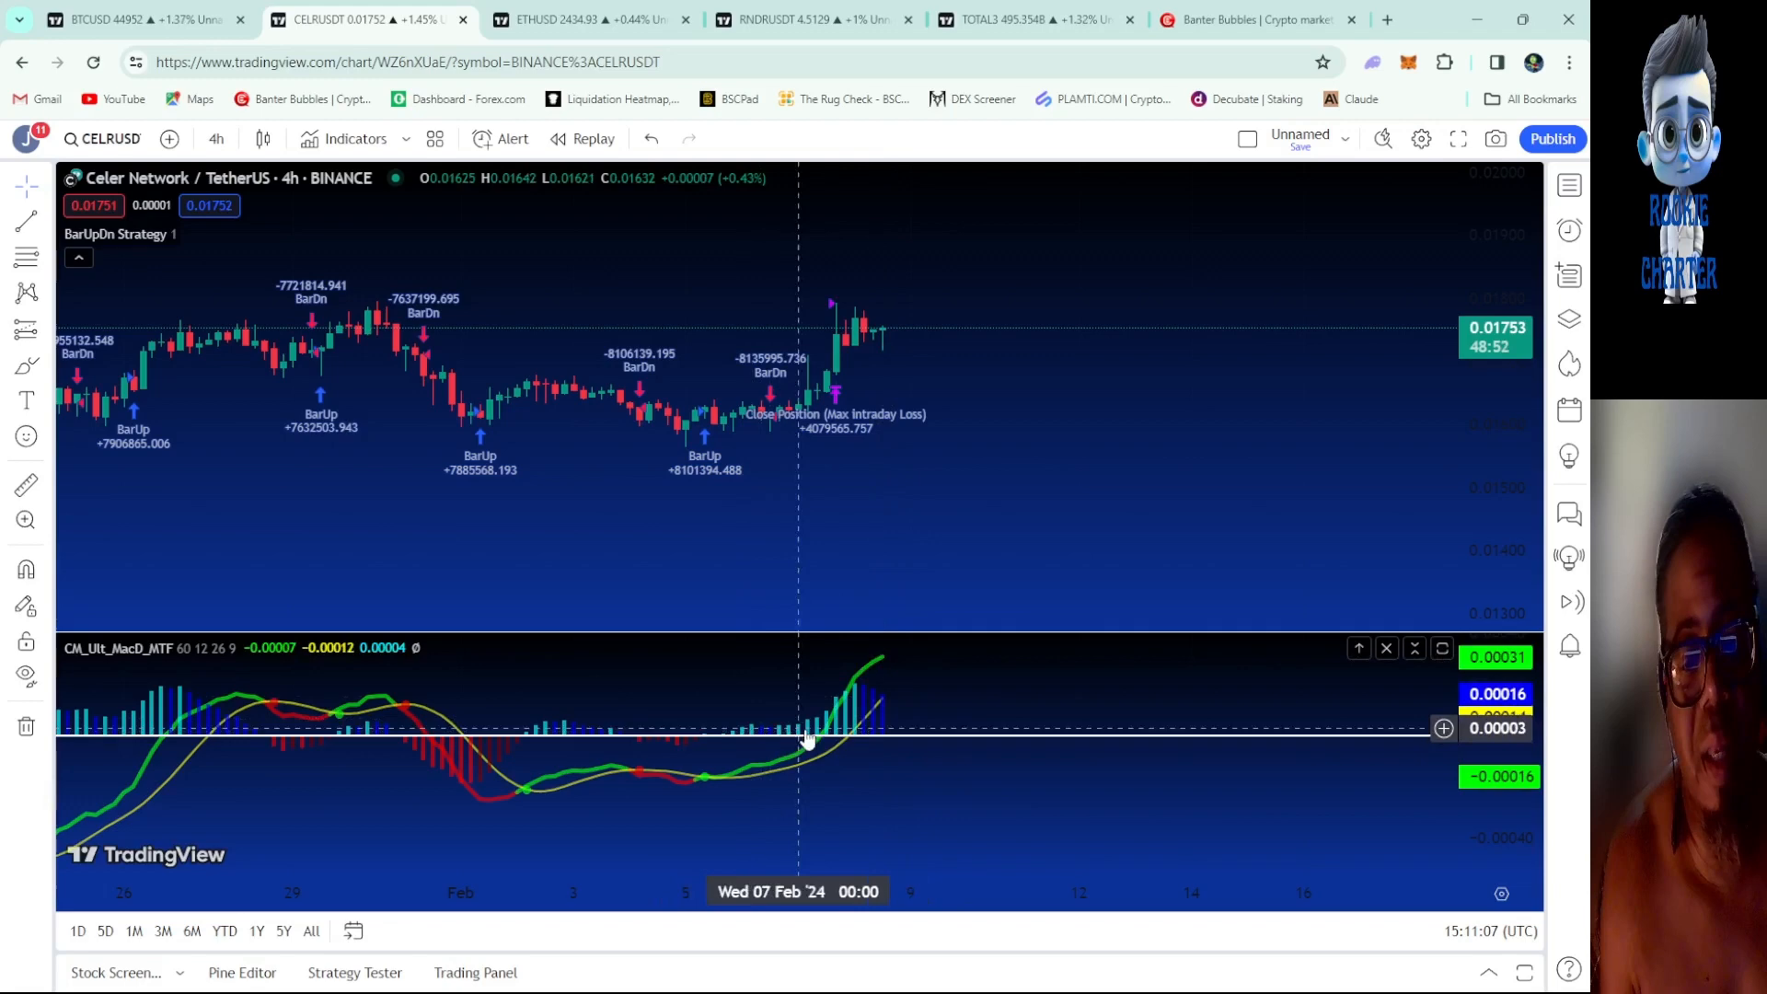
pyautogui.moveTo(878, 758)
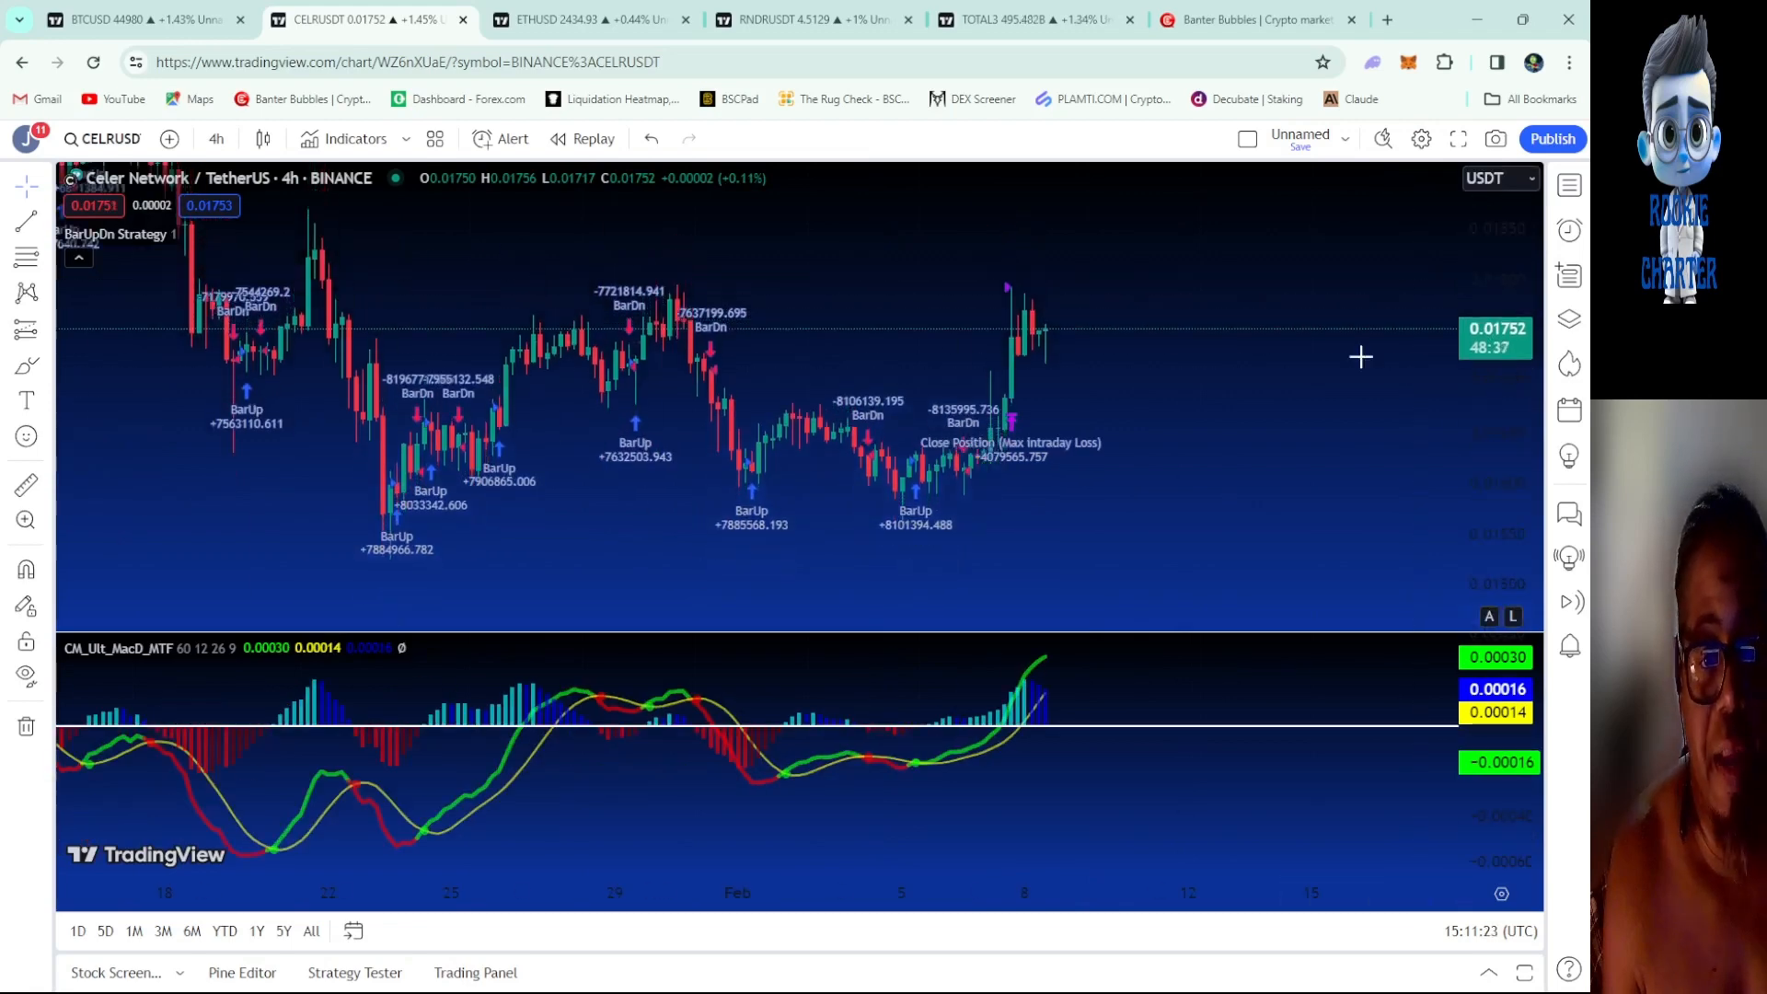
pyautogui.moveTo(255, 281)
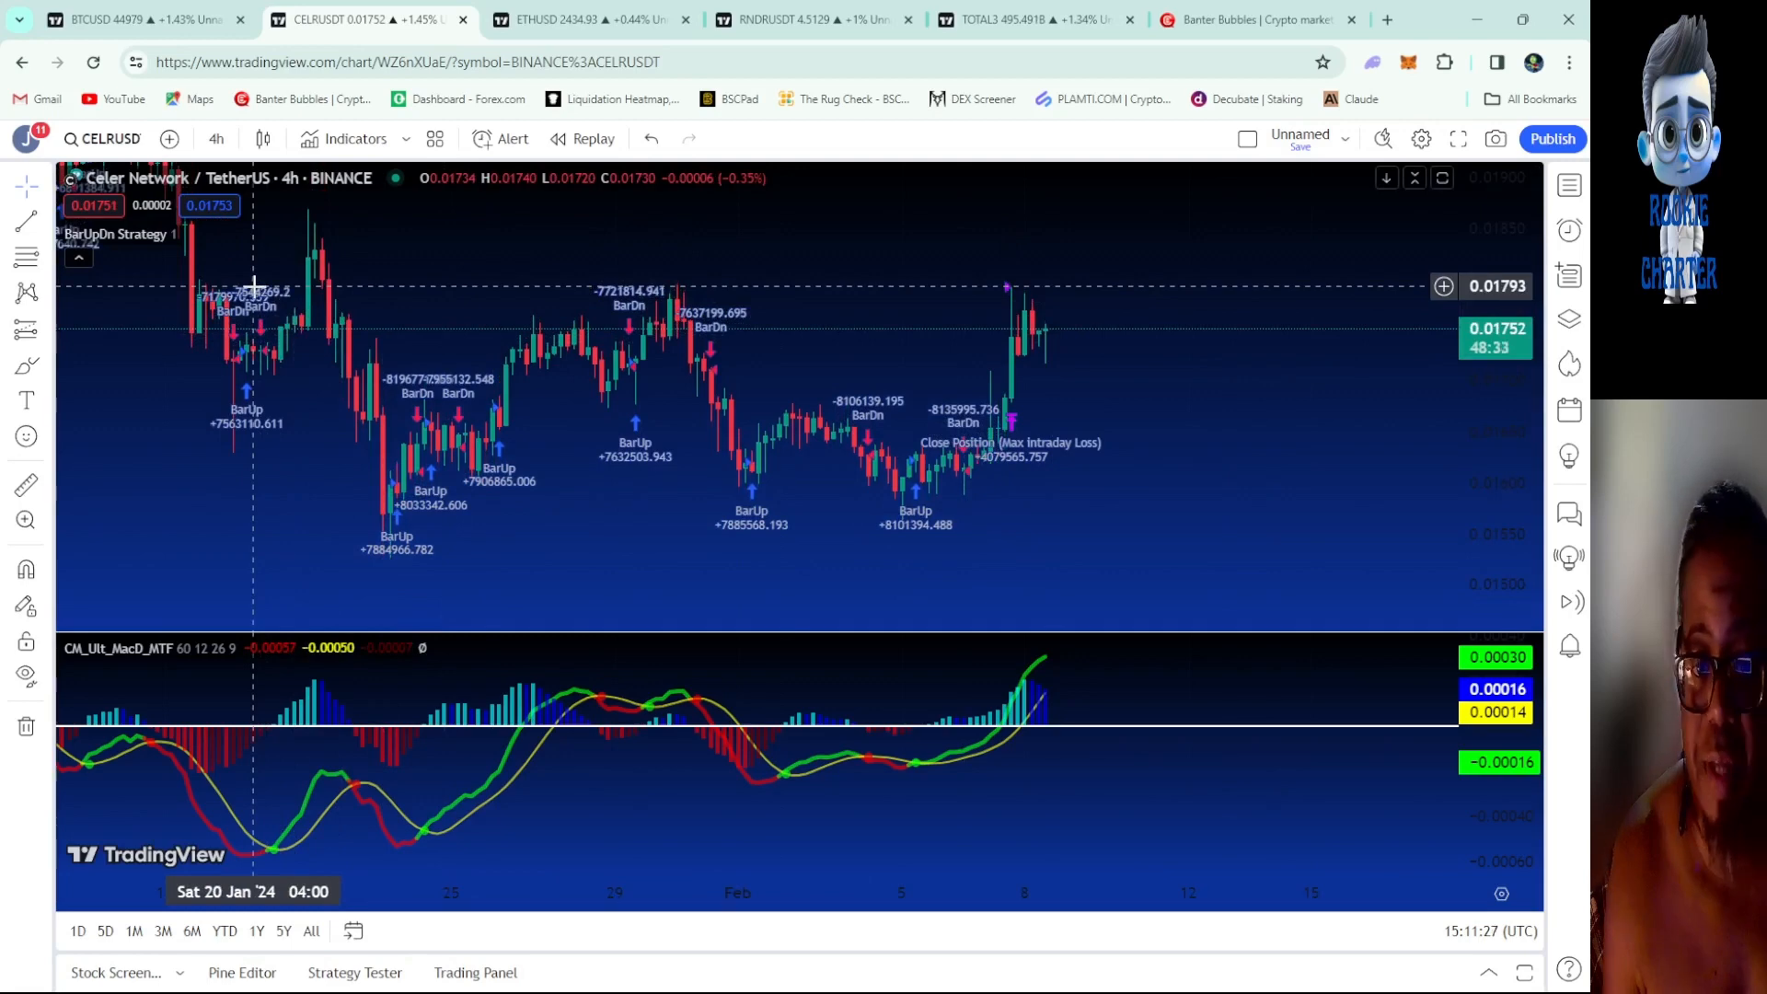
pyautogui.moveTo(367, 498)
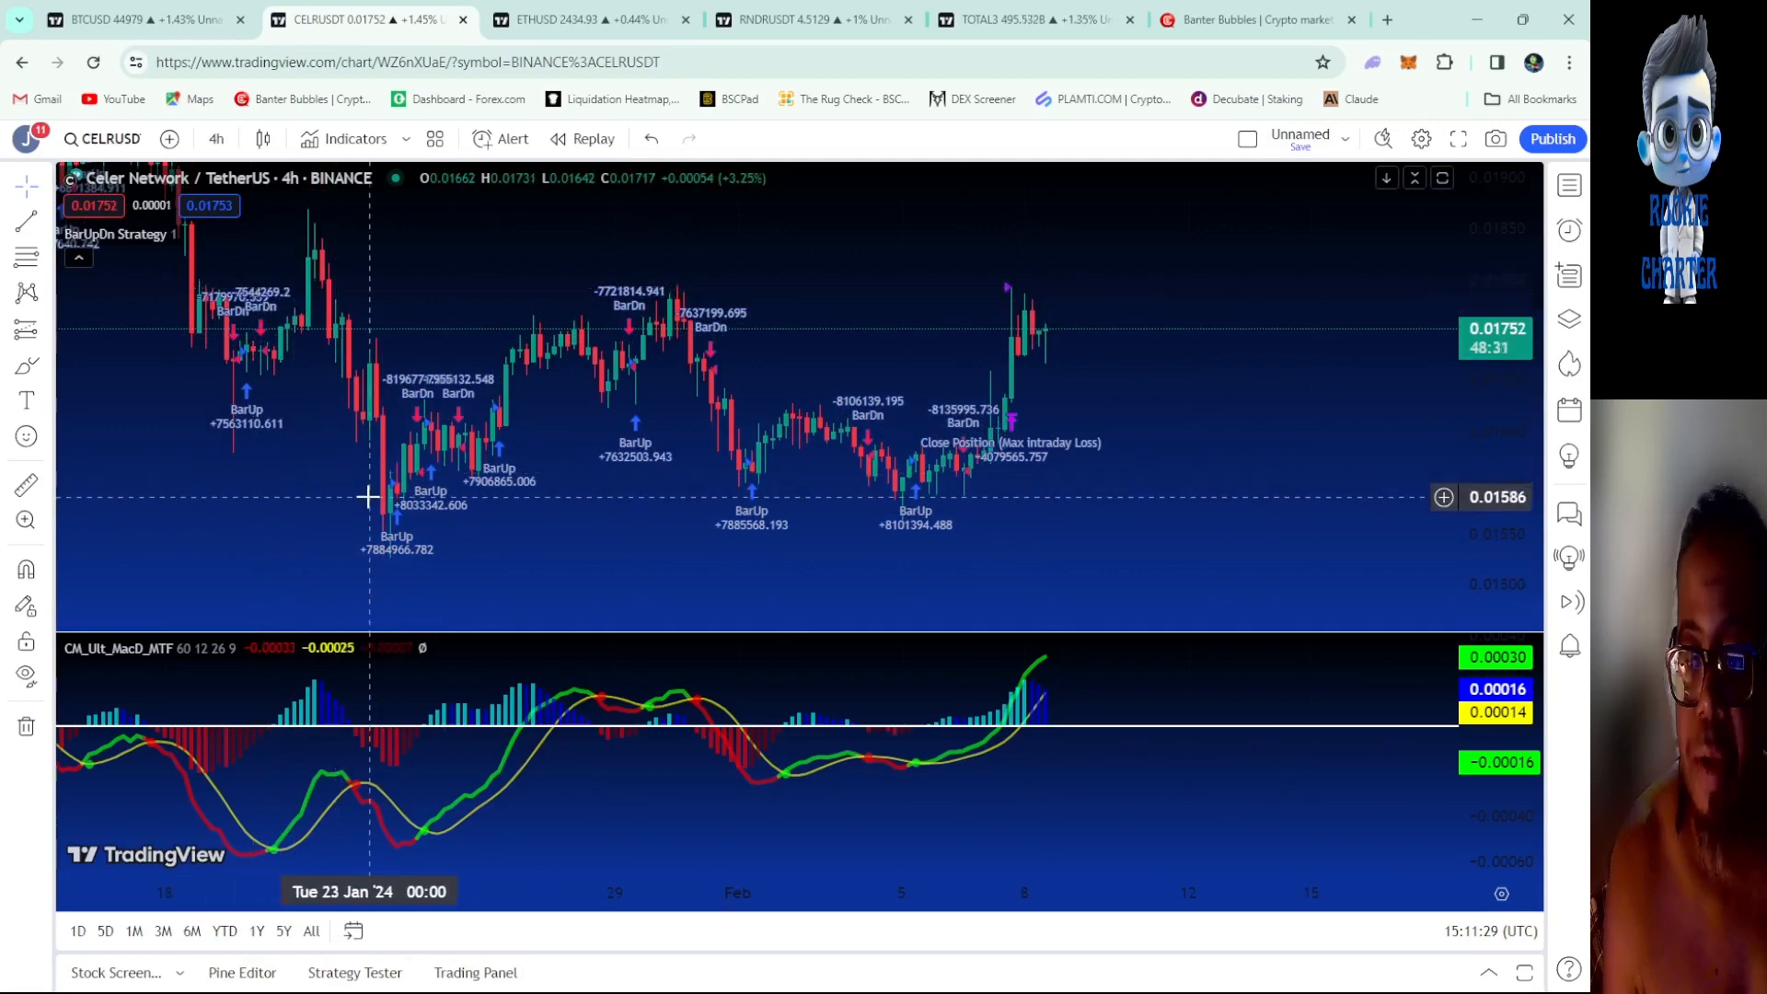
pyautogui.moveTo(387, 562)
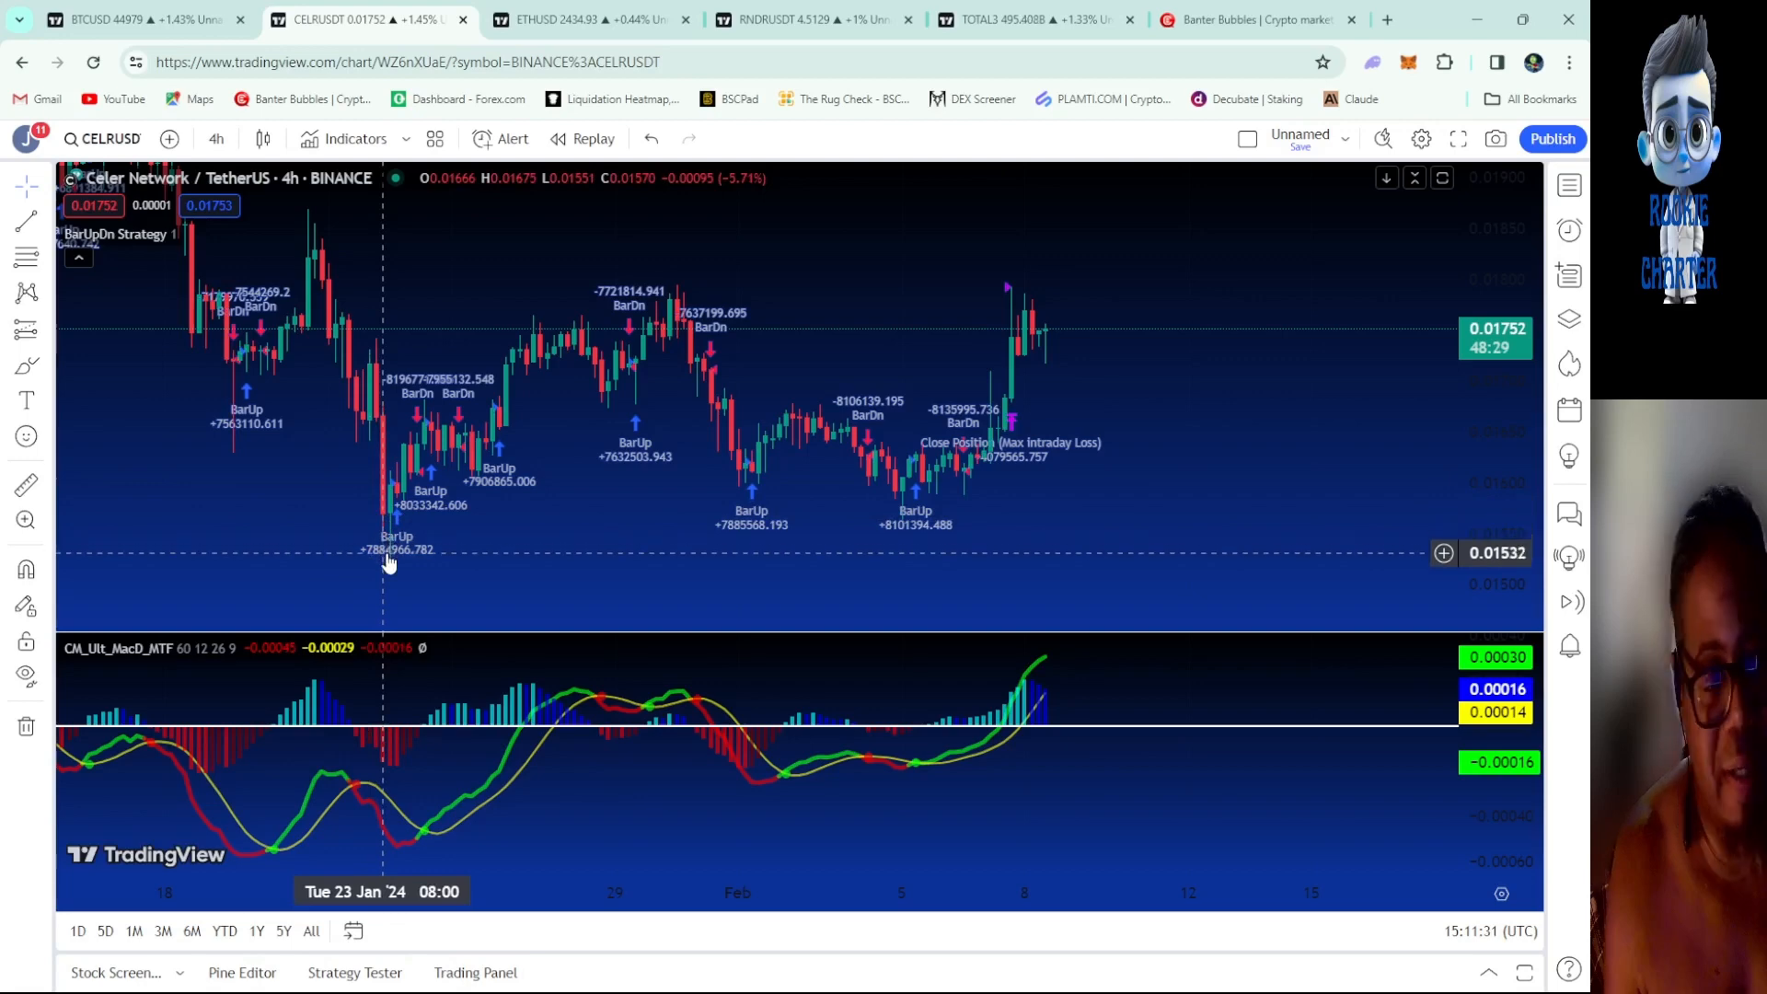
pyautogui.moveTo(1401, 521)
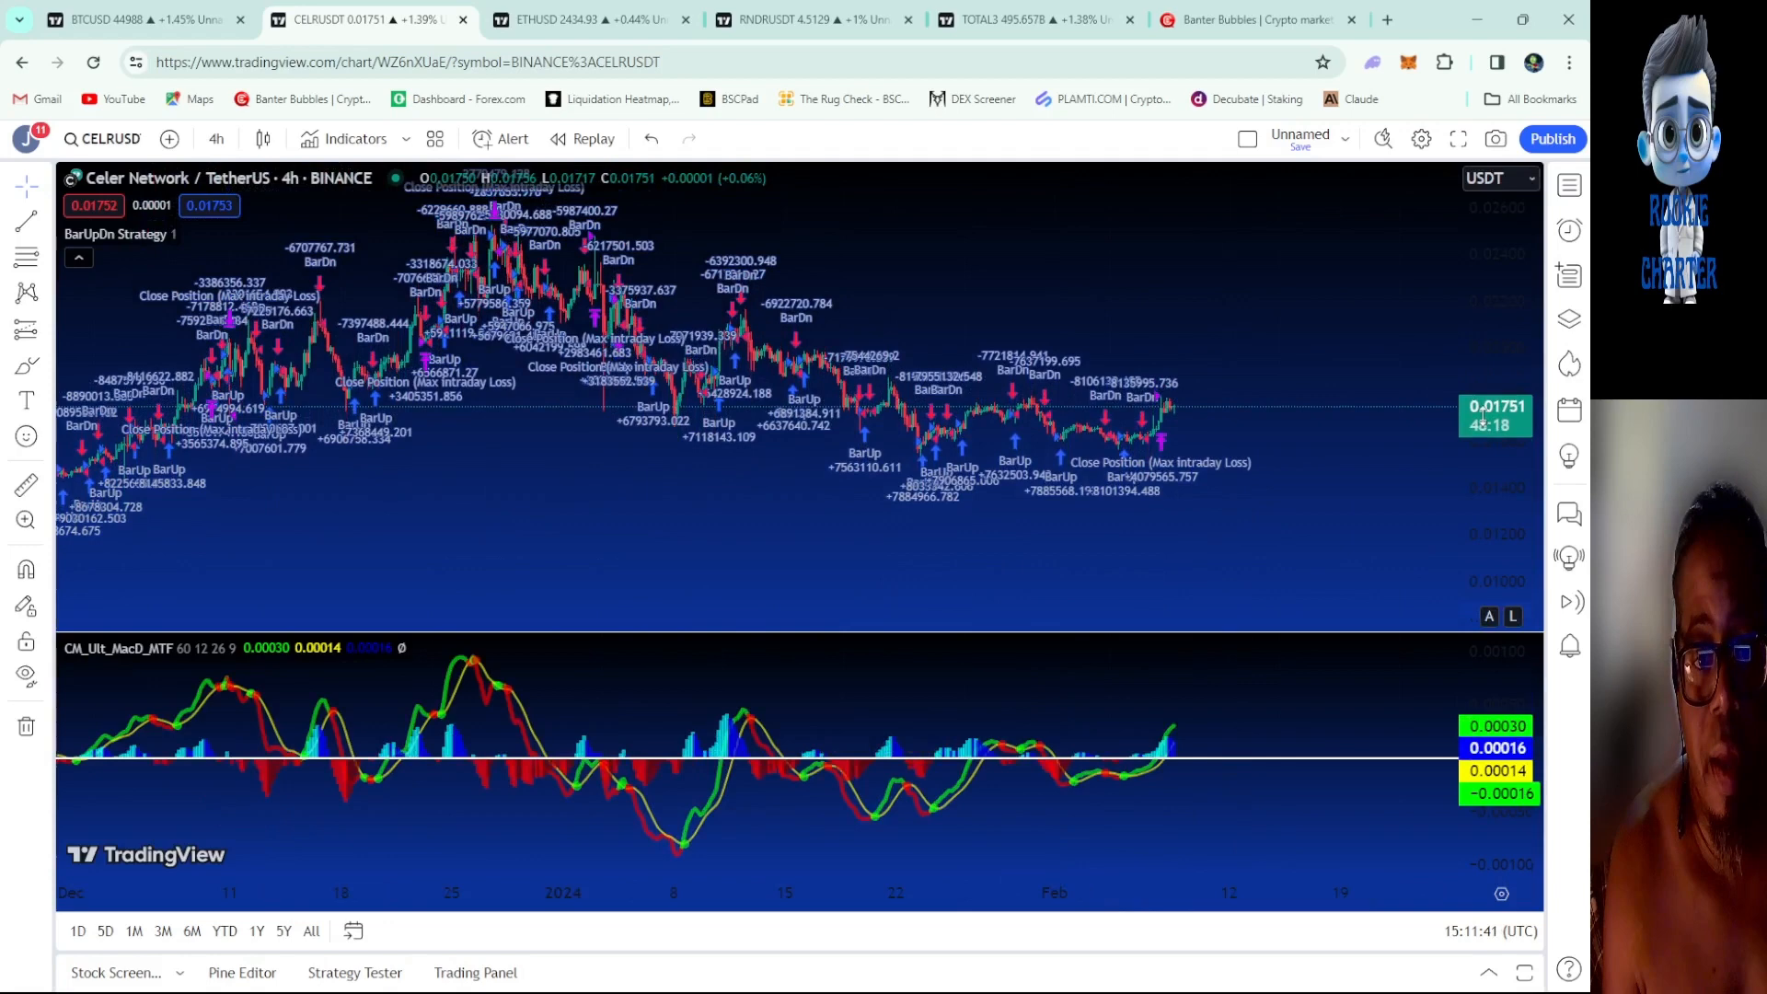
pyautogui.moveTo(586, 280)
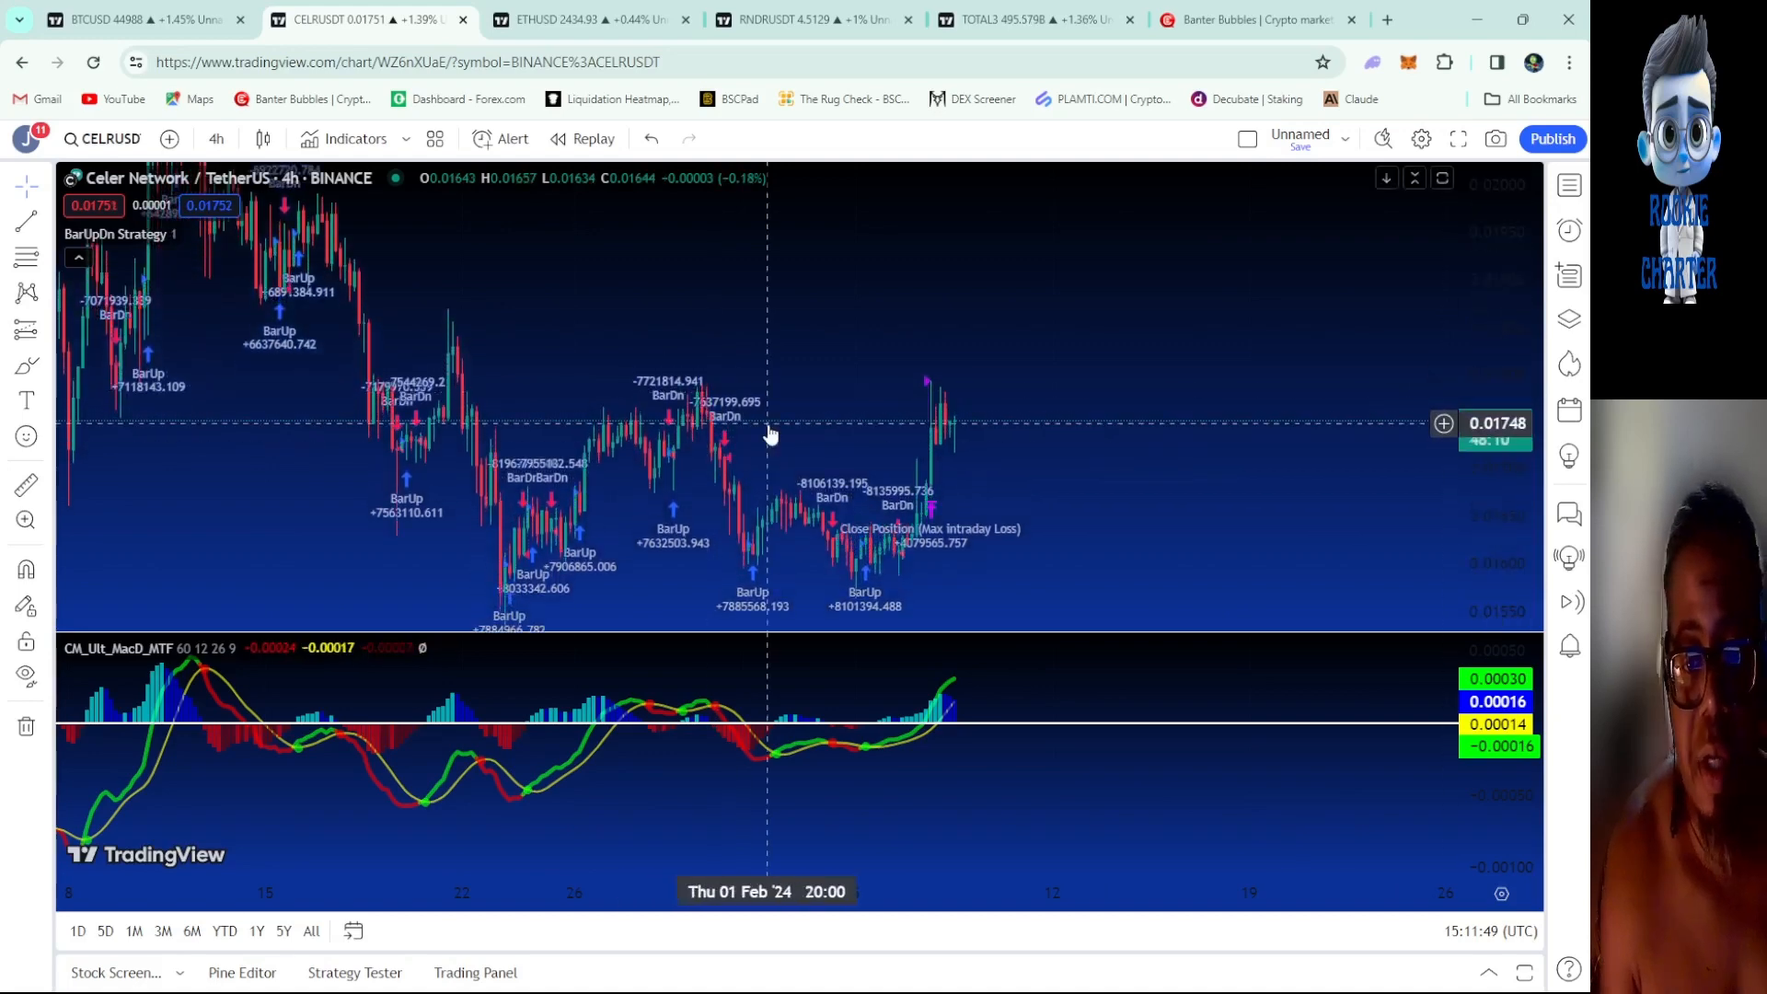
pyautogui.moveTo(432, 311)
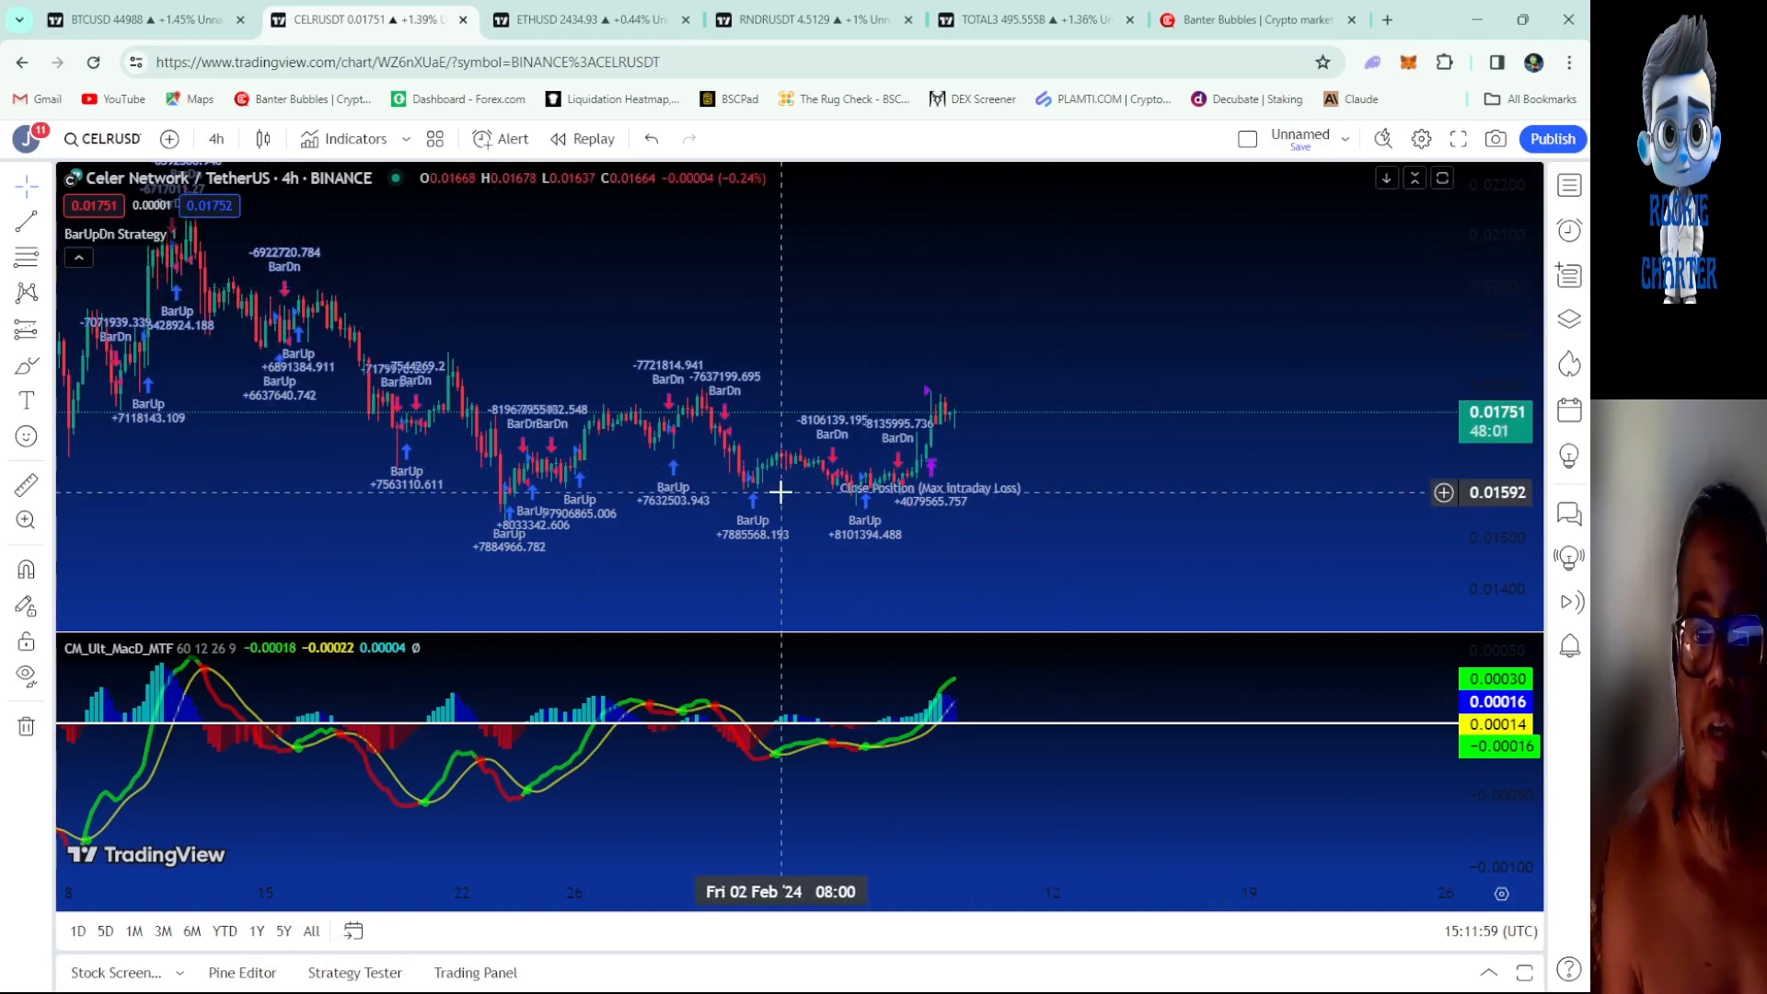
pyautogui.click(581, 15)
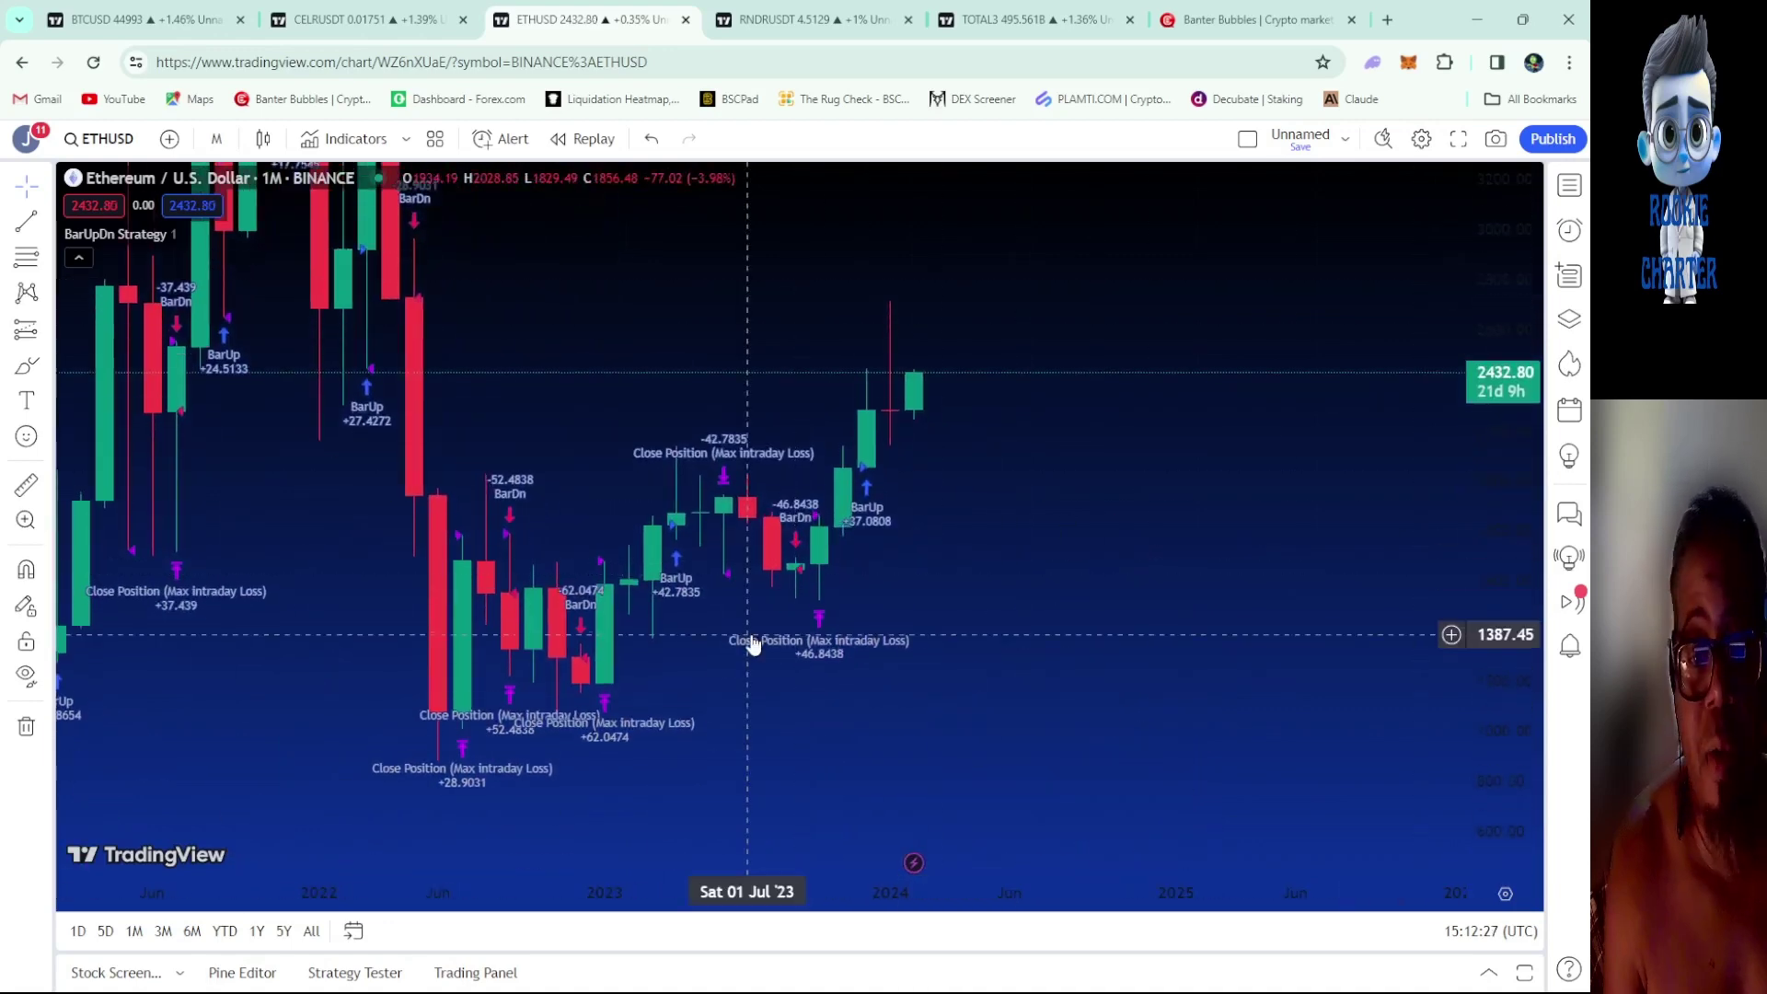
pyautogui.moveTo(824, 613)
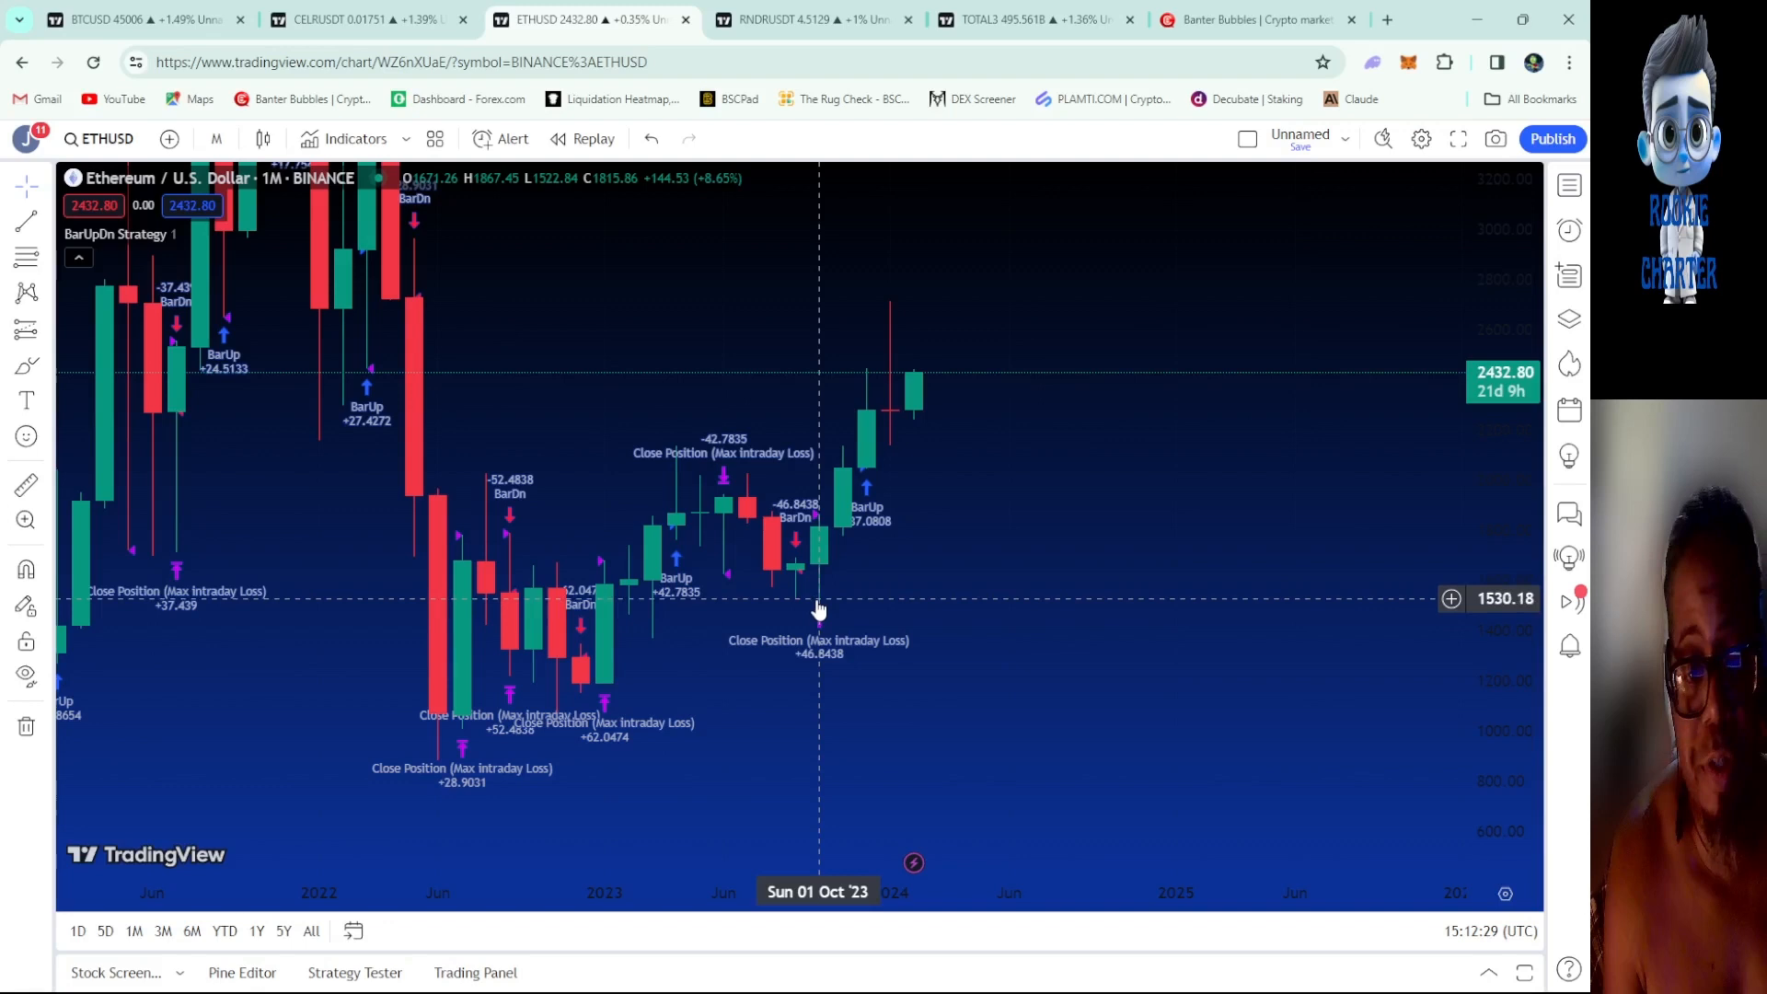
pyautogui.moveTo(879, 299)
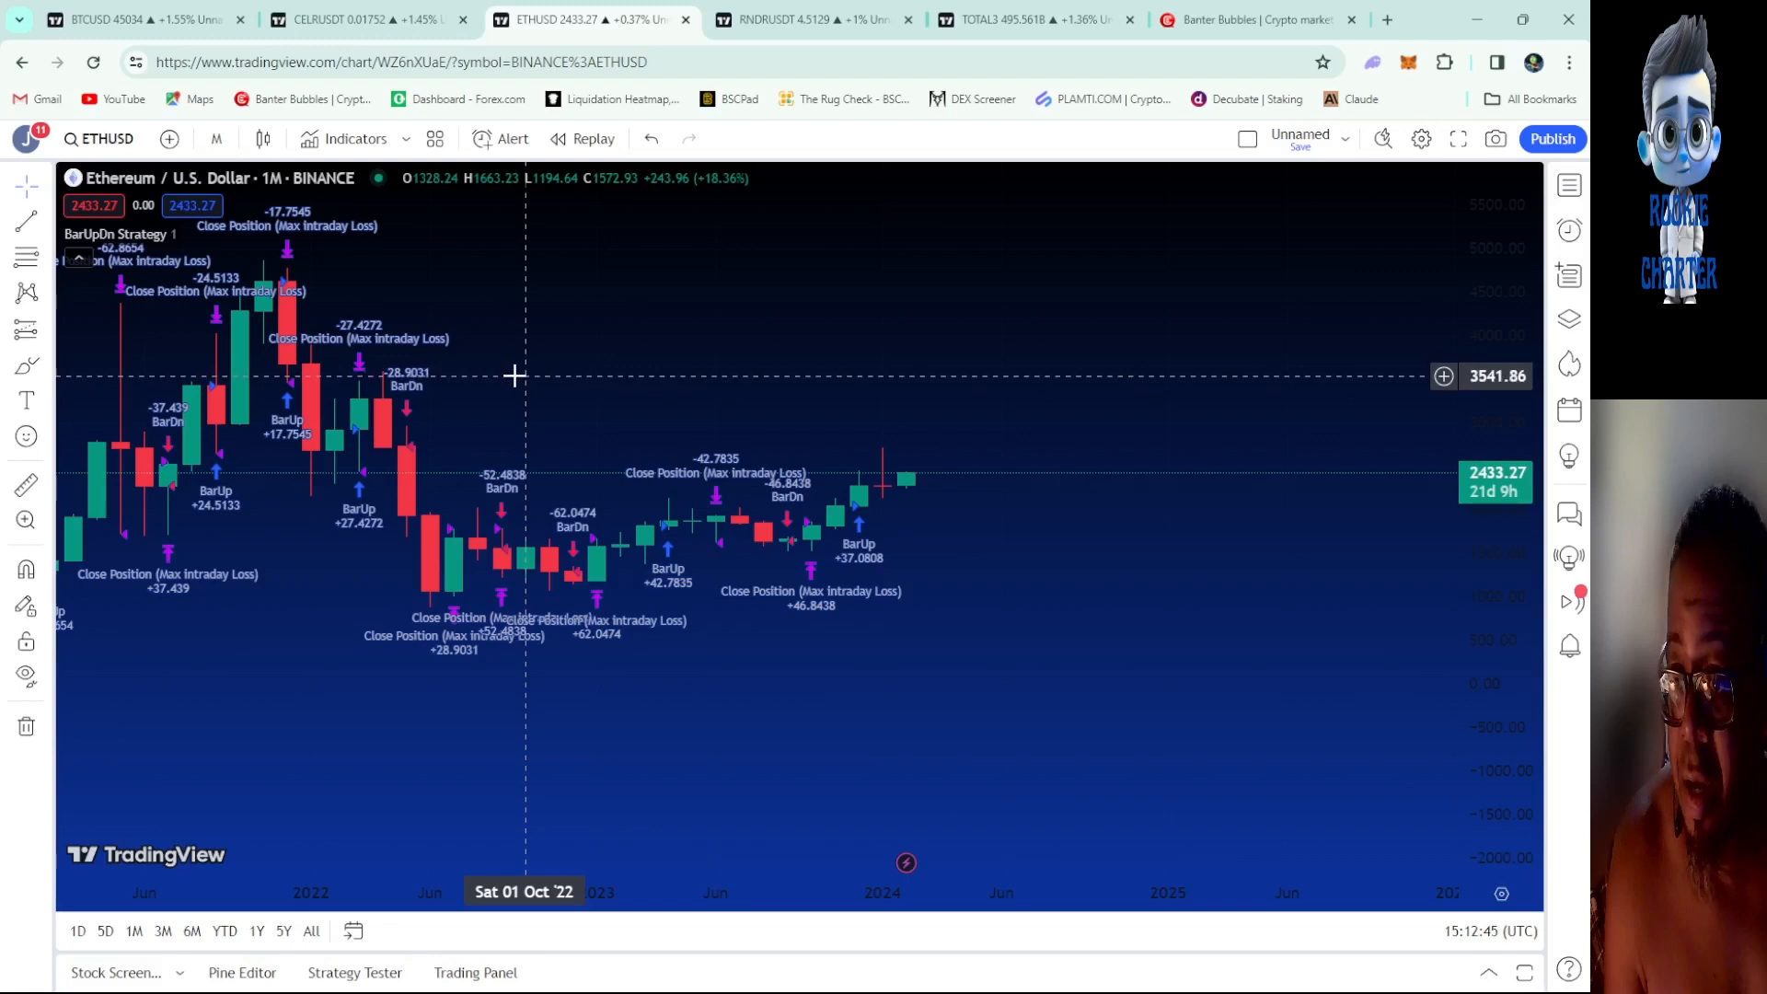
pyautogui.moveTo(512, 352)
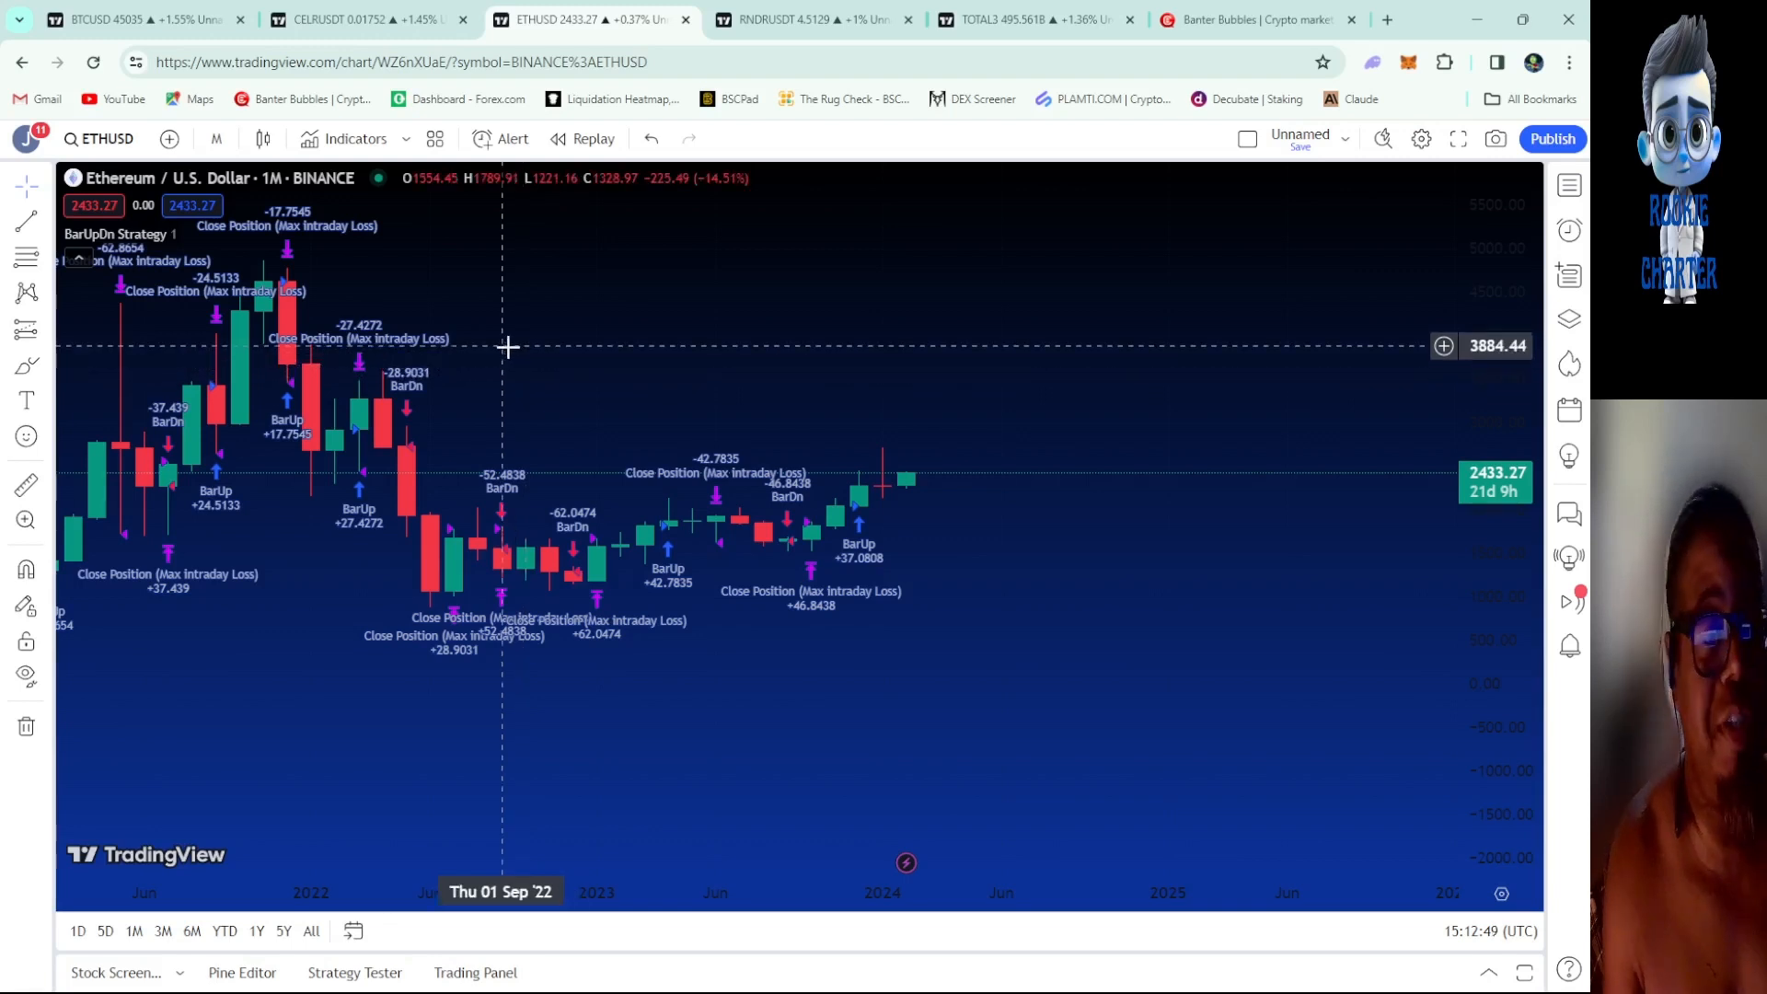
pyautogui.moveTo(981, 383)
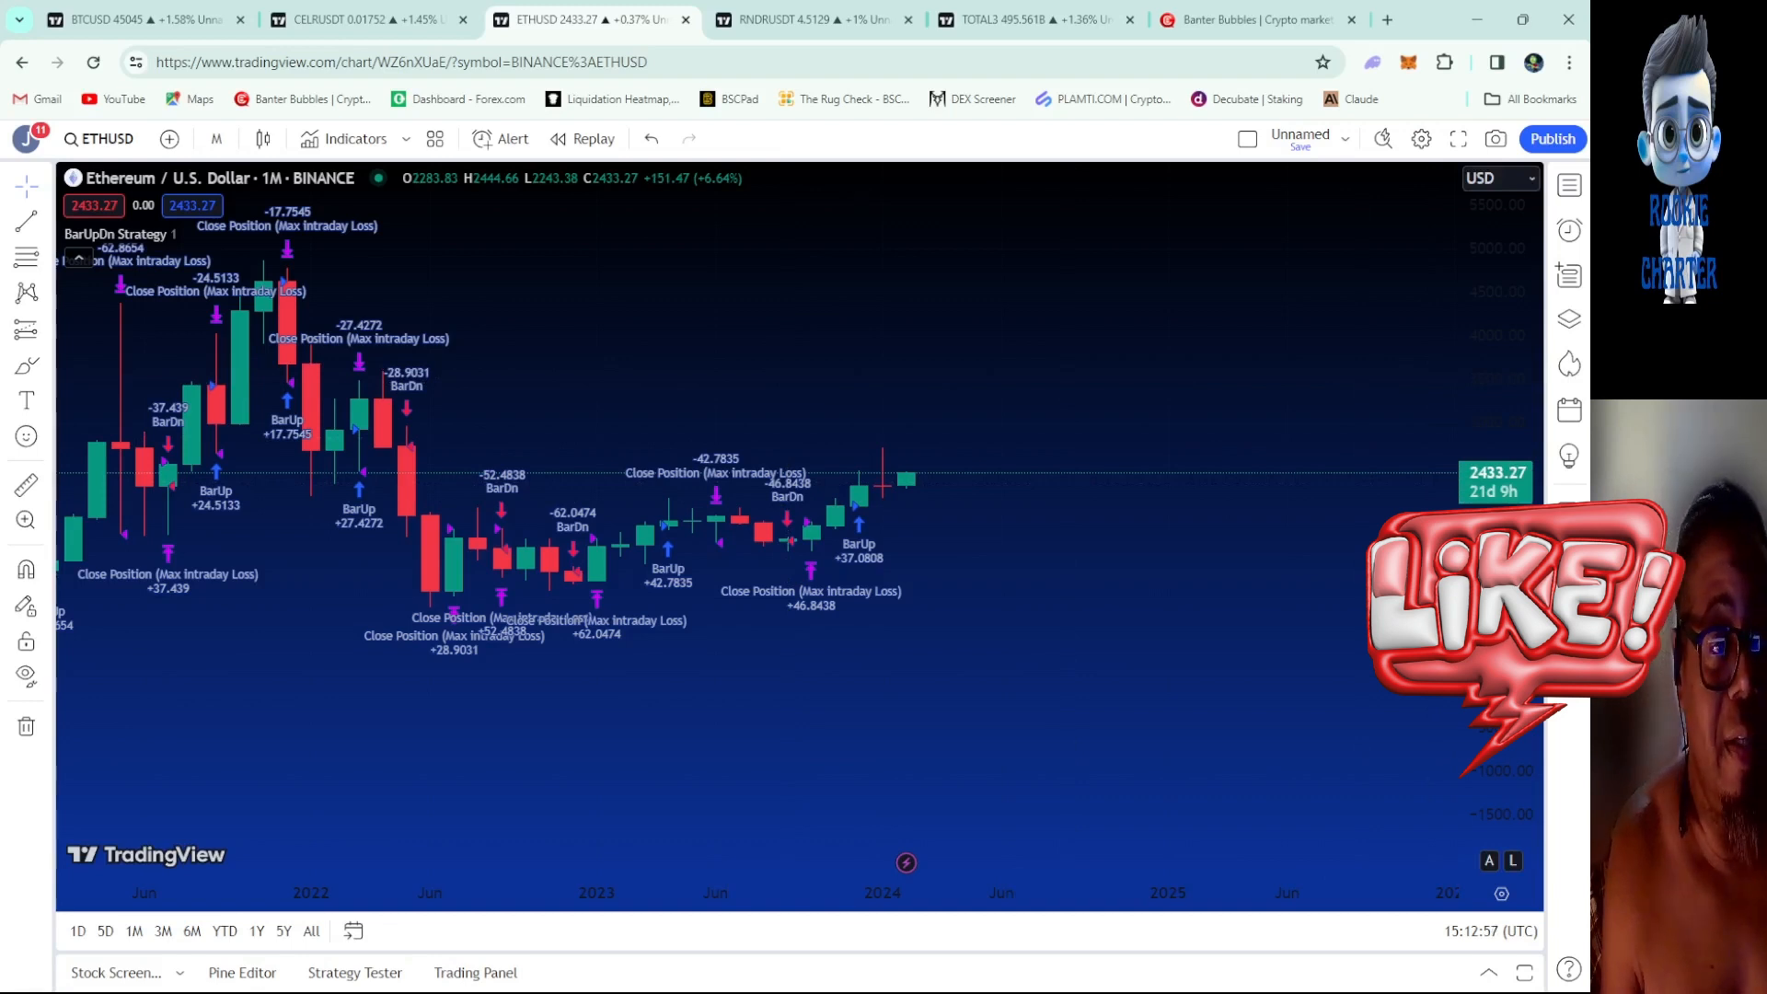
pyautogui.moveTo(1031, 587)
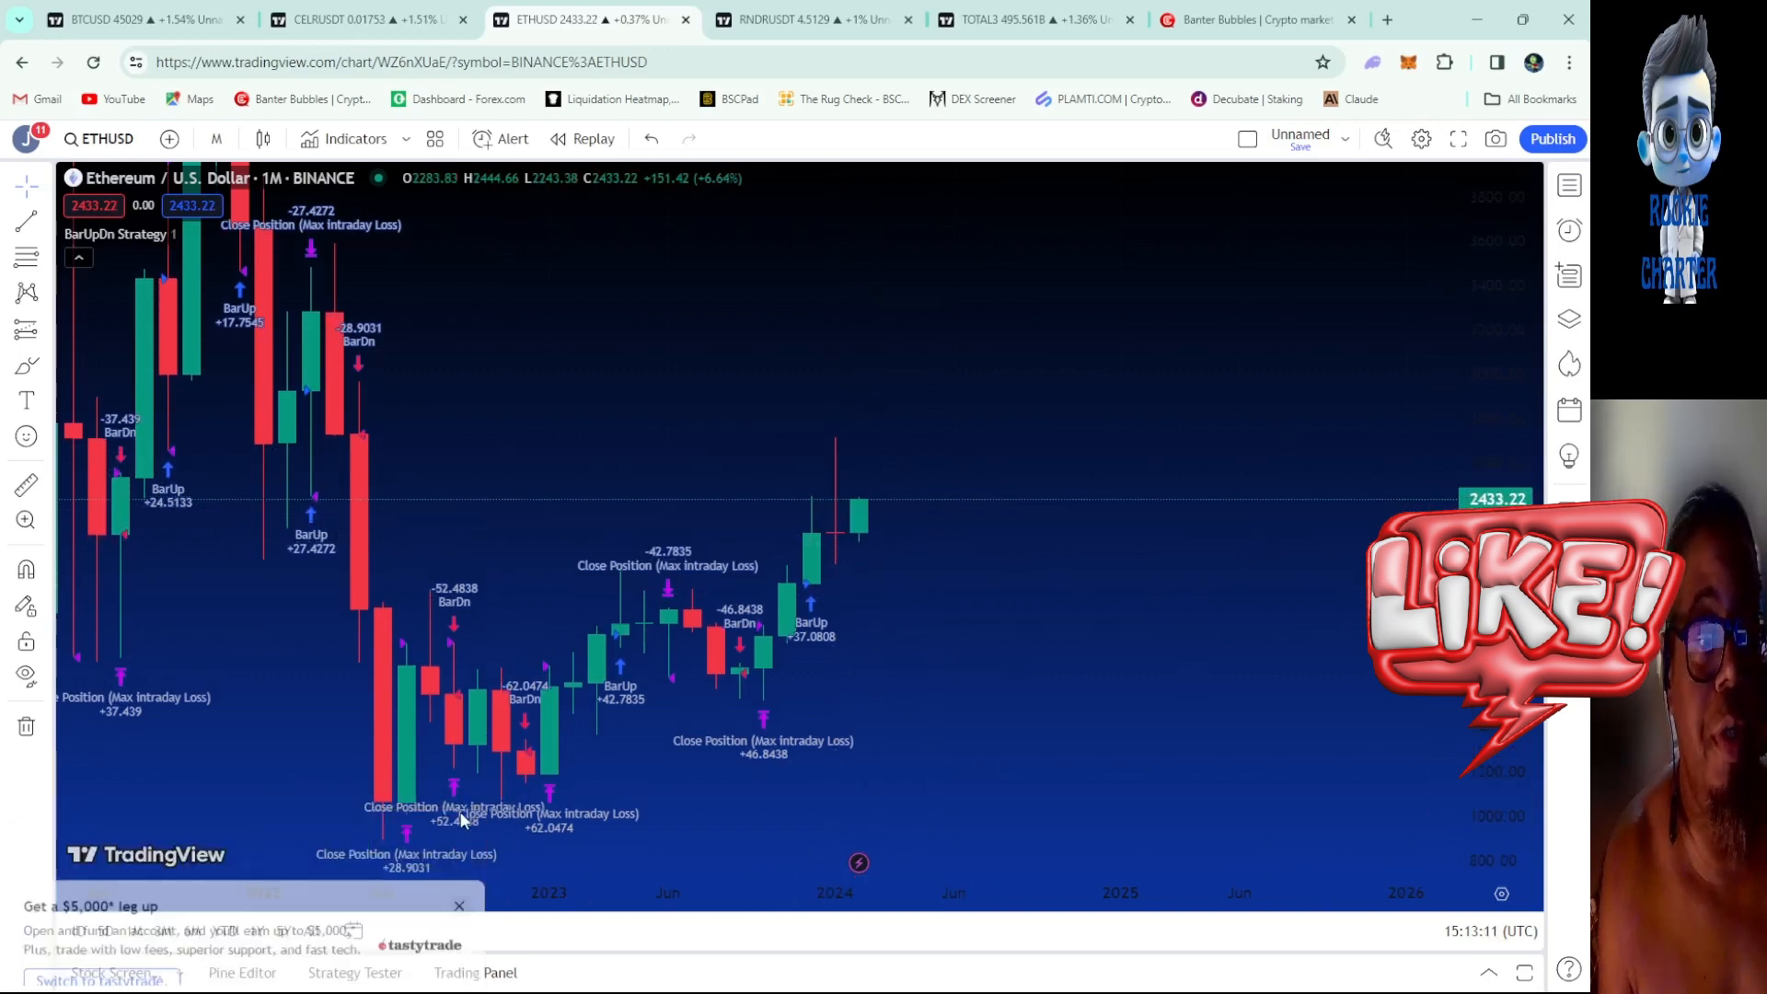
# Switch to the RNDRUSDT tab to view Render Token's monthly chart
pyautogui.click(807, 20)
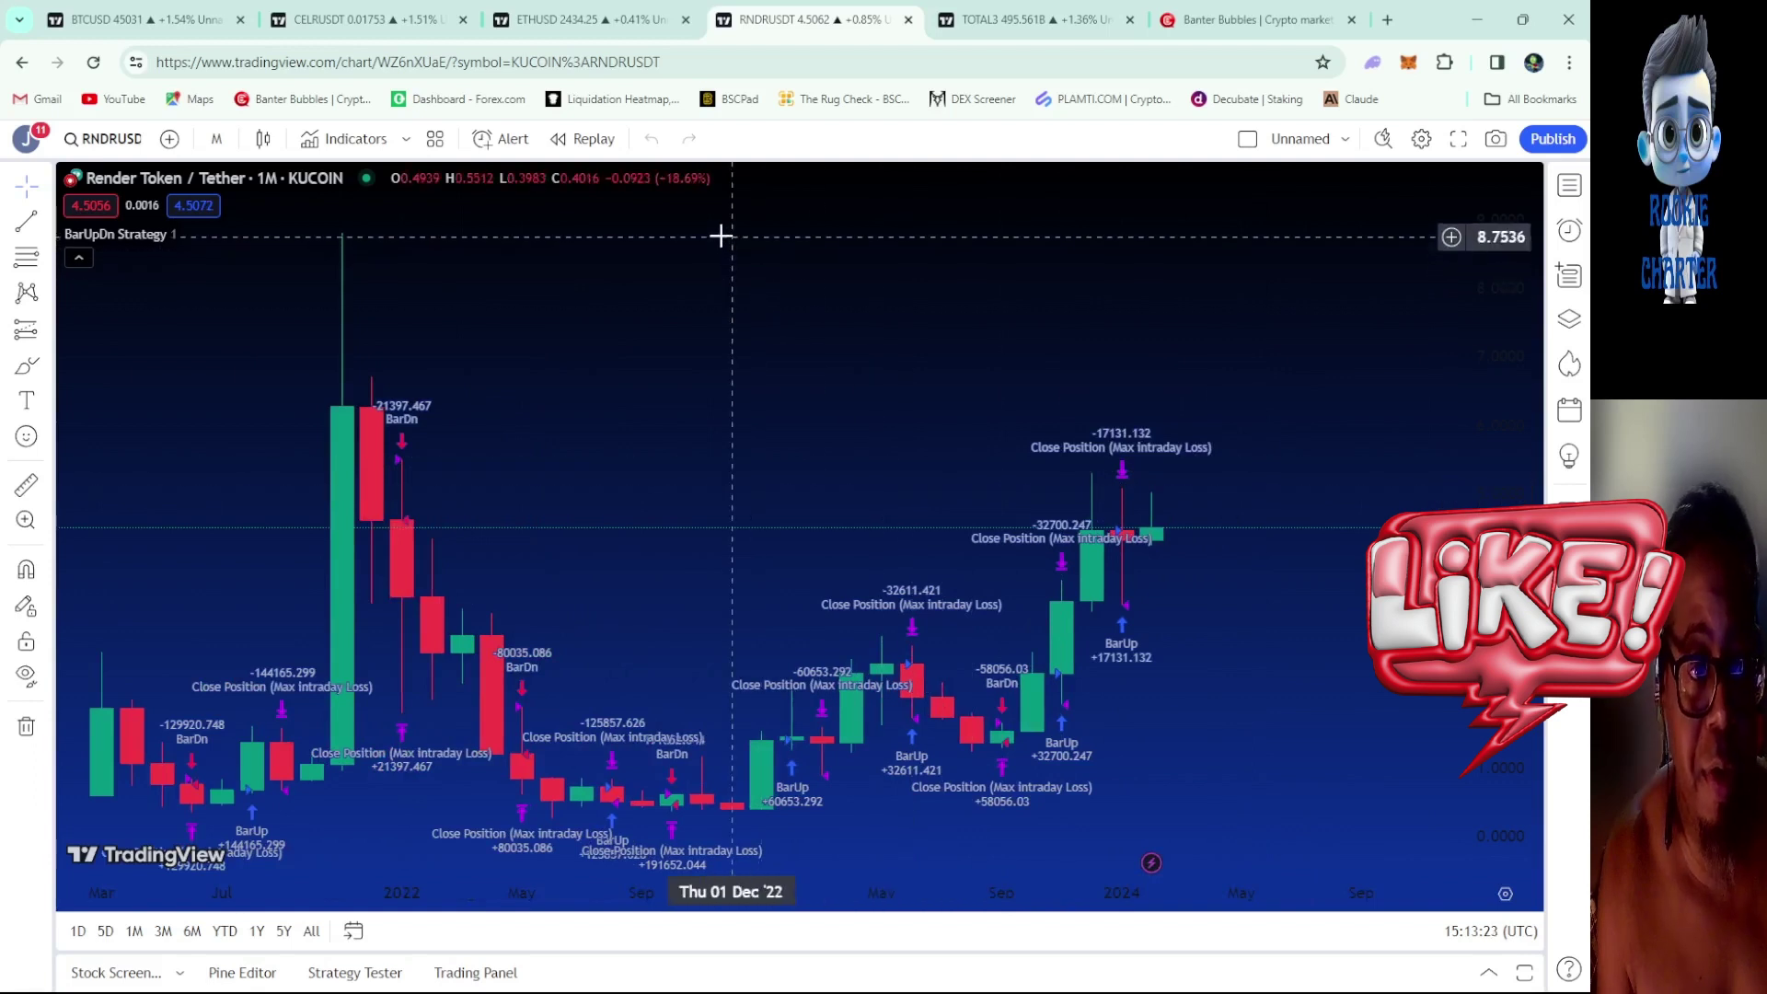
pyautogui.moveTo(1310, 435)
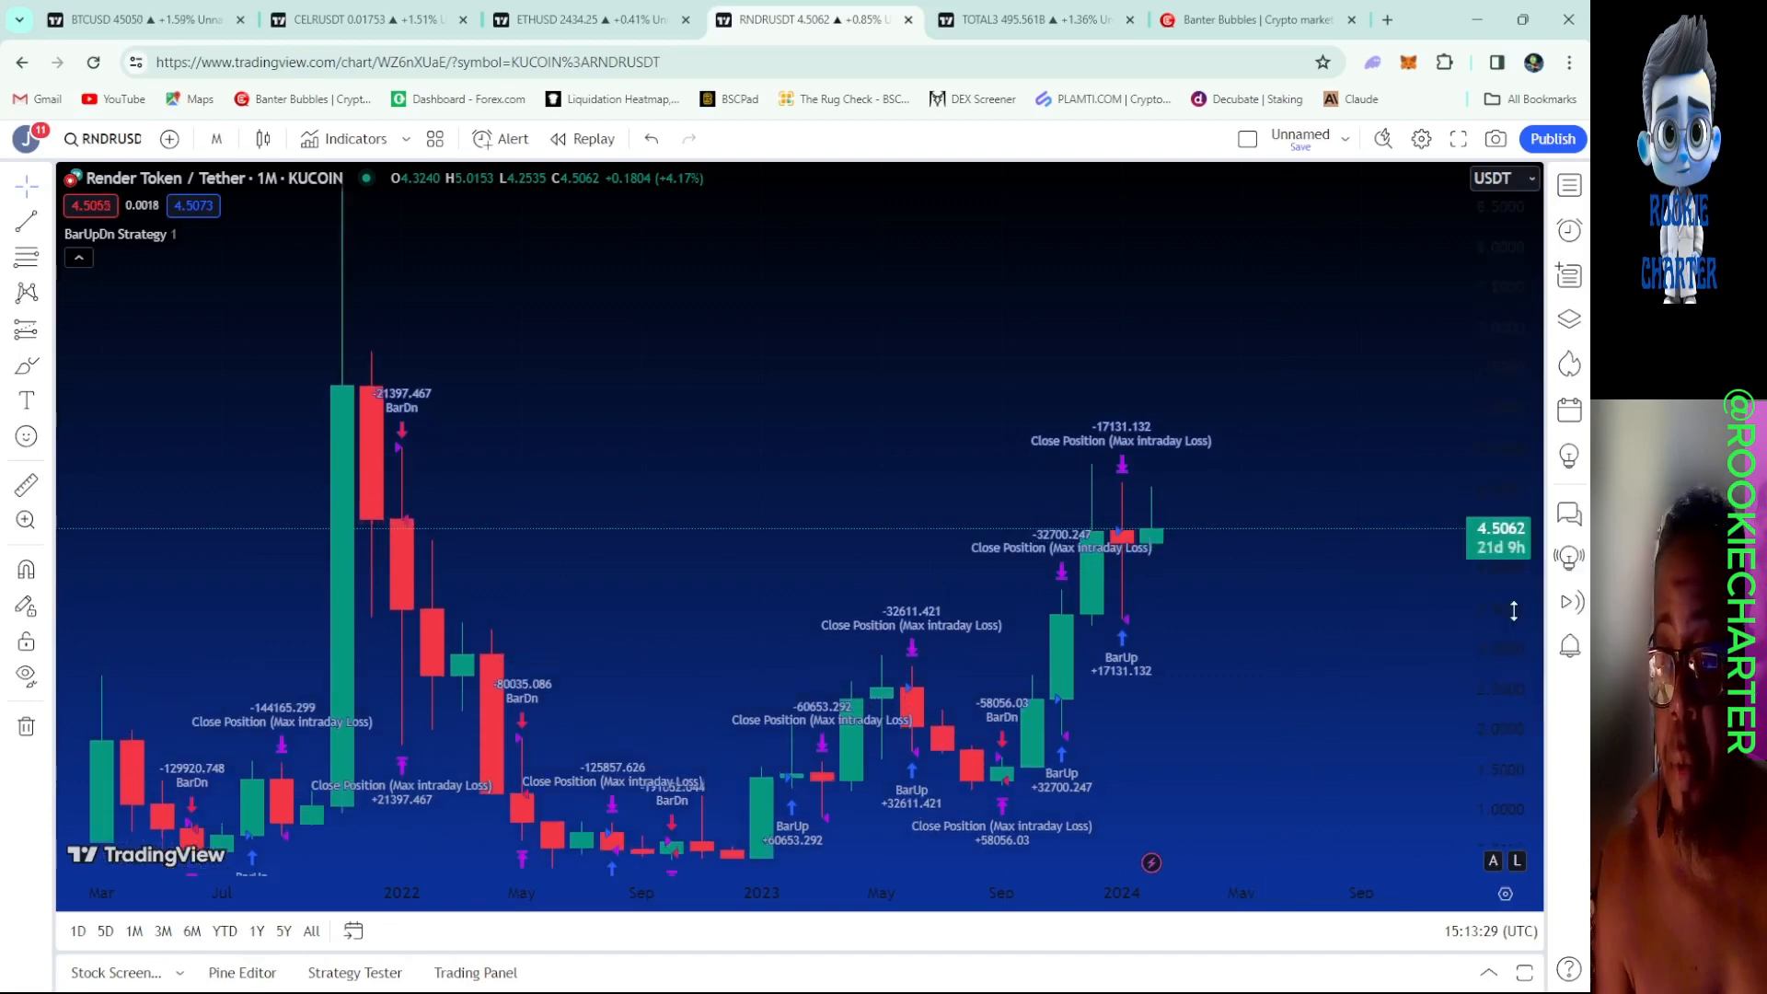
pyautogui.moveTo(1015, 811)
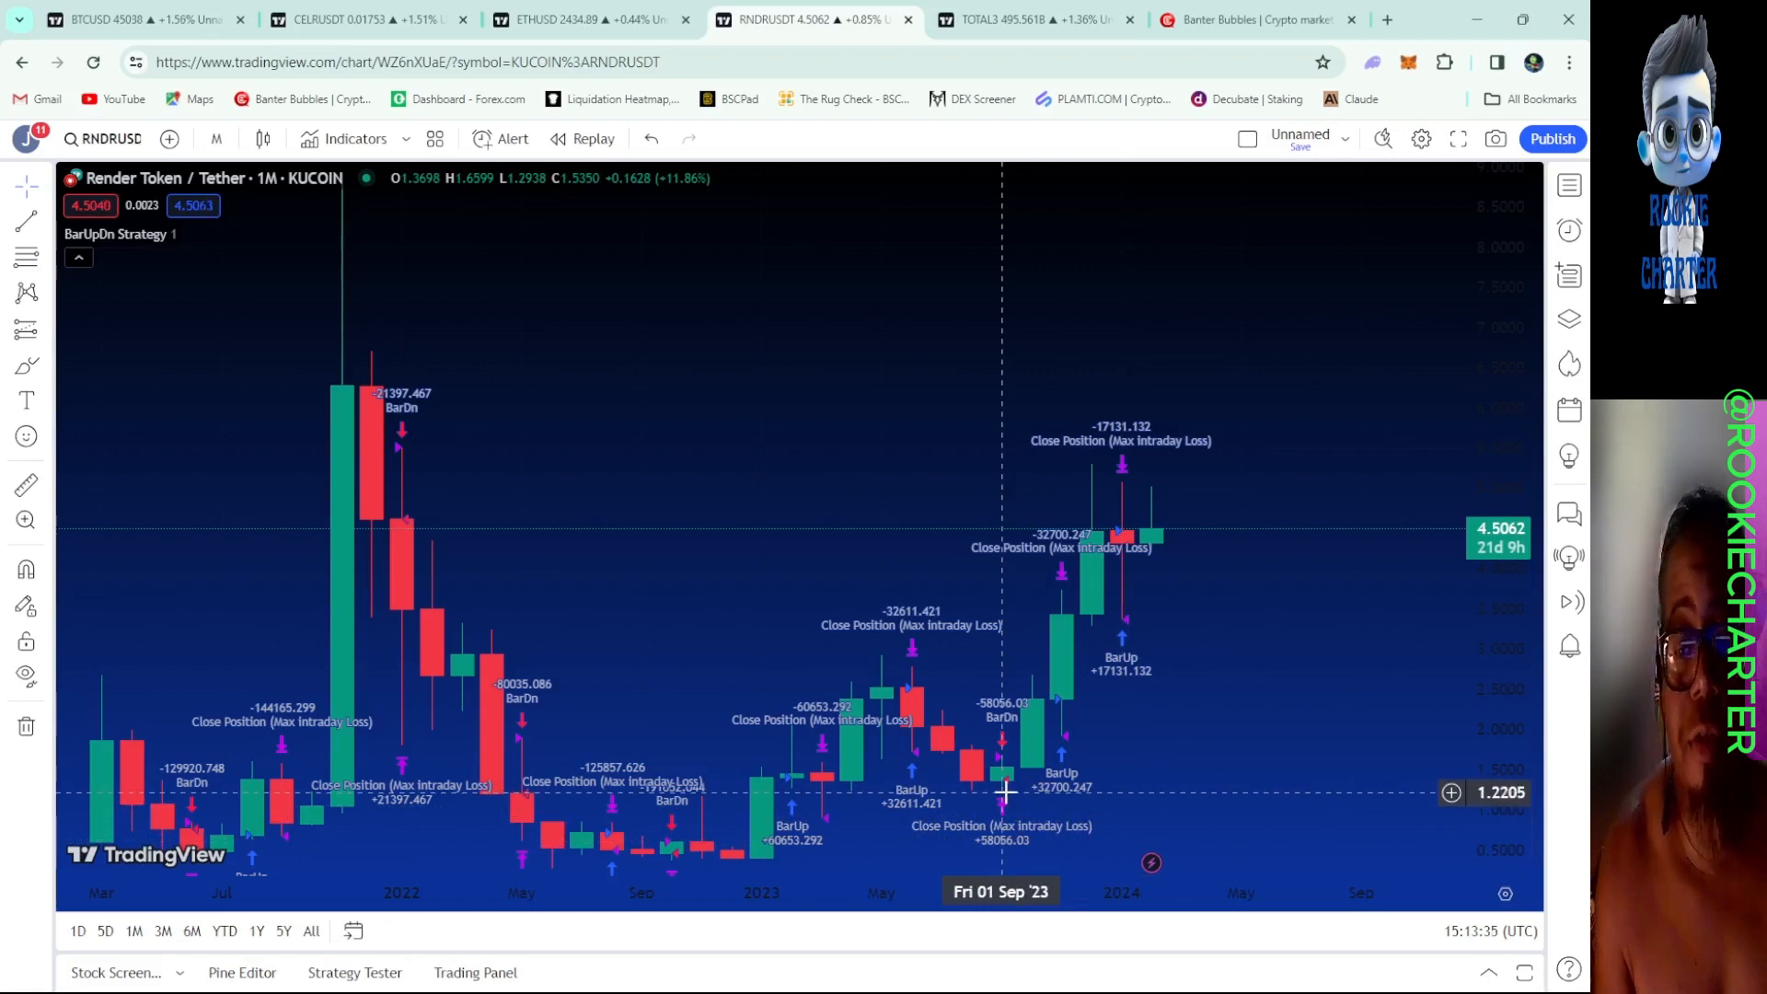
pyautogui.moveTo(1160, 478)
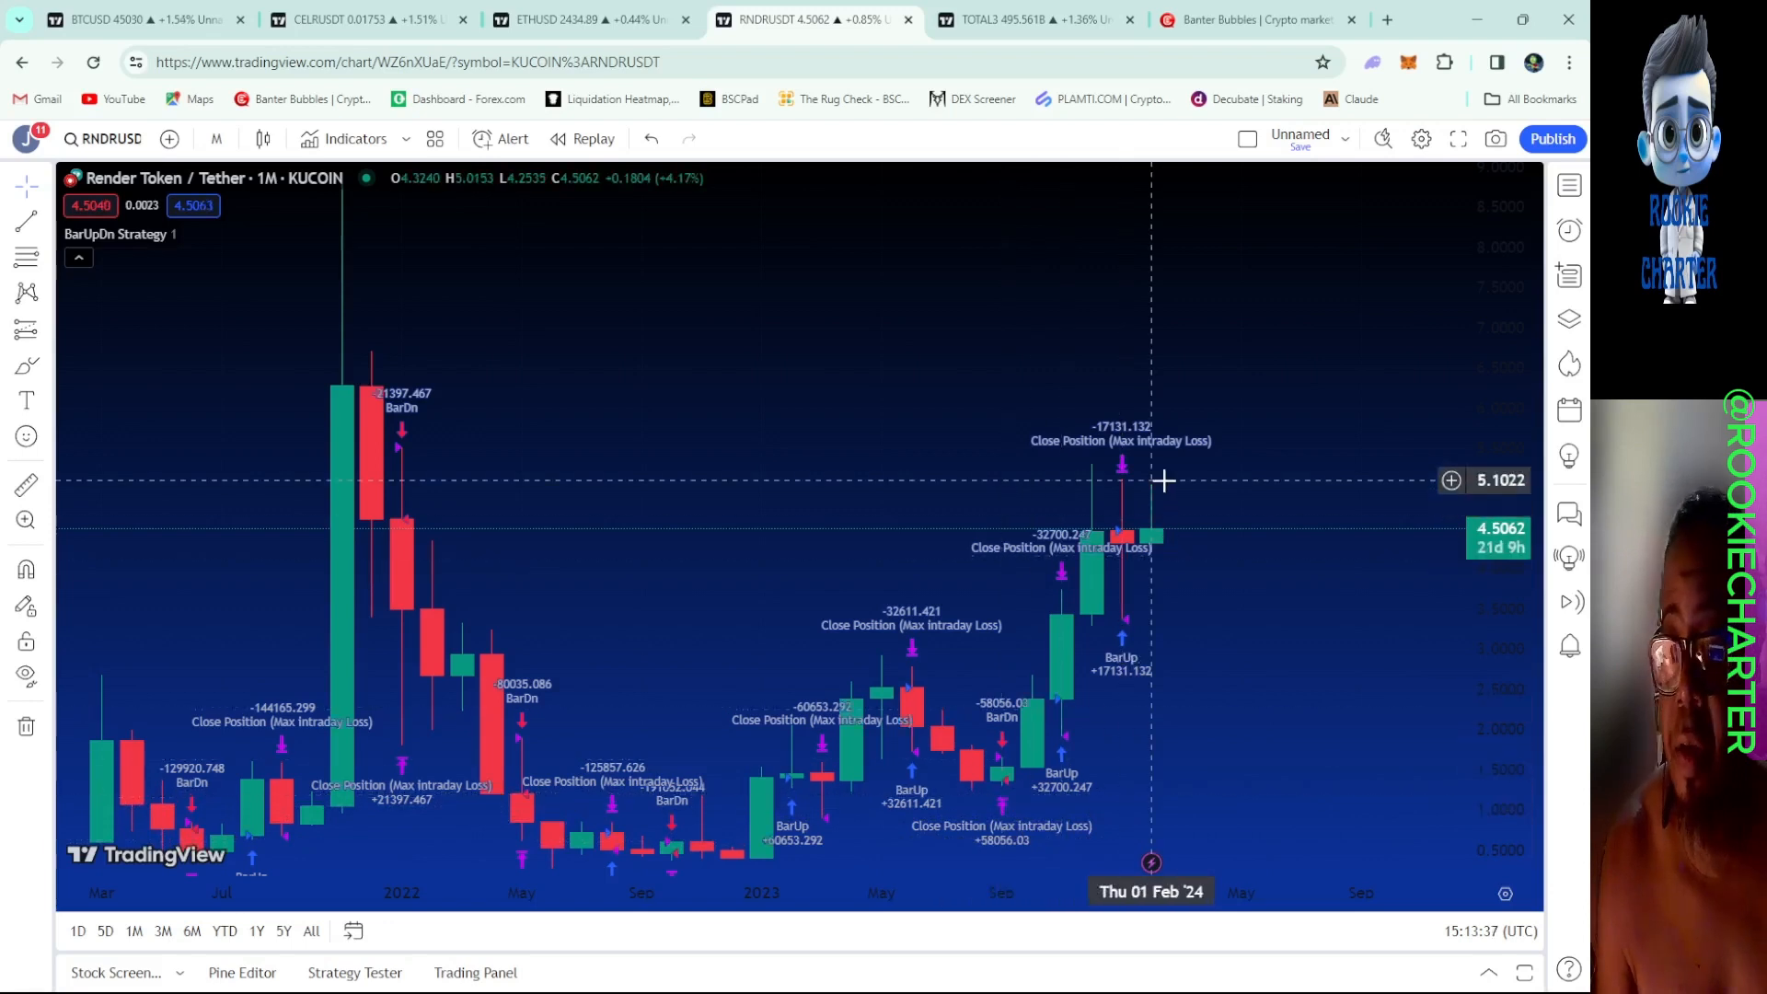
pyautogui.moveTo(1412, 624)
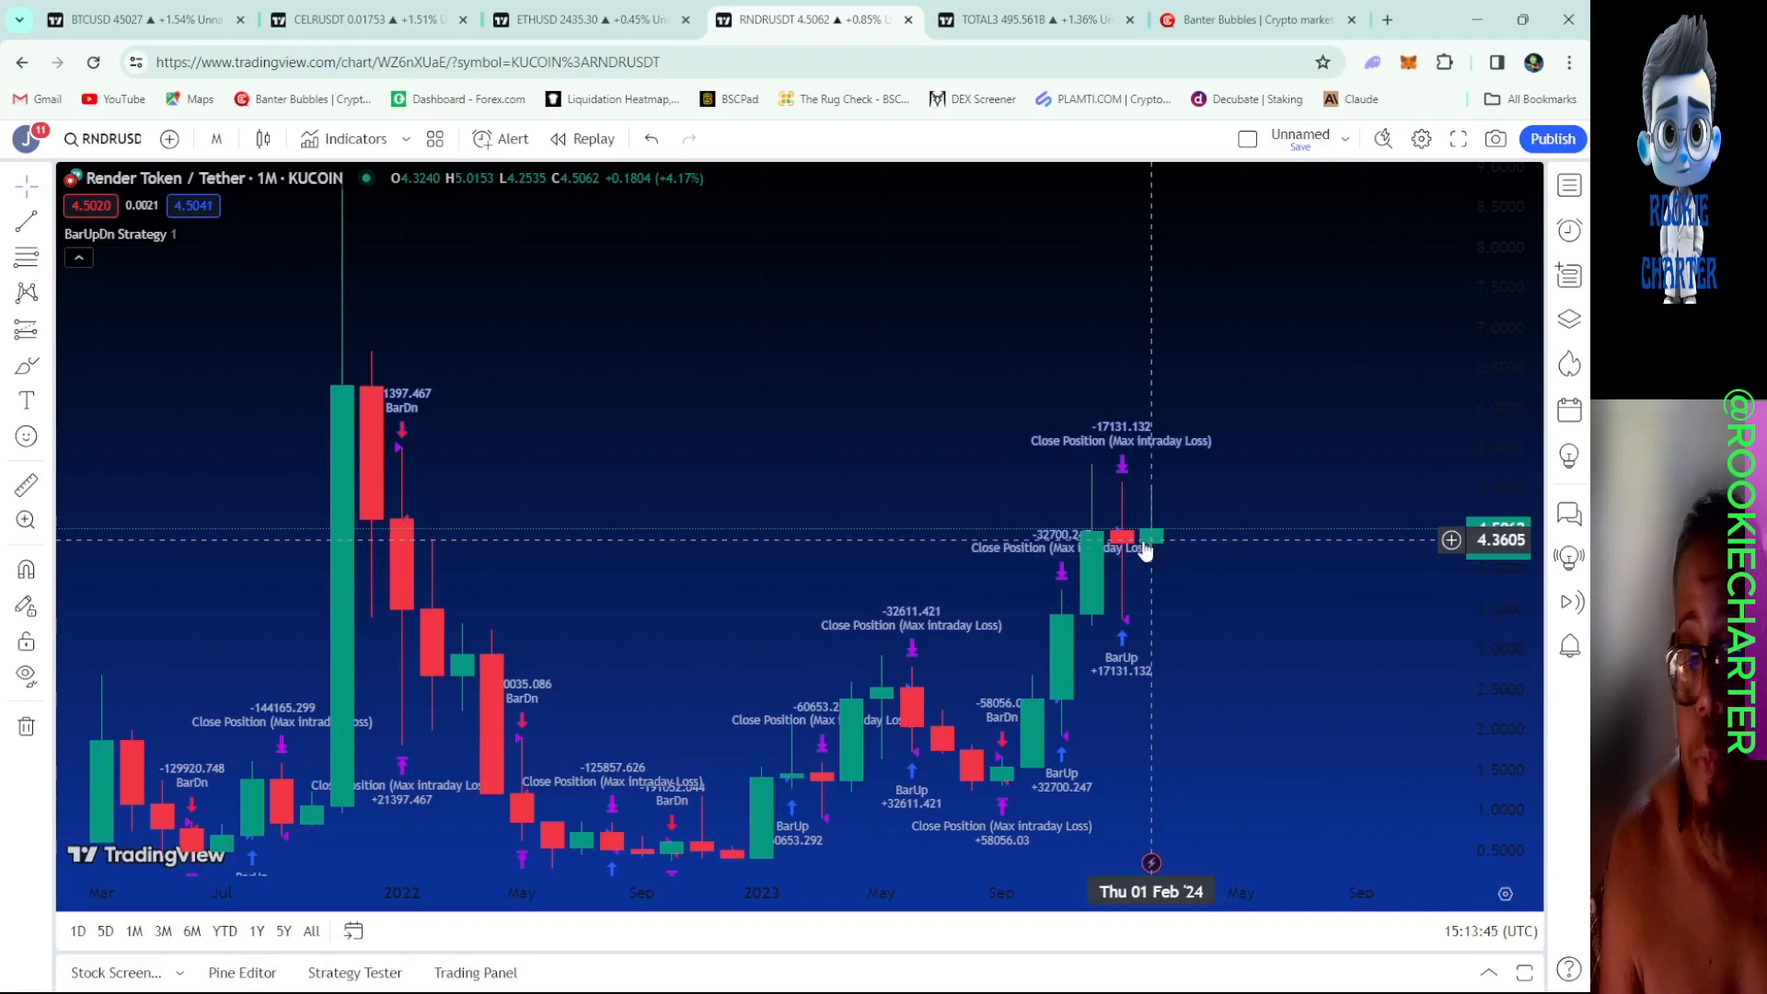
pyautogui.moveTo(1284, 797)
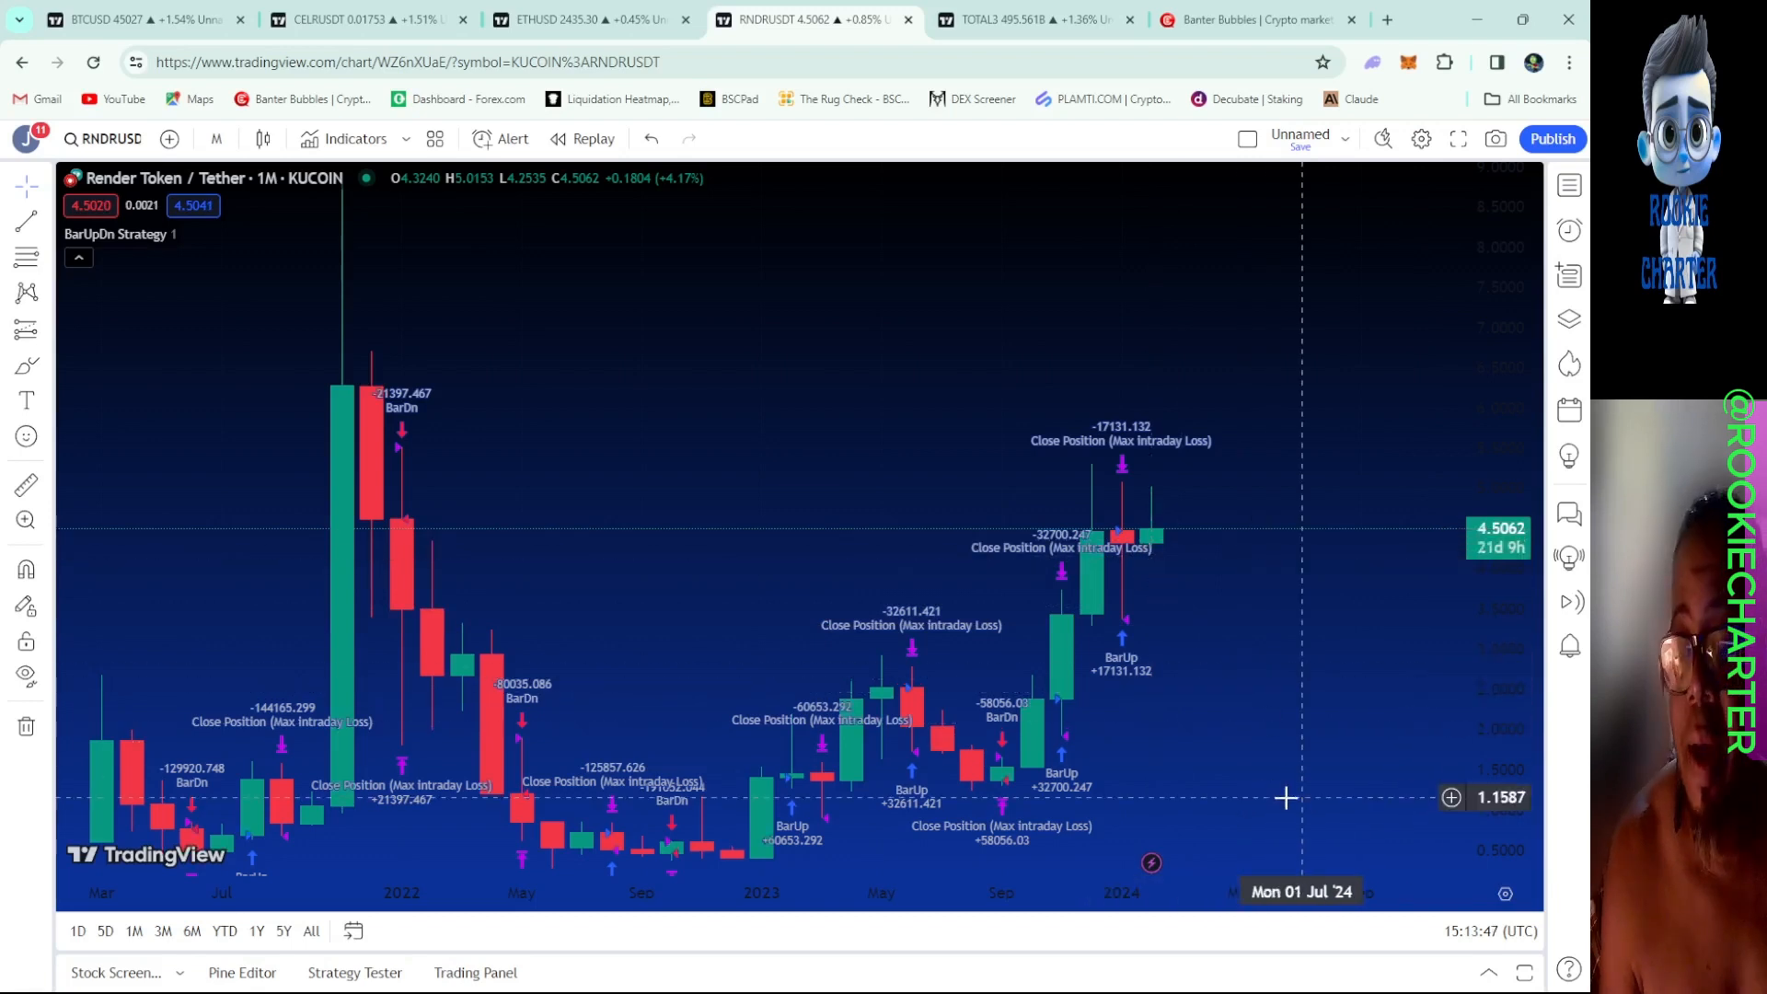
pyautogui.moveTo(1249, 622)
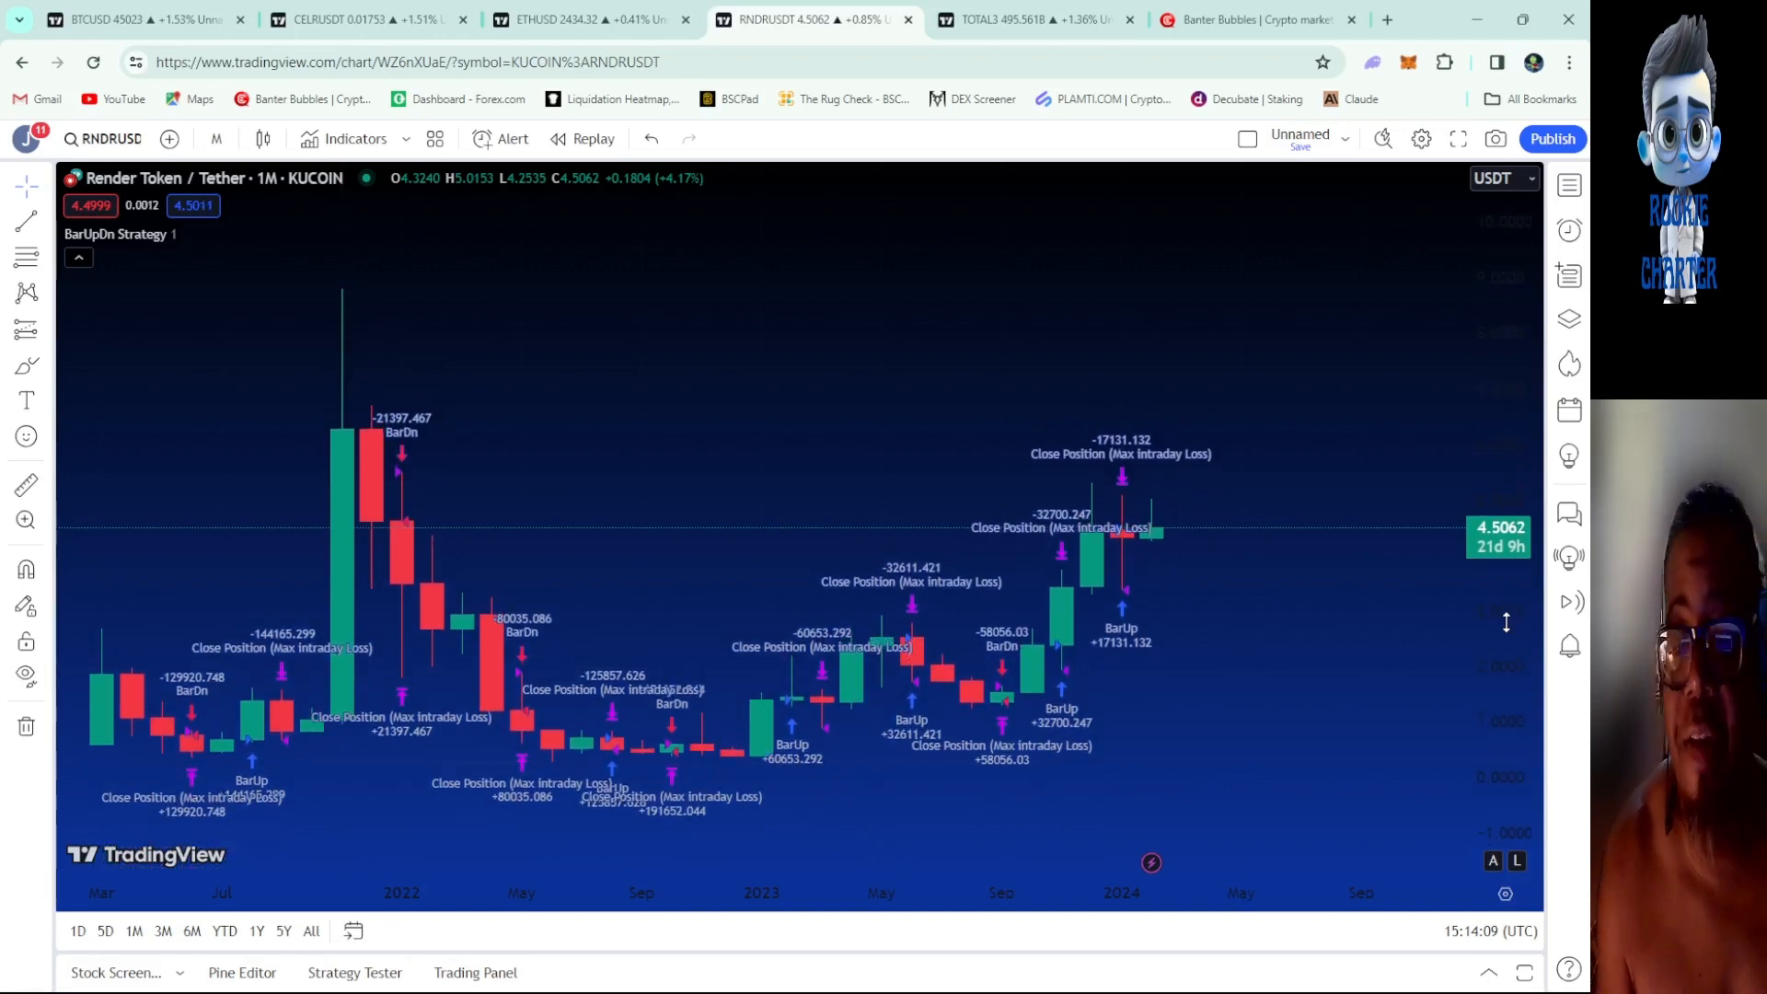
pyautogui.moveTo(1201, 591)
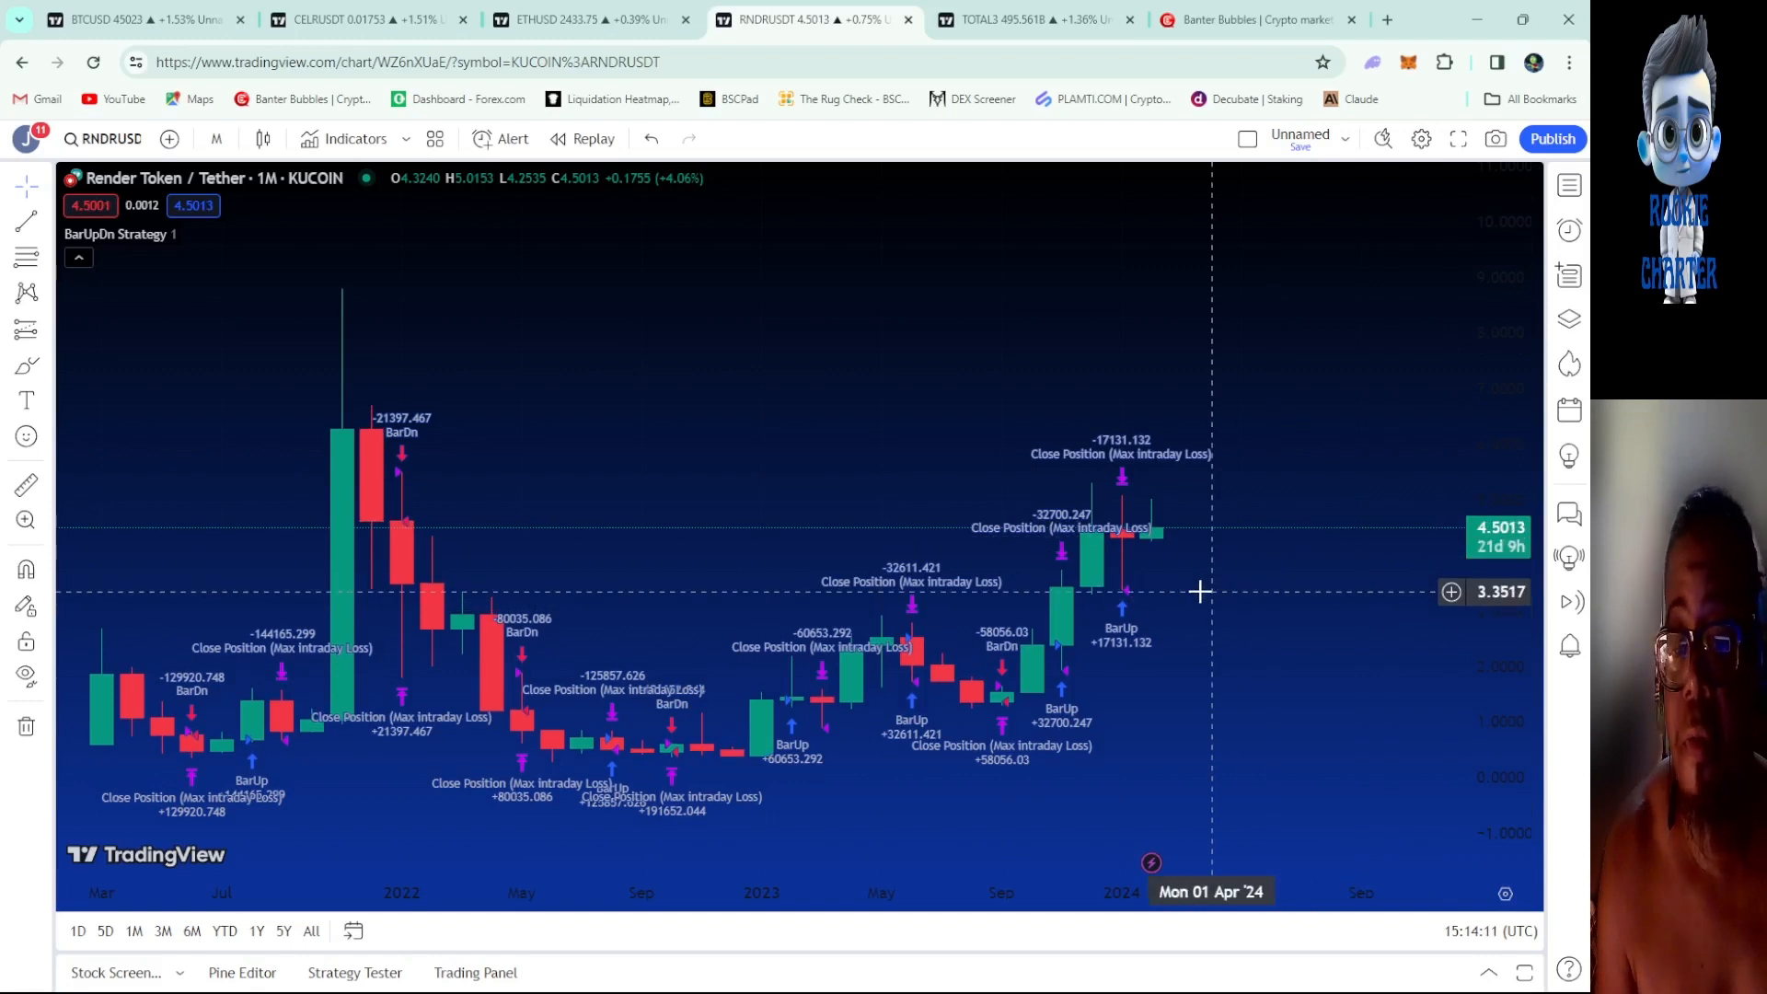
pyautogui.moveTo(1071, 371)
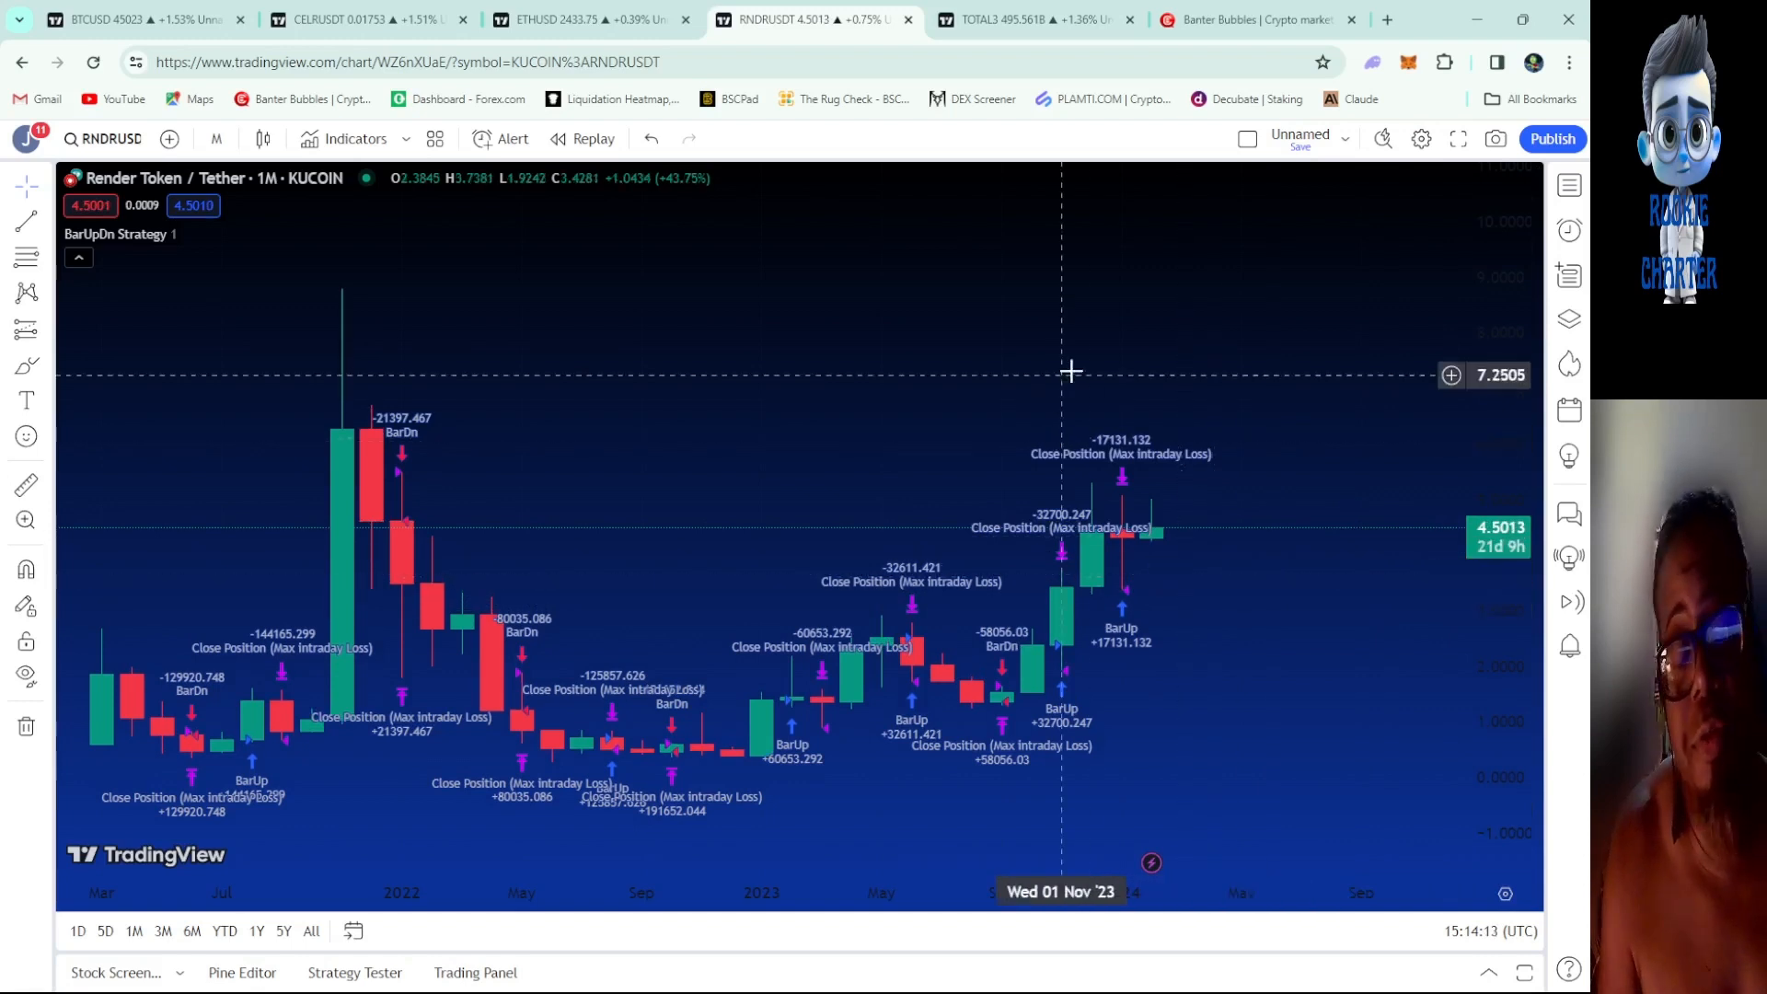
pyautogui.moveTo(1155, 598)
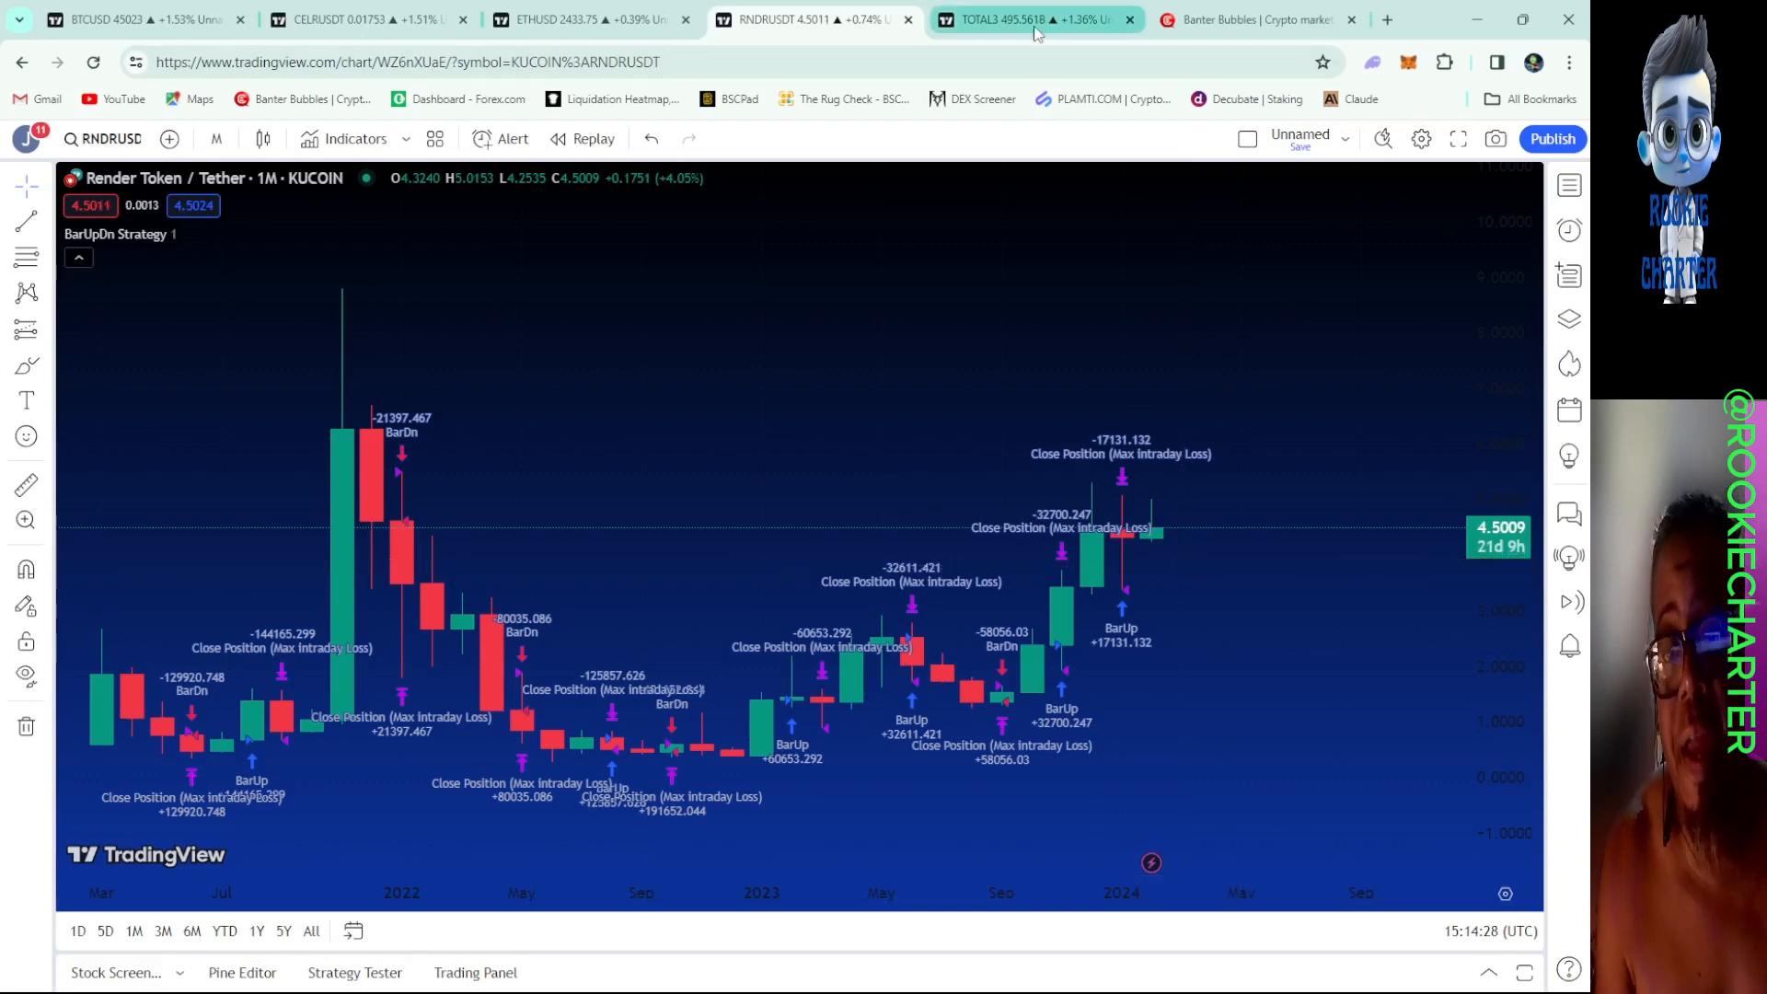
# Open the TOTAL3 market cap tab and pan the monthly chart toward earlier months
pyautogui.click(1039, 20)
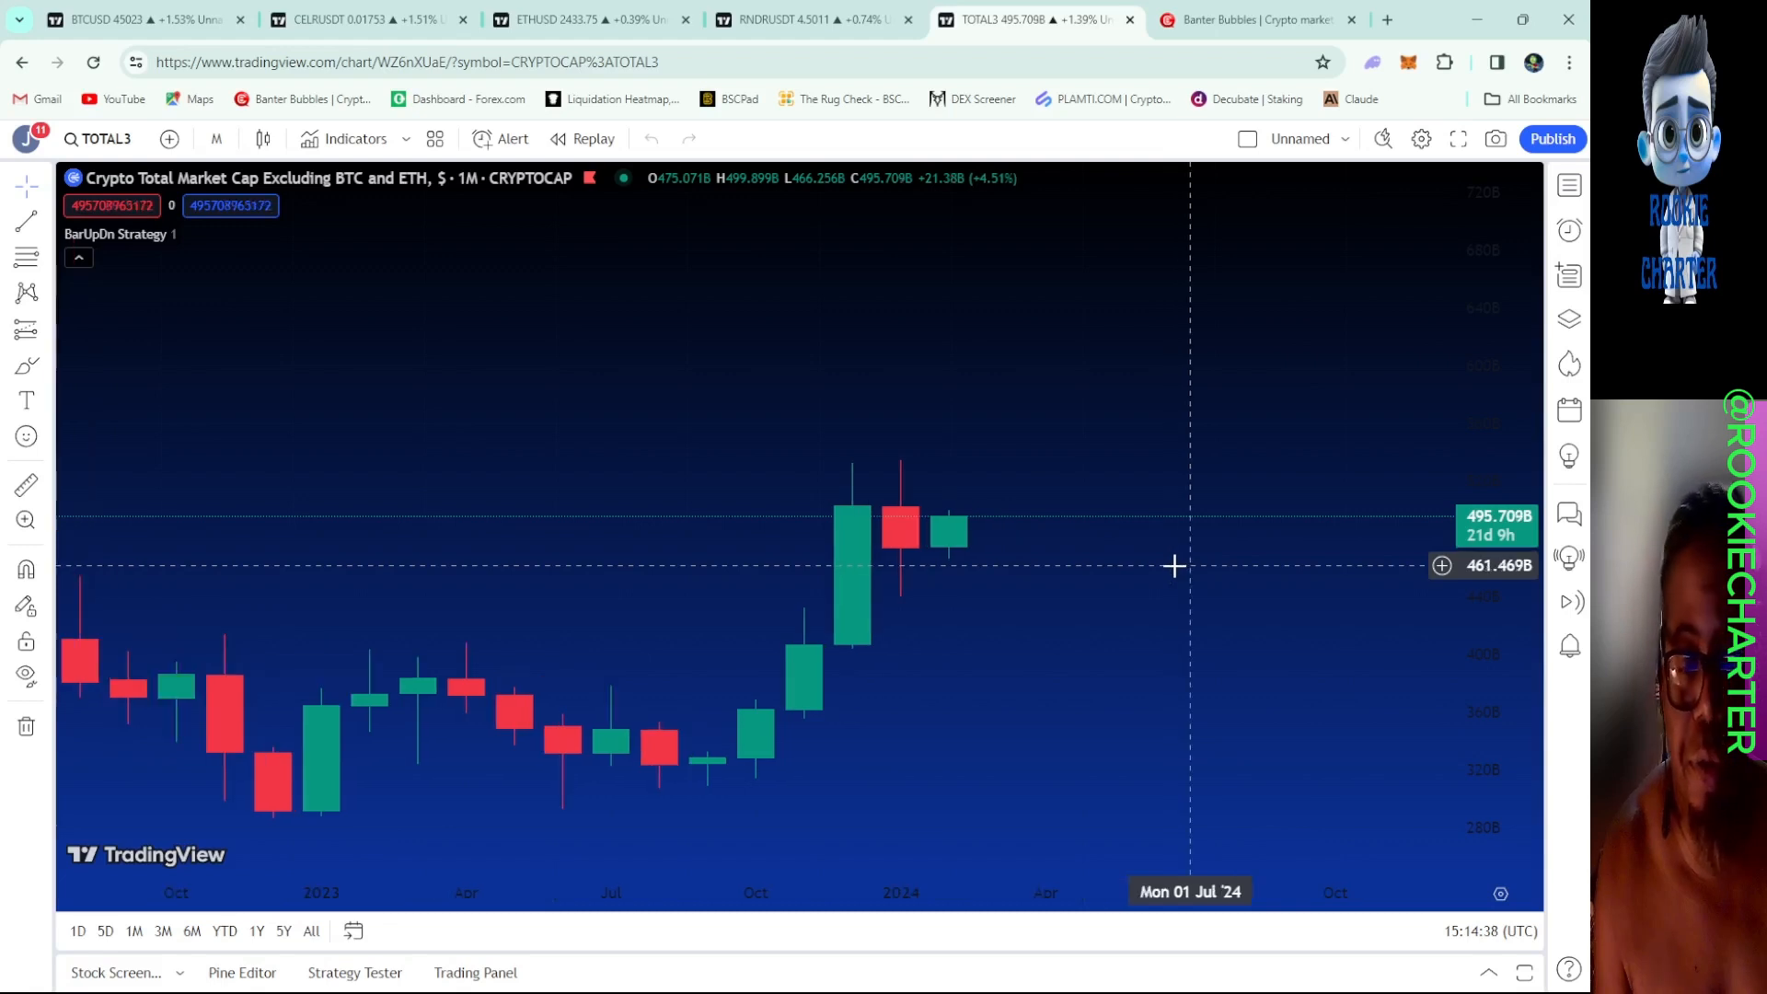
pyautogui.moveTo(1172, 566); pyautogui.dragTo(873, 773)
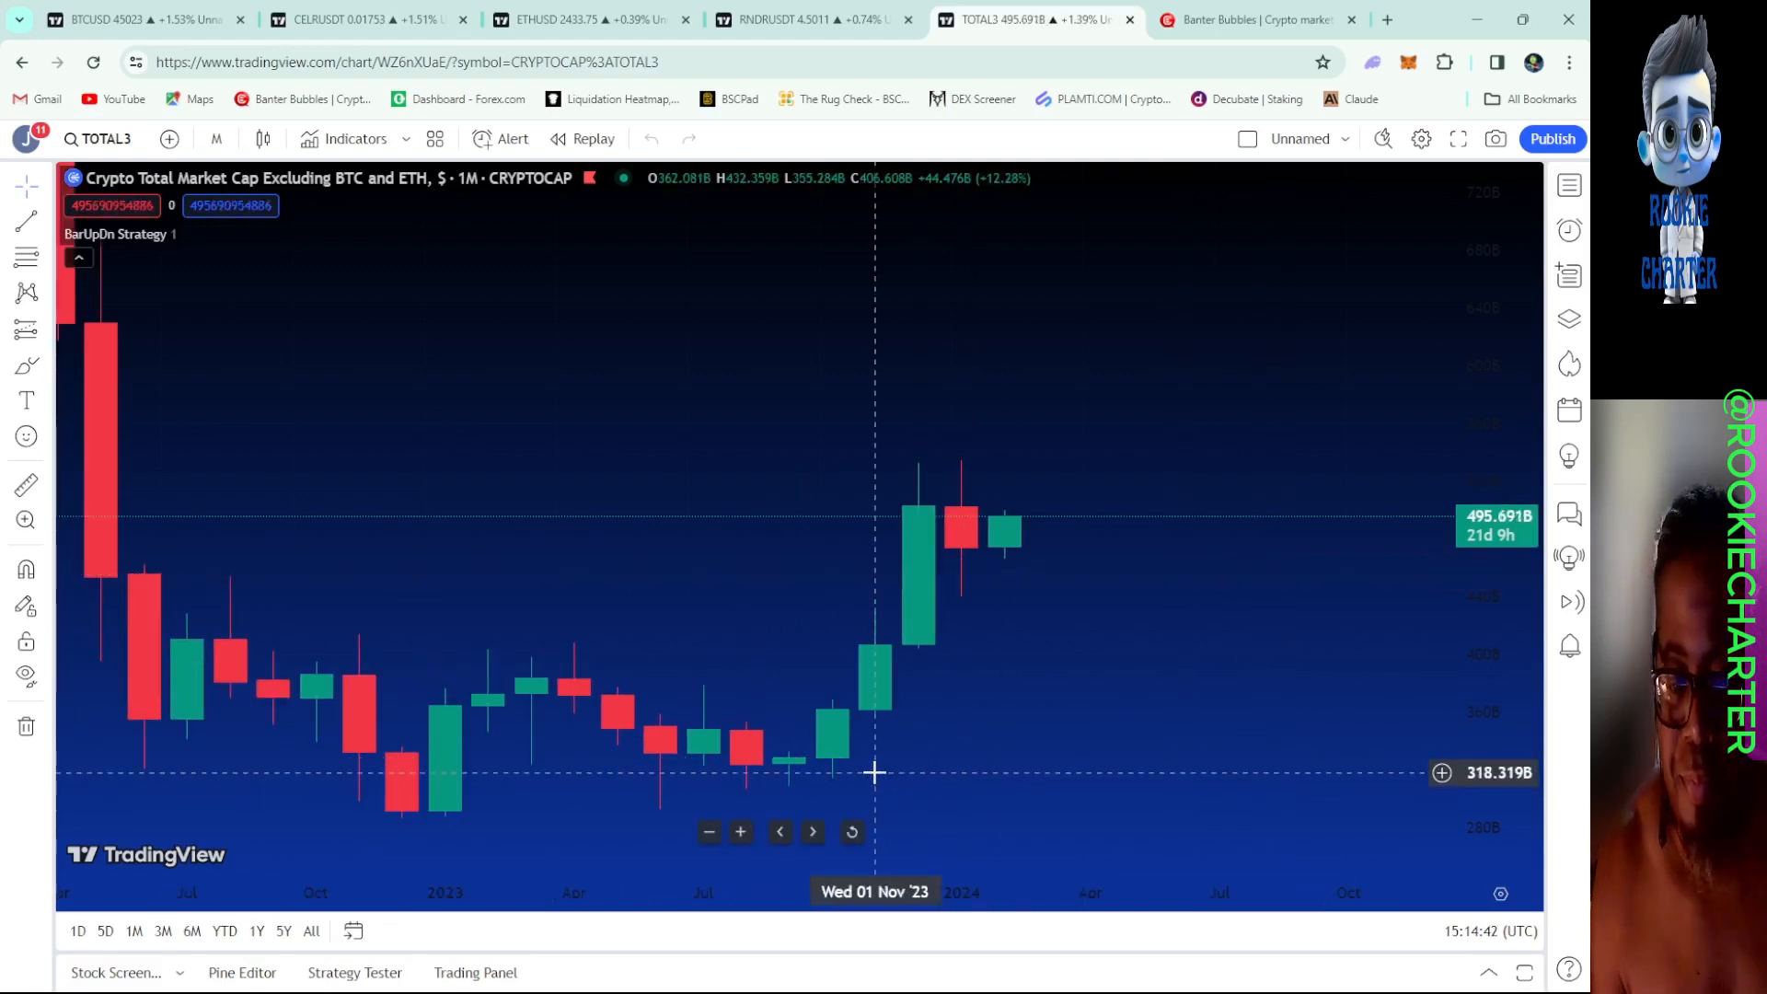
pyautogui.moveTo(794, 818)
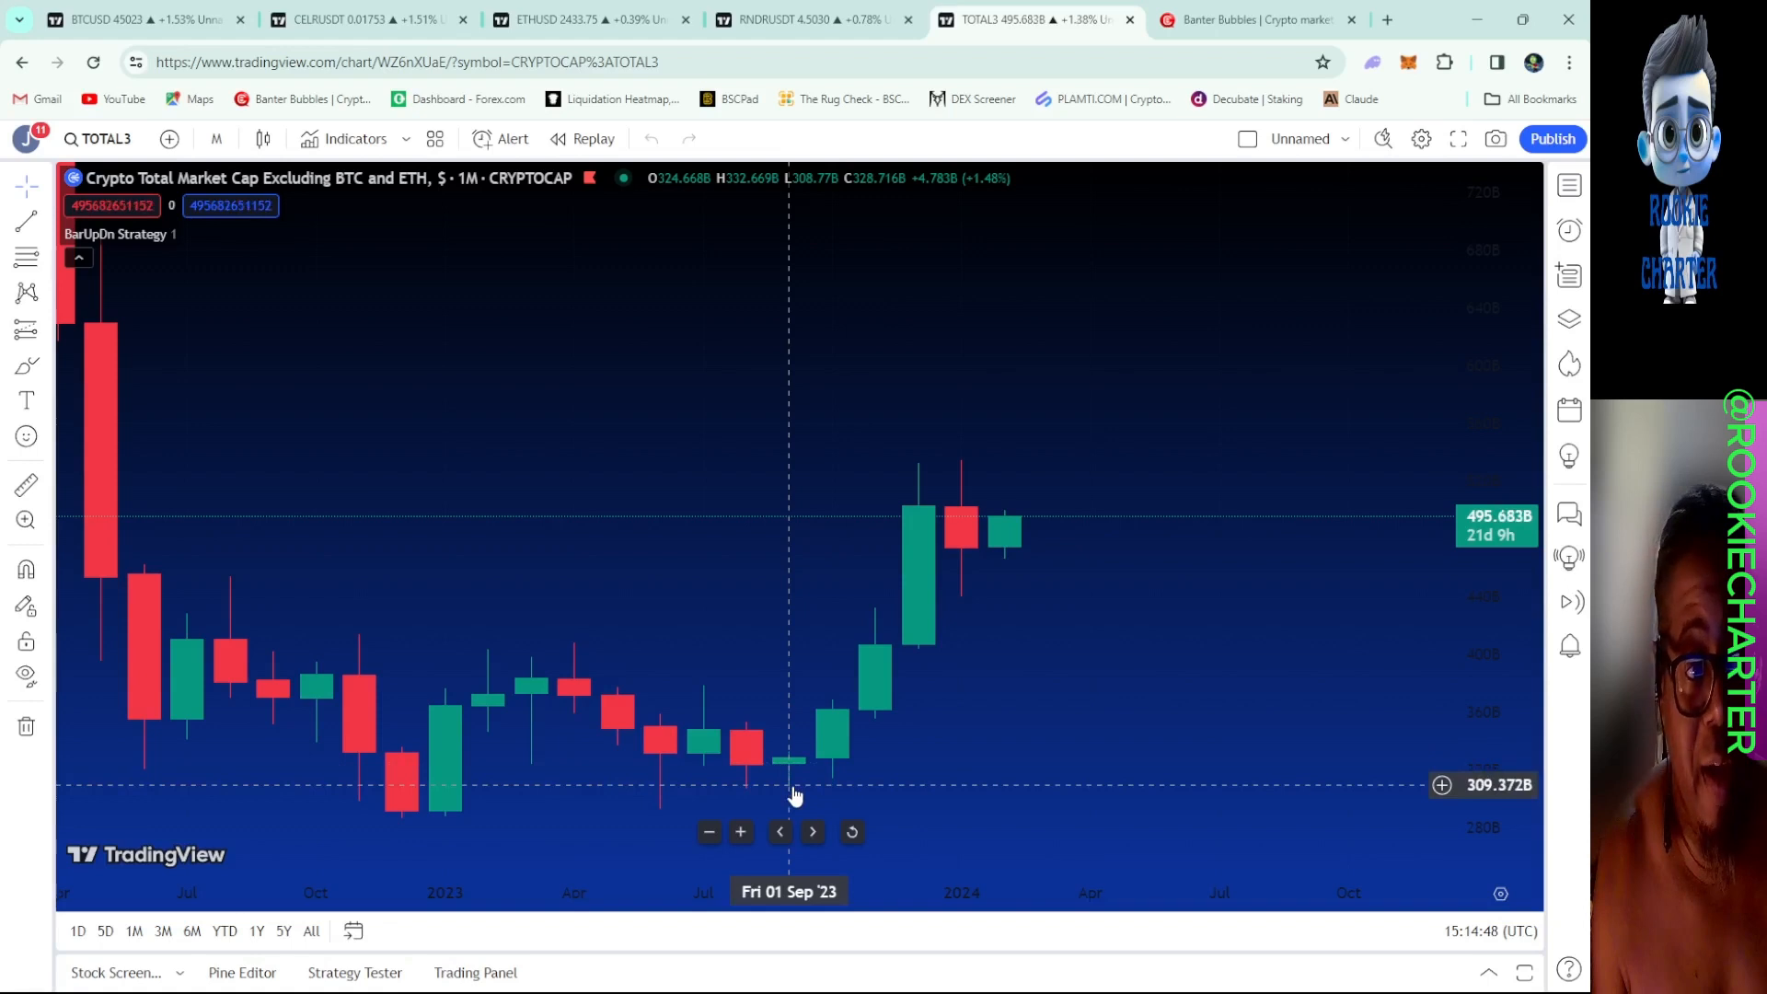
pyautogui.moveTo(1244, 731)
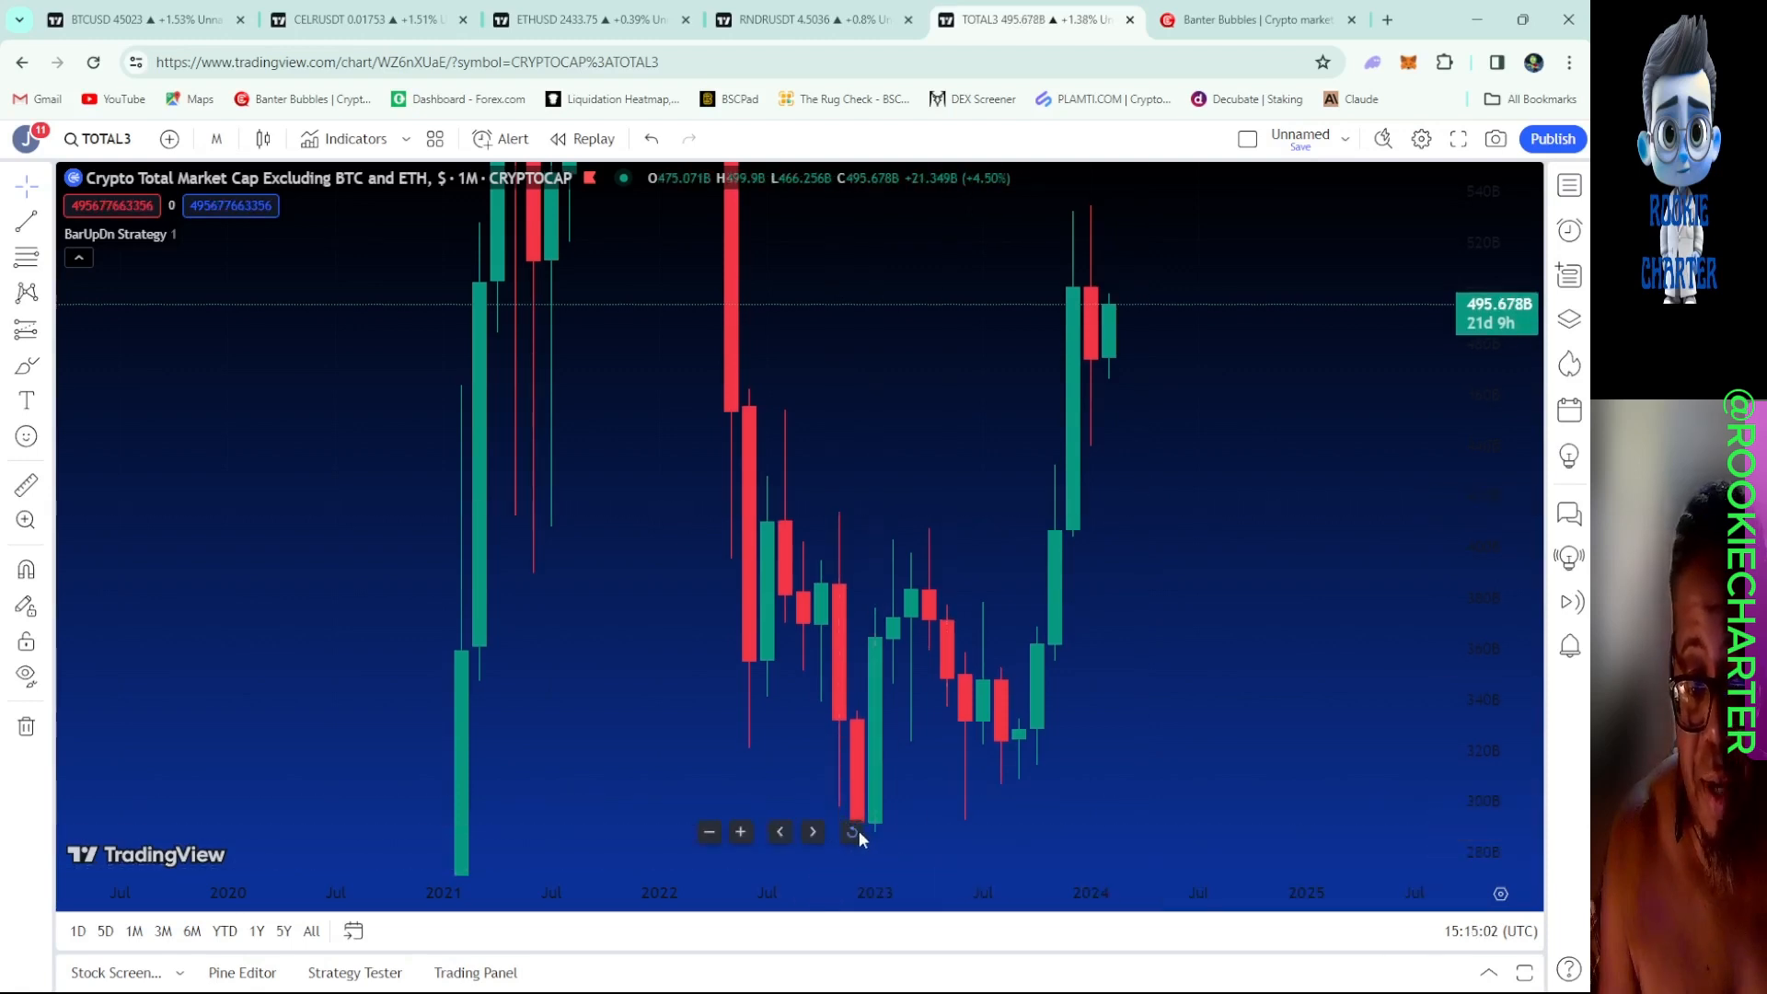
pyautogui.moveTo(863, 843)
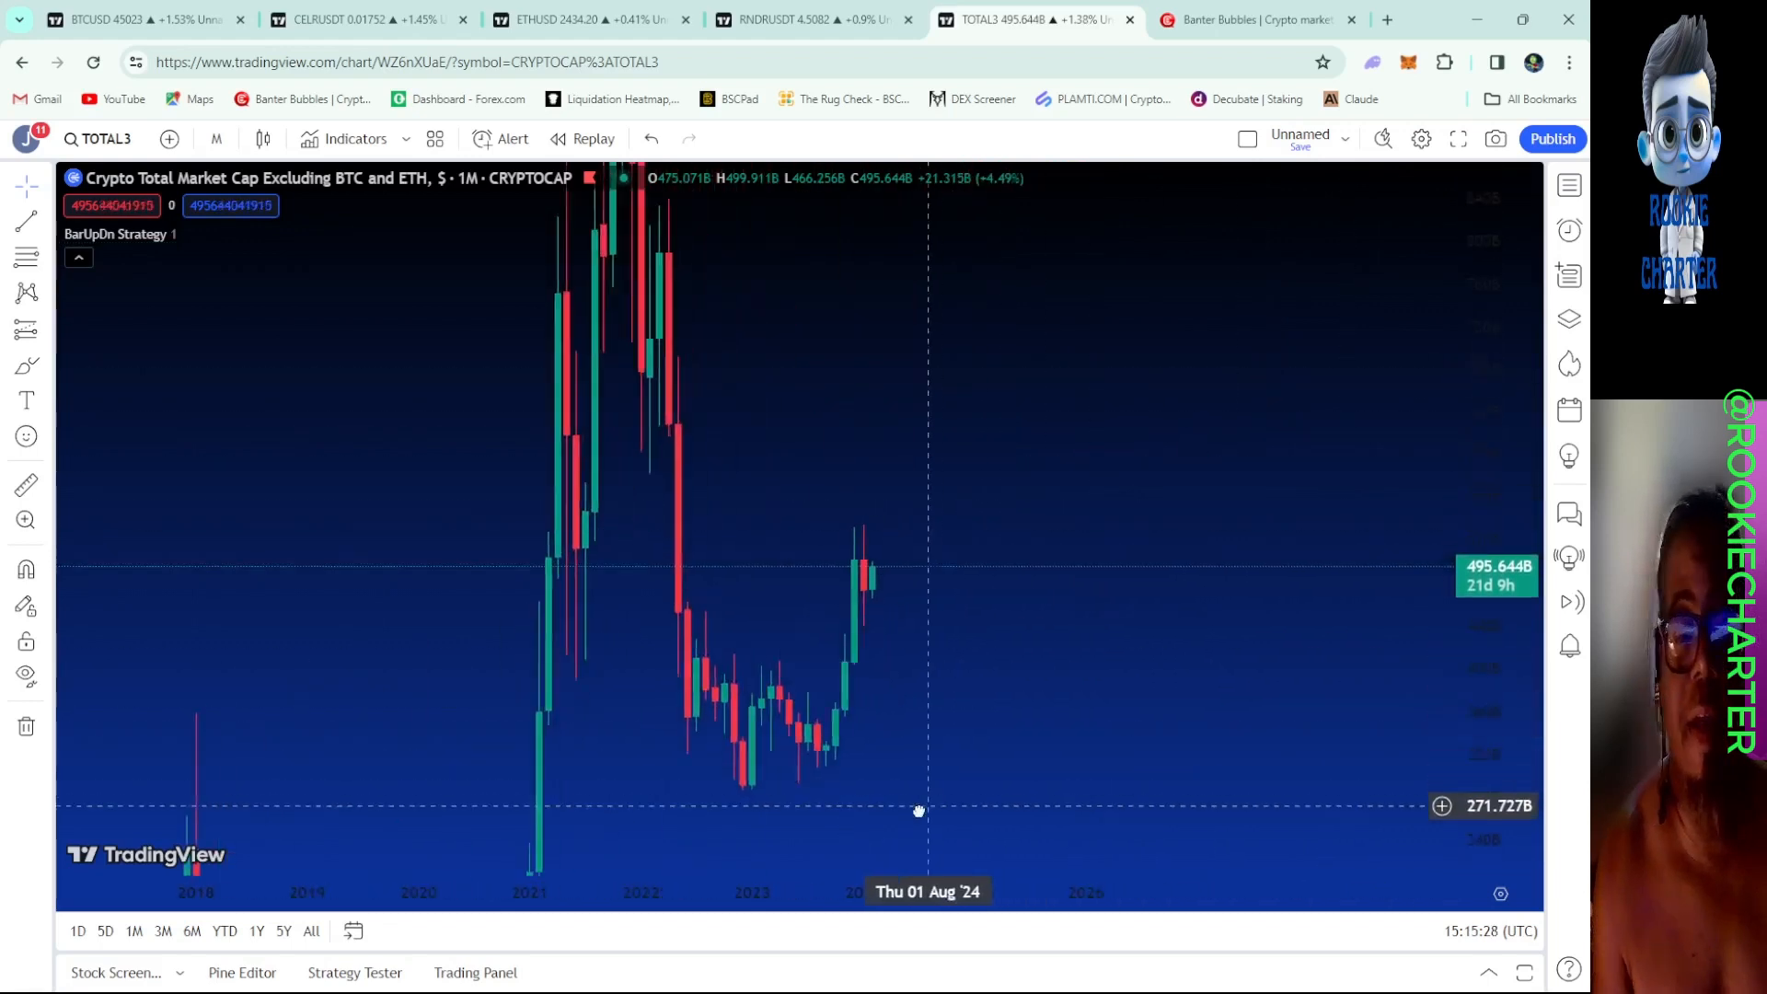
# Compress the TOTAL3 timeline to show 2018–2024, then bring up Banter Bubbles
pyautogui.moveTo(918, 809); pyautogui.dragTo(944, 363)
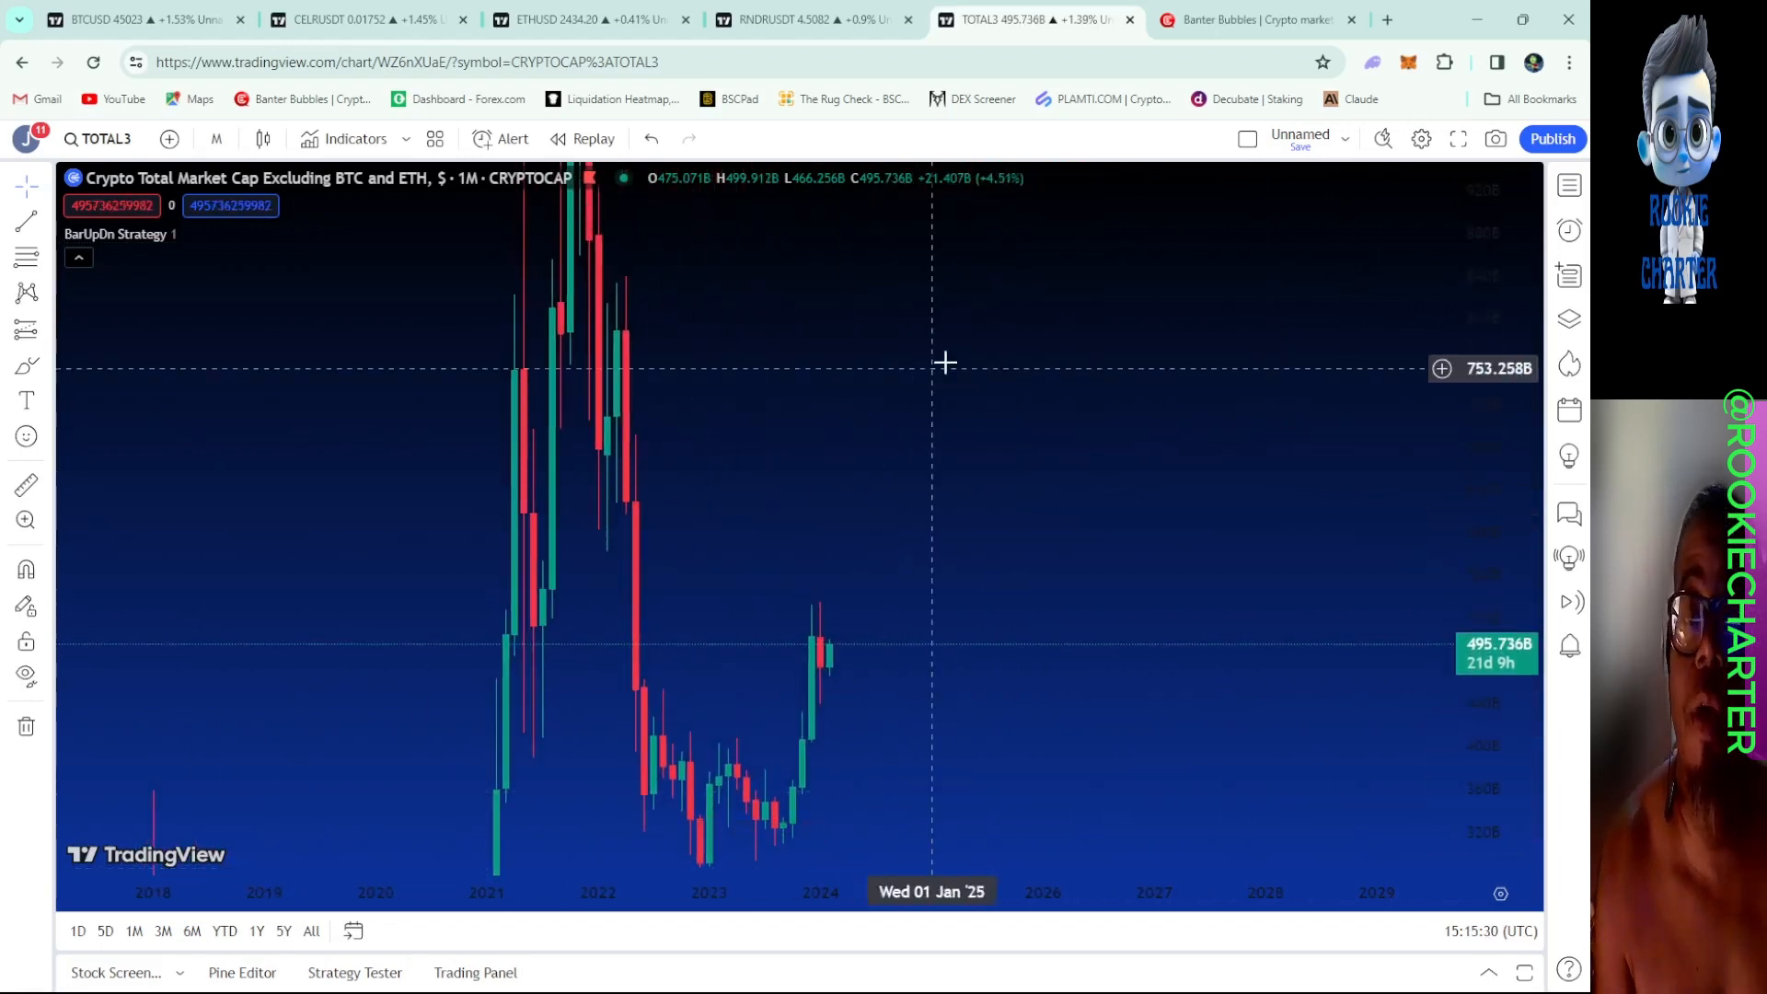
pyautogui.moveTo(777, 583)
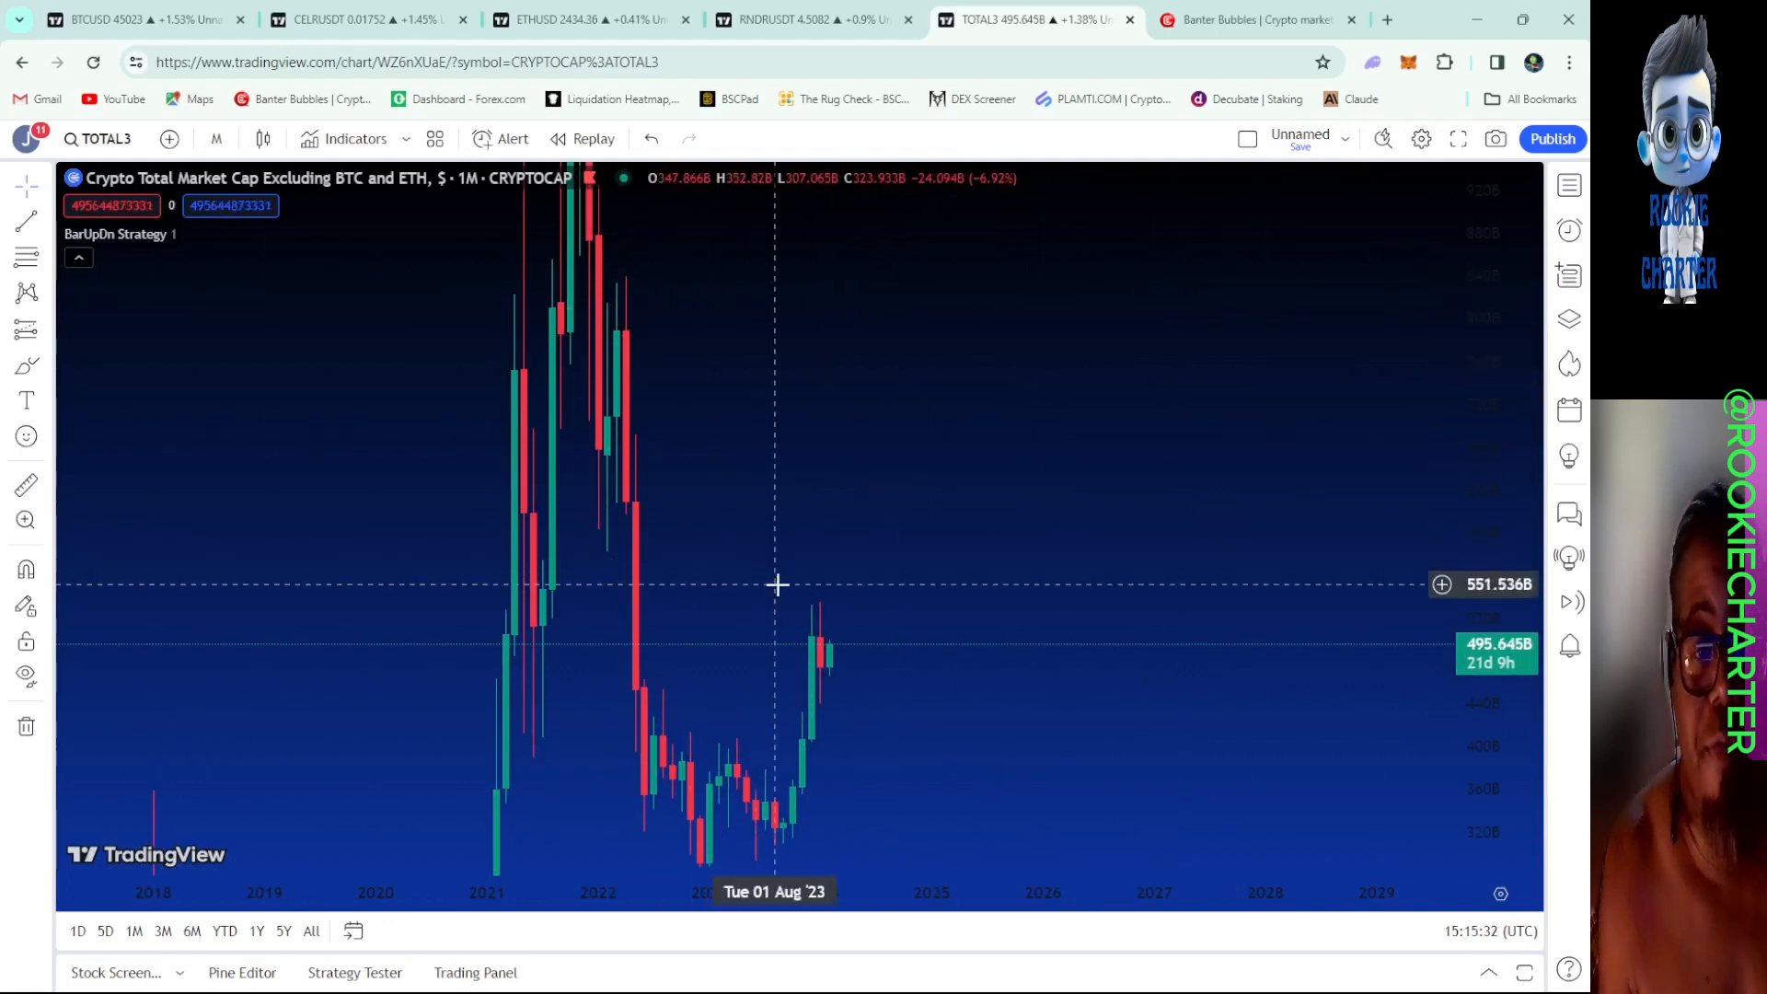
pyautogui.moveTo(859, 607)
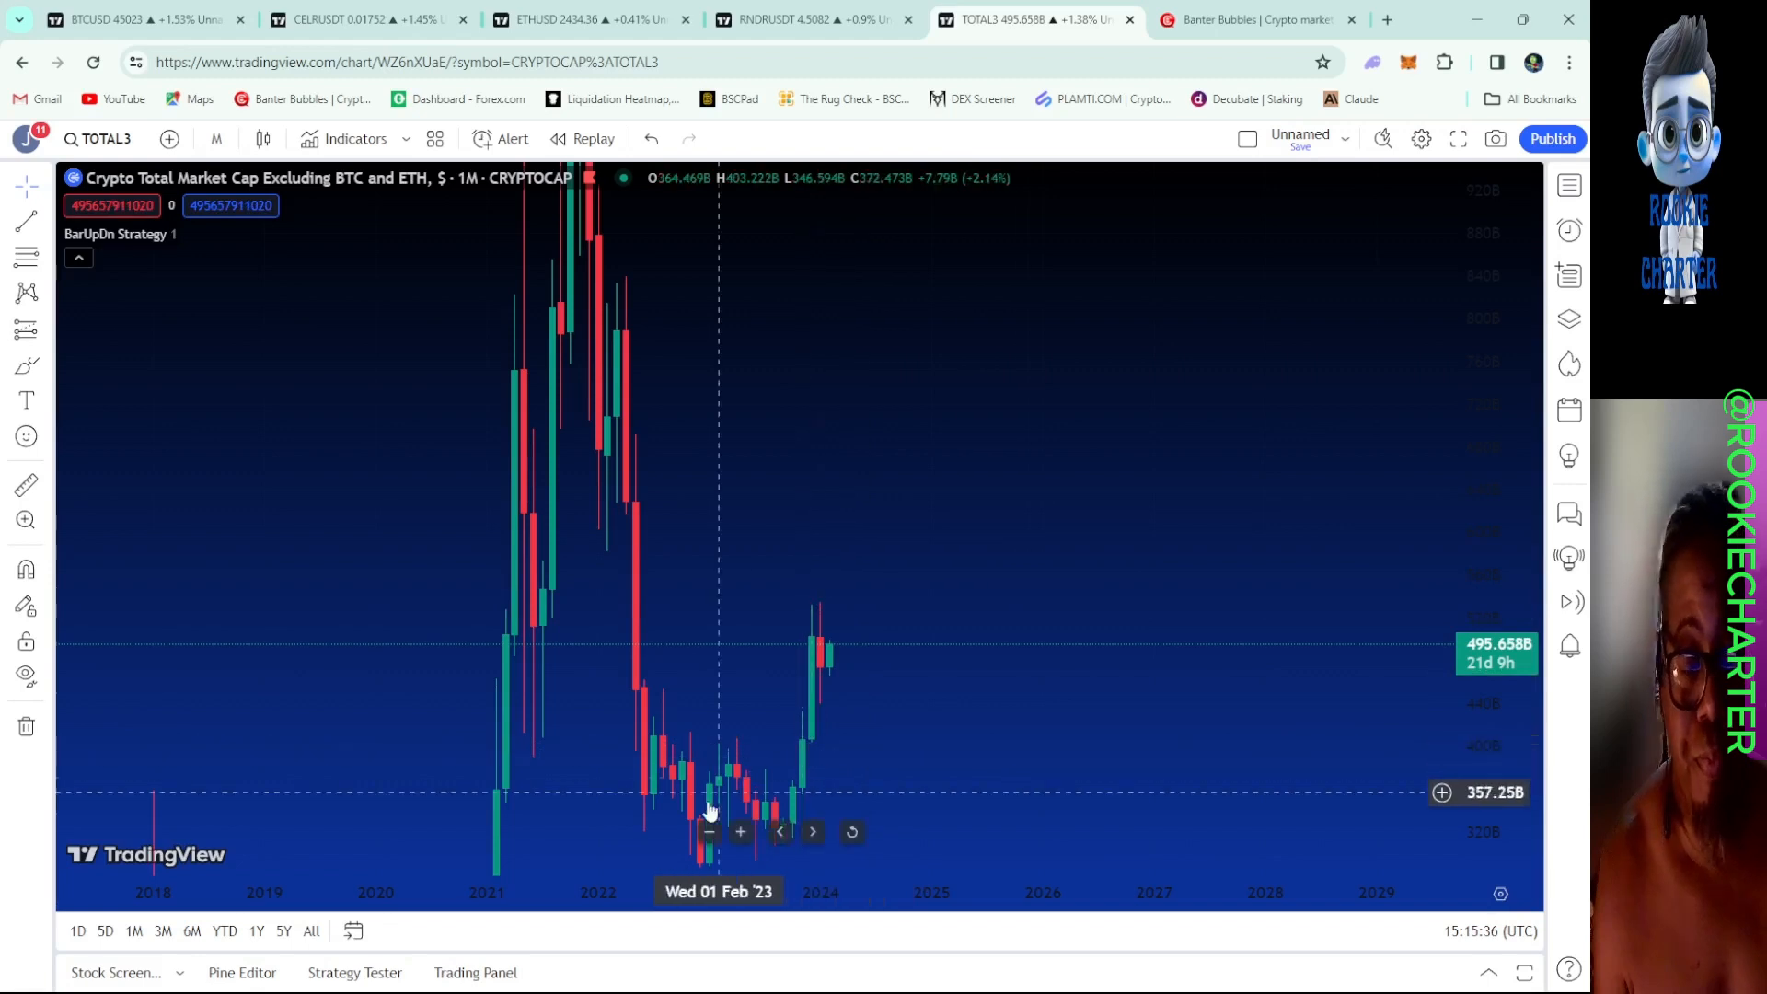
pyautogui.moveTo(920, 303)
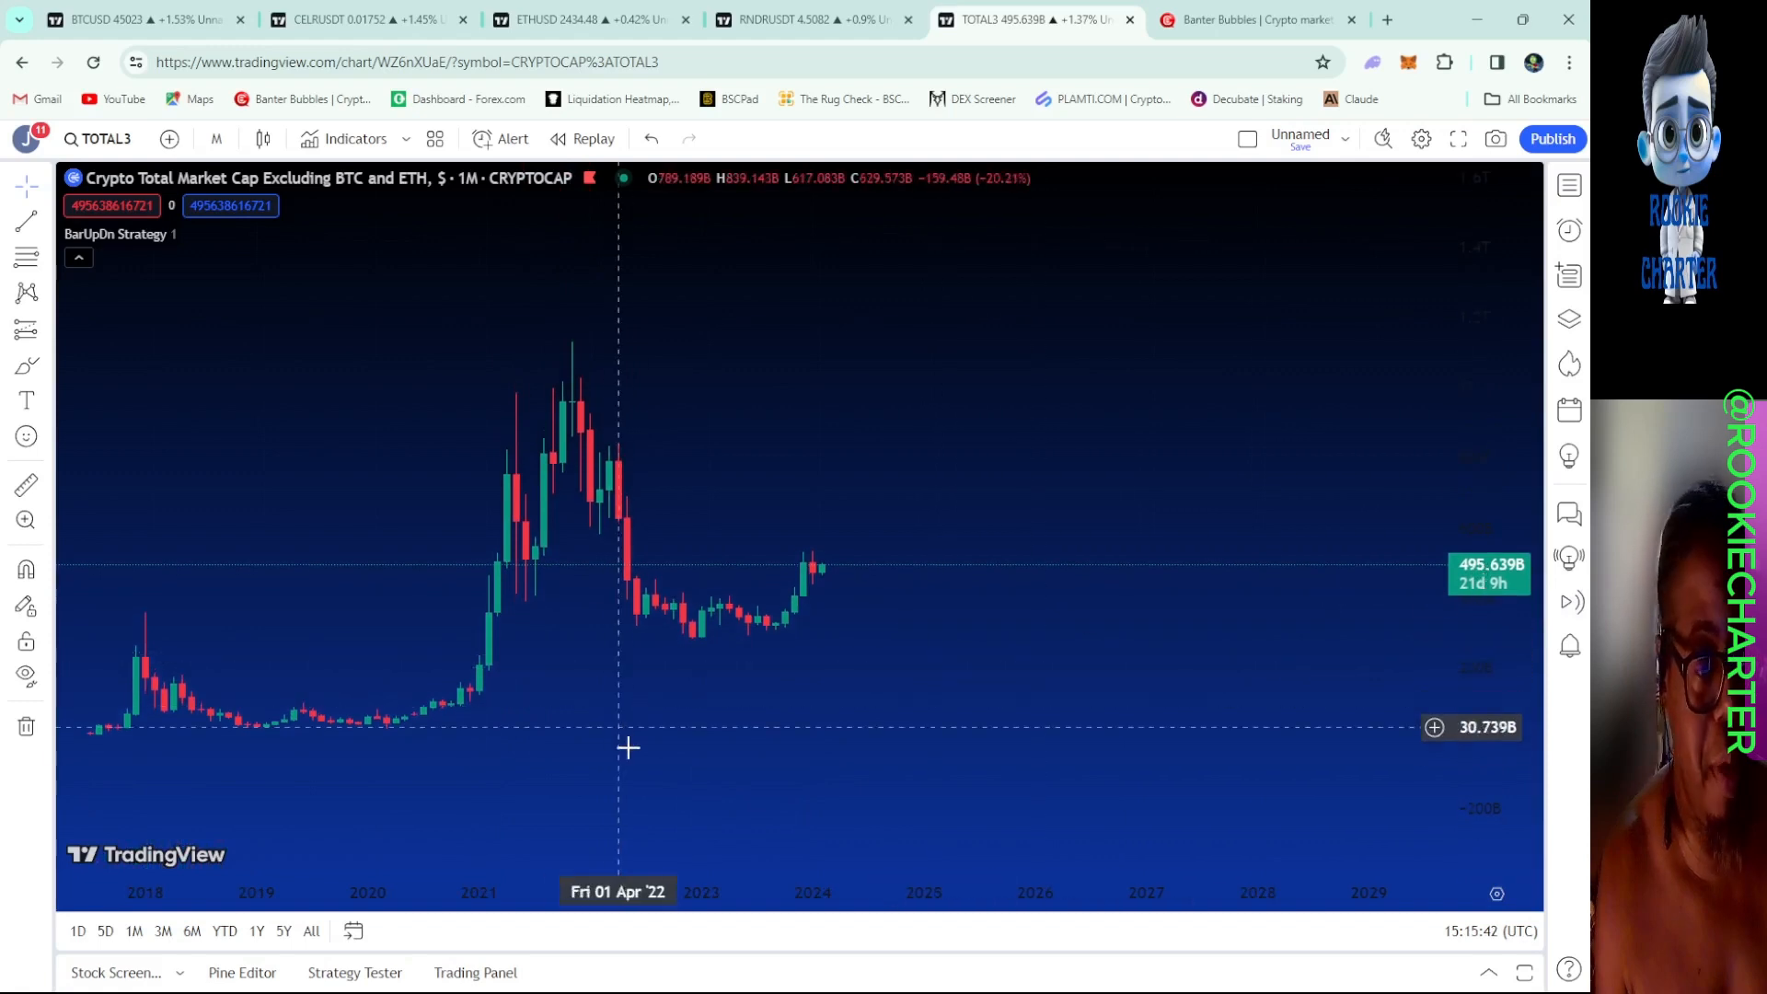
pyautogui.moveTo(635, 727)
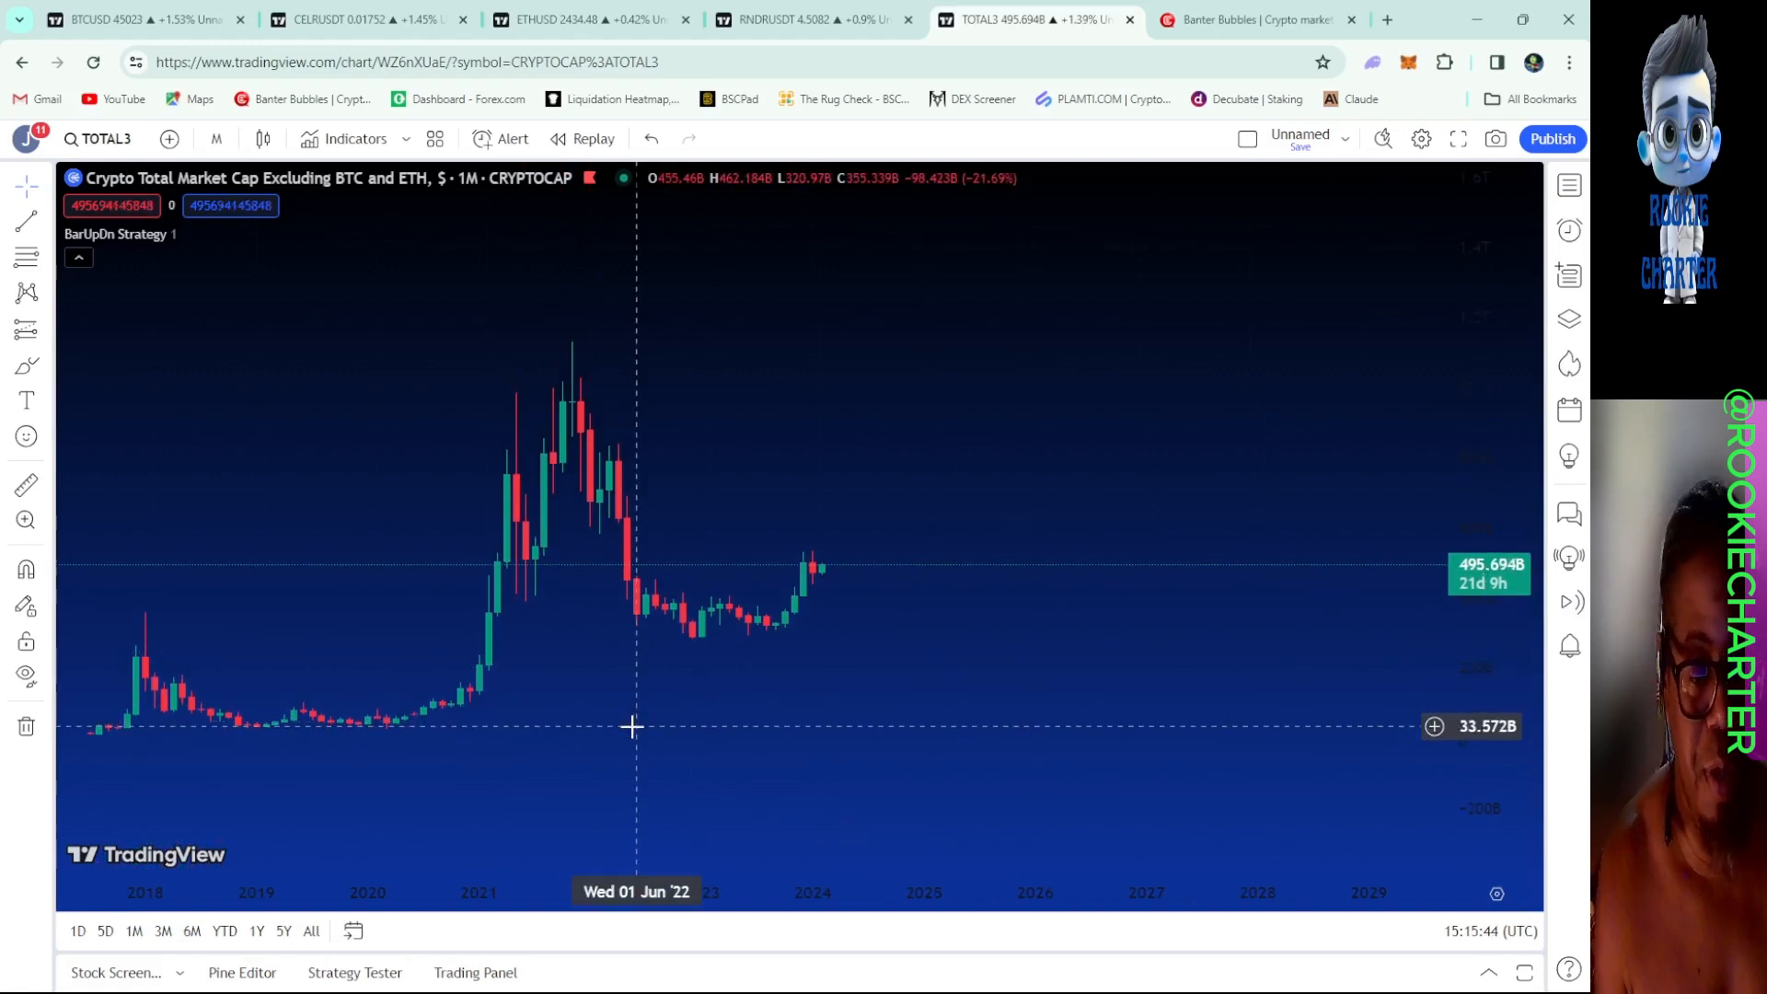
pyautogui.moveTo(329, 739)
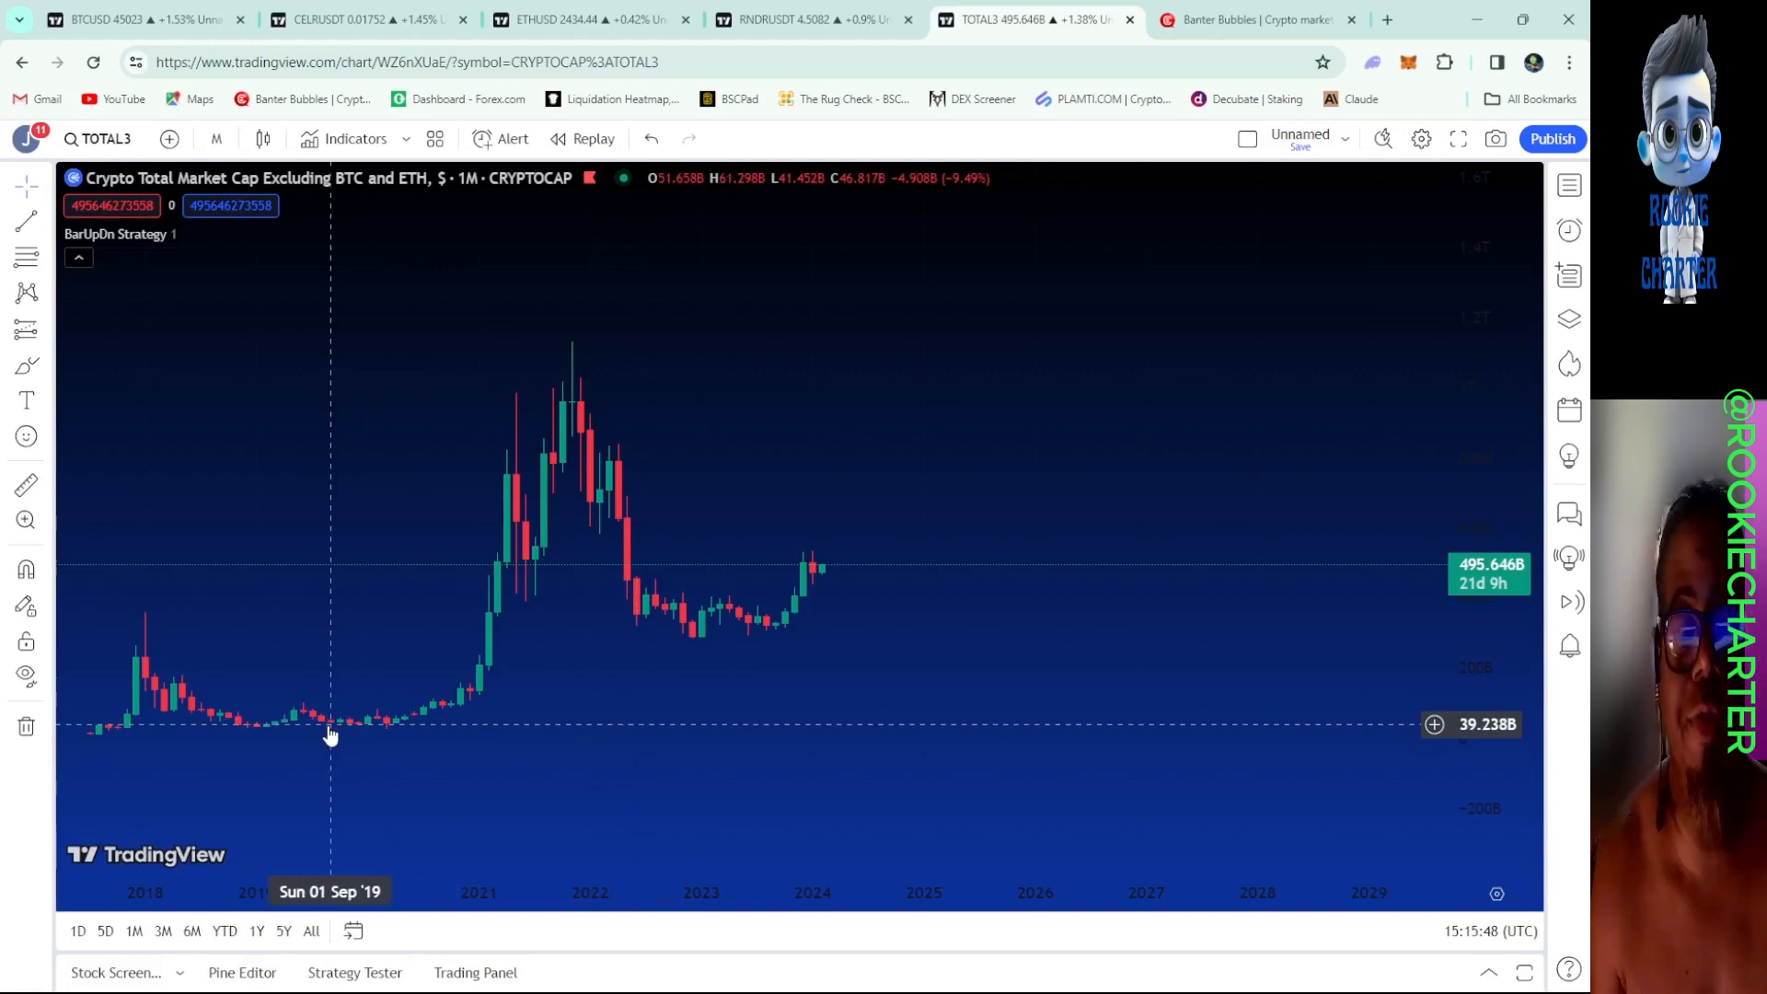
pyautogui.moveTo(328, 738)
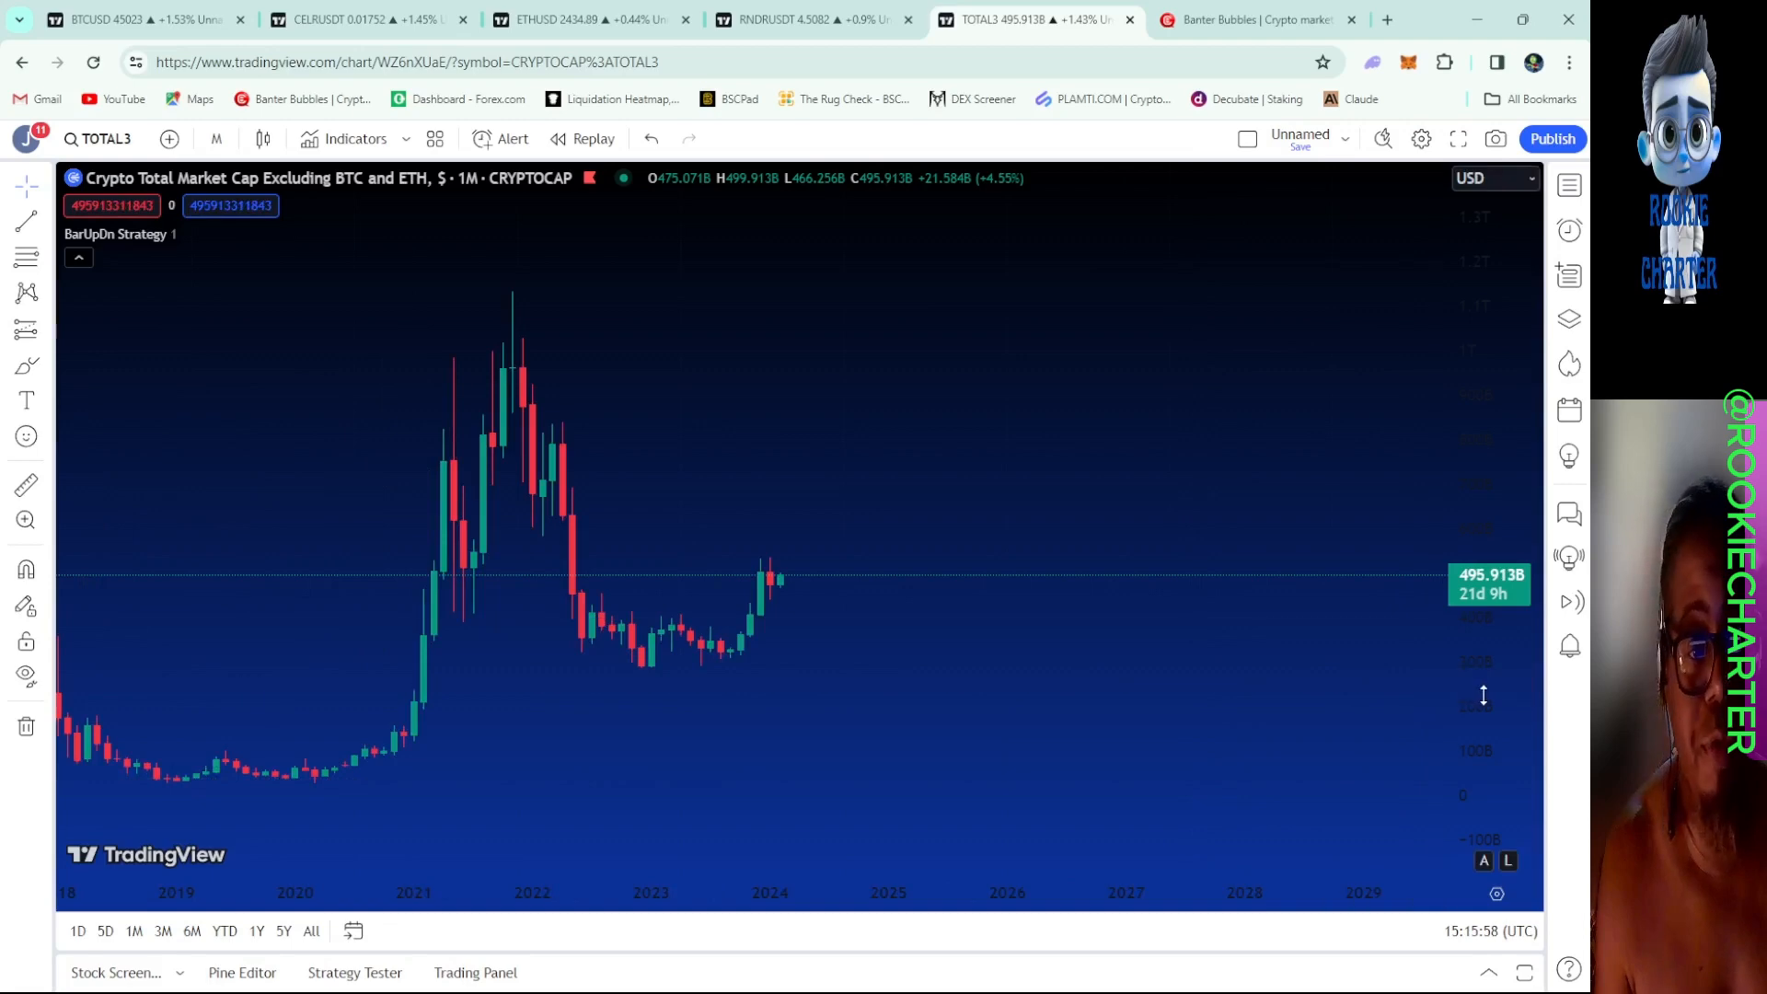
pyautogui.moveTo(1185, 273)
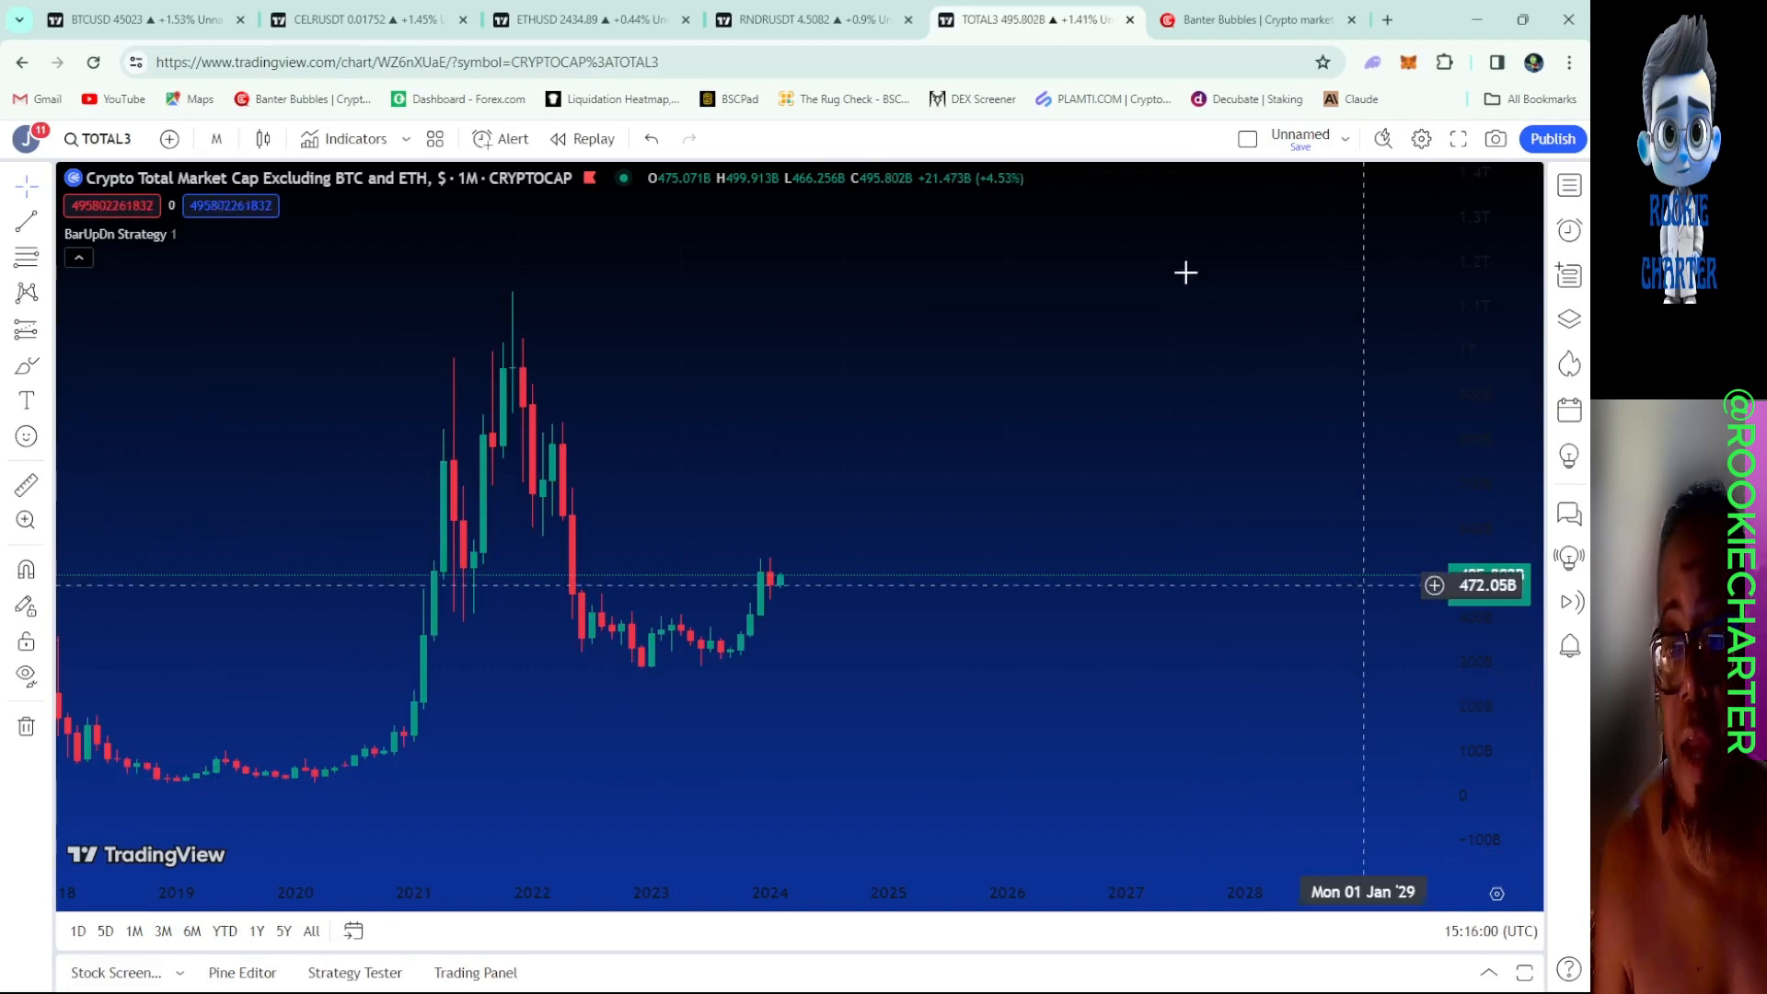
pyautogui.click(1251, 20)
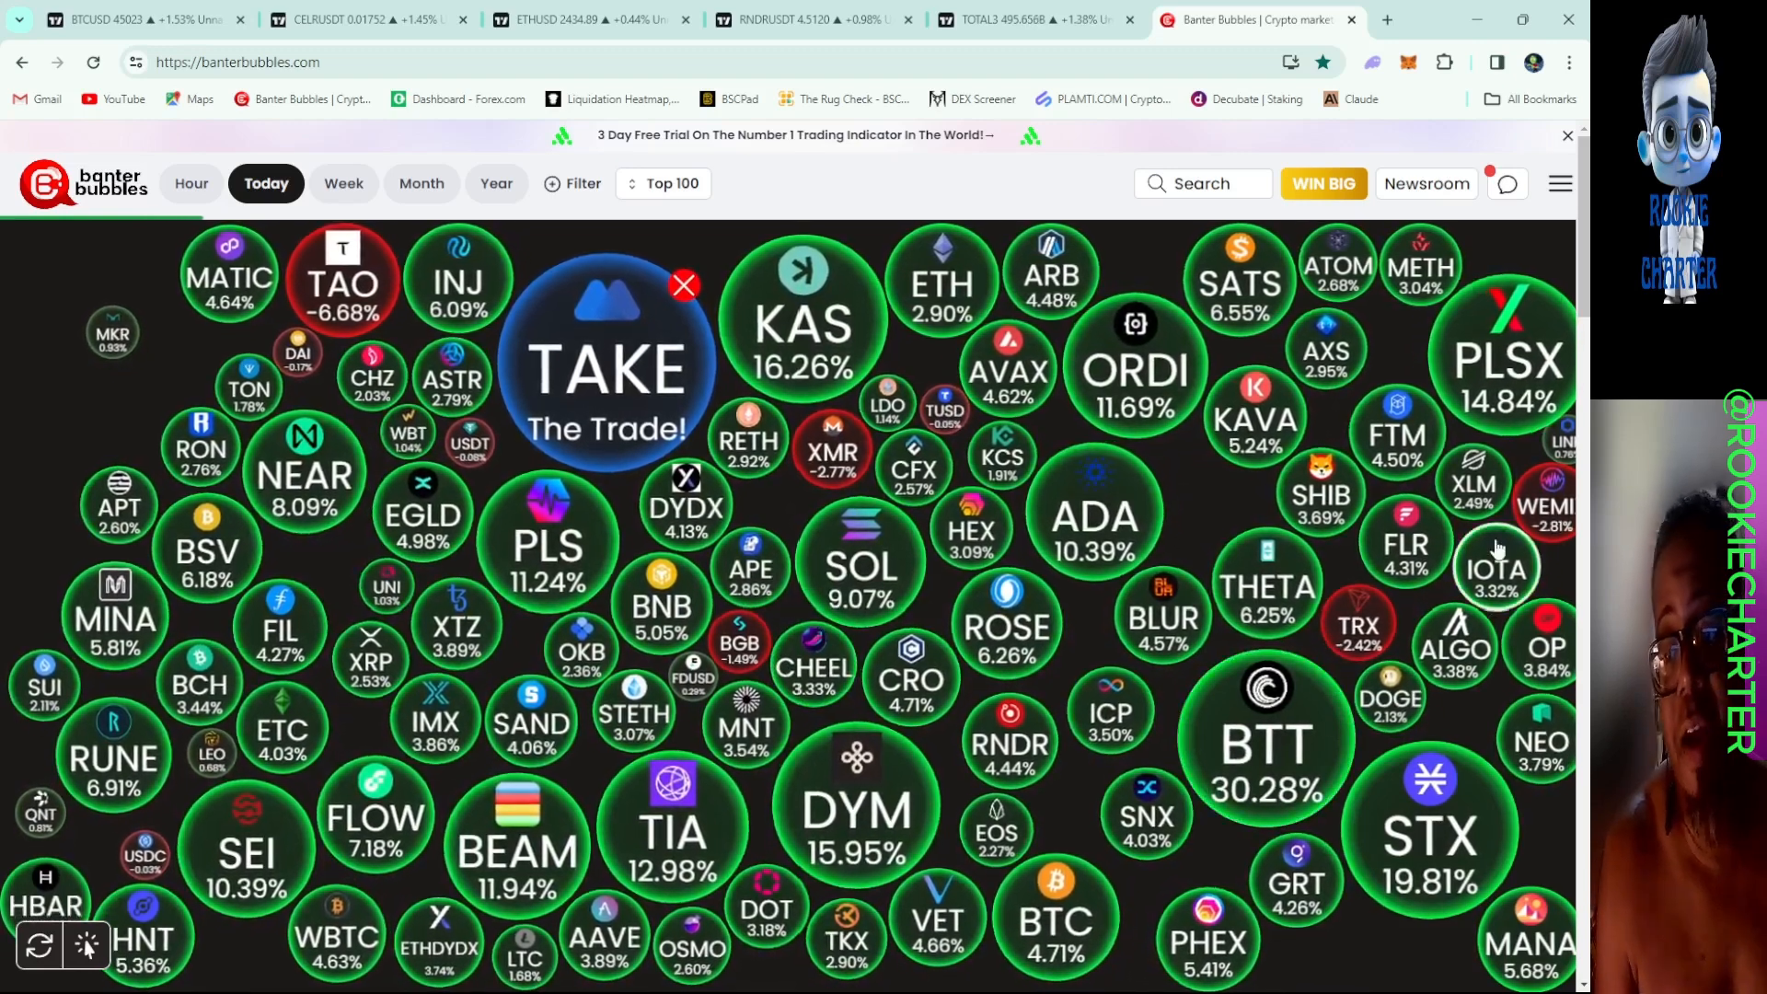
pyautogui.moveTo(1122, 756)
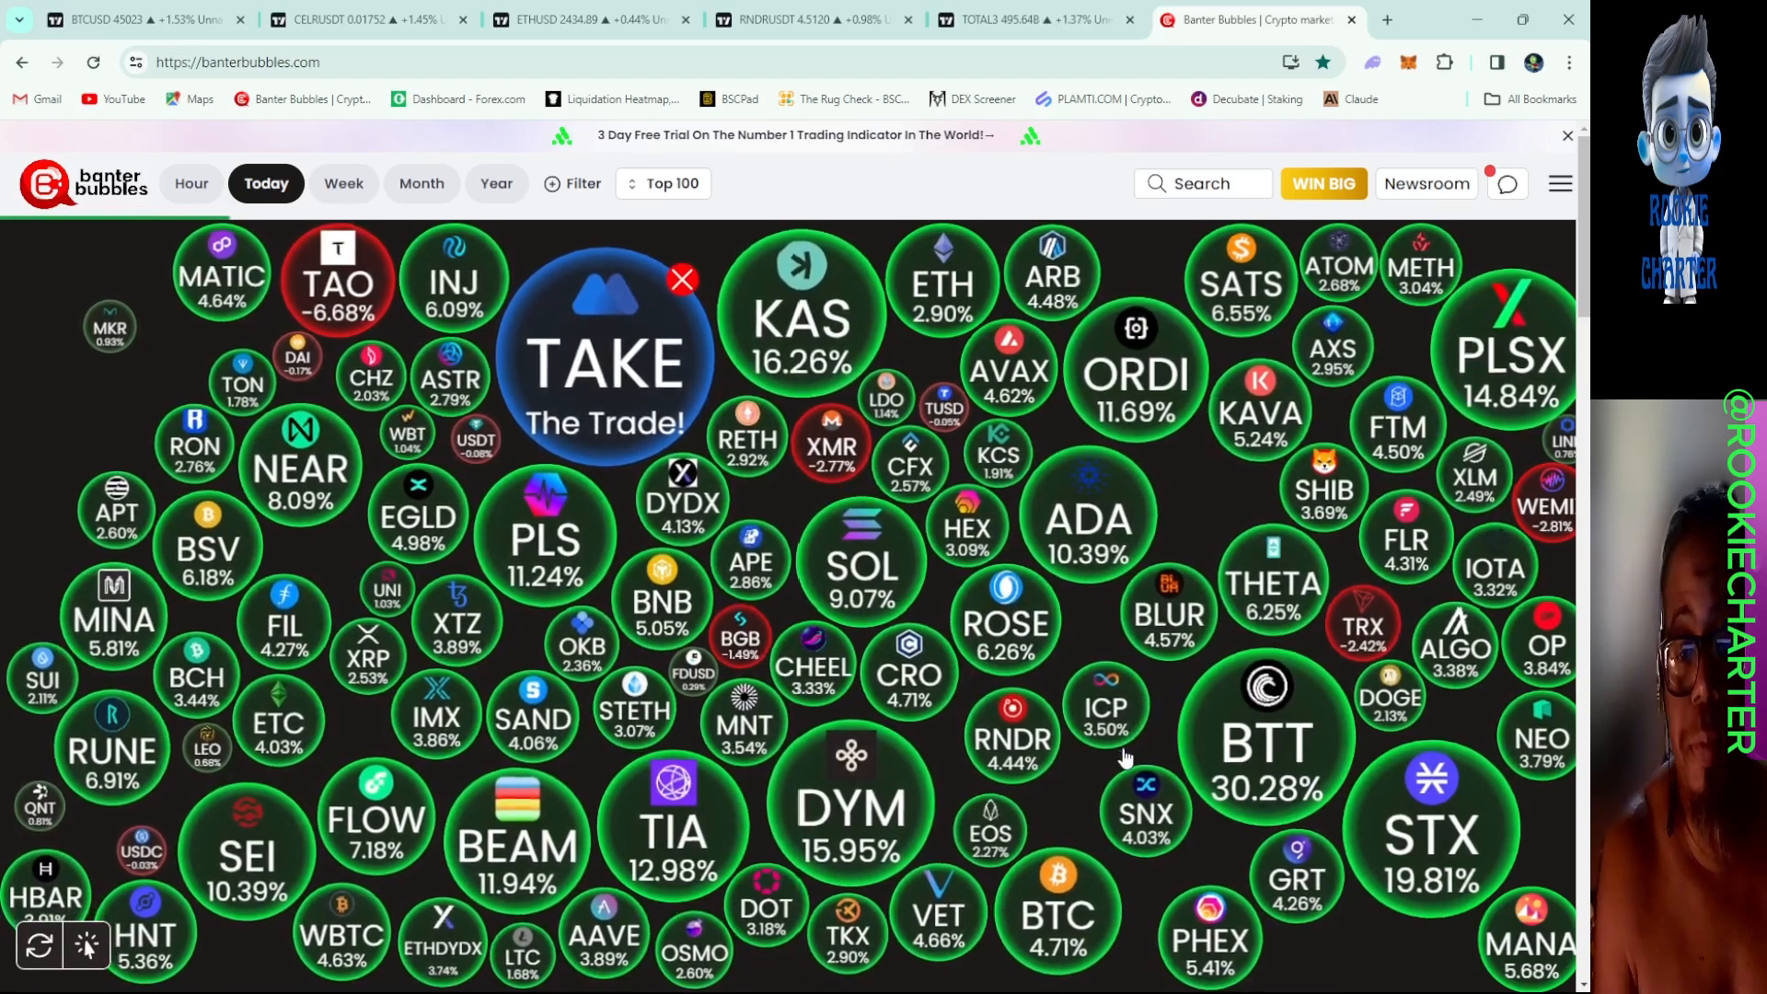